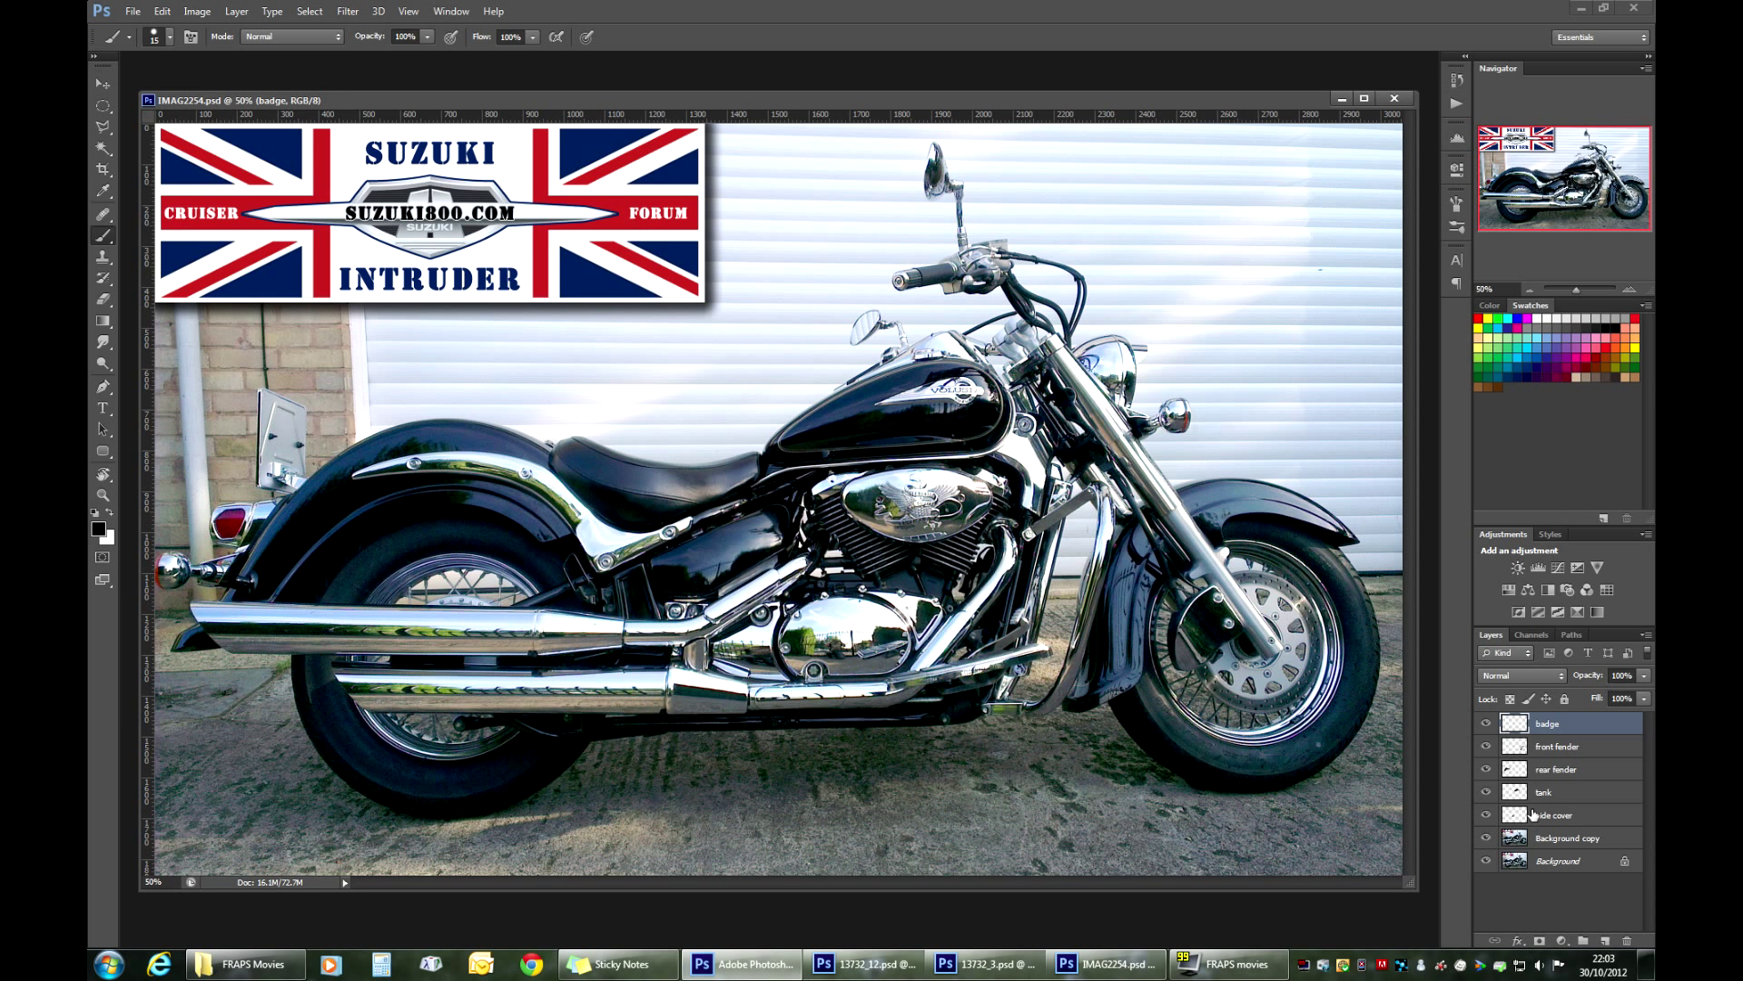
{"action": "mouse_move", "coordinate": [766, 463]}
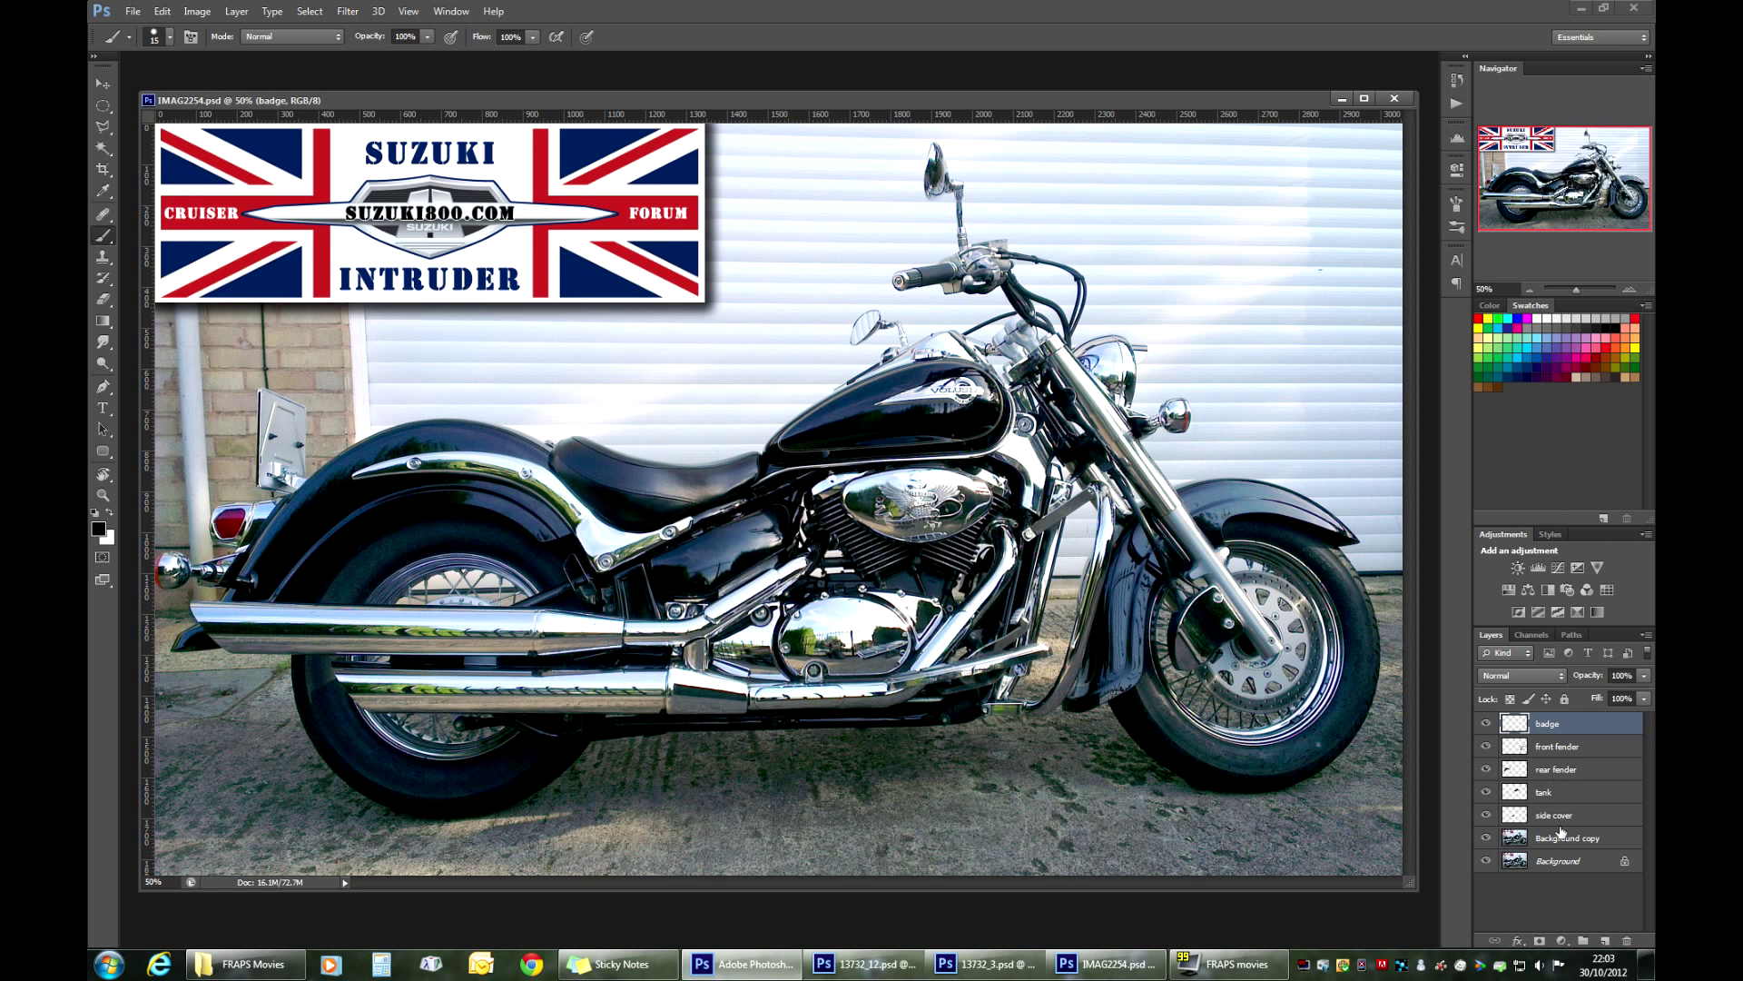
Step: Select the side cover, fender, and badge layers and group them into one layer group
{"action": "left_click", "coordinate": [1554, 816]}
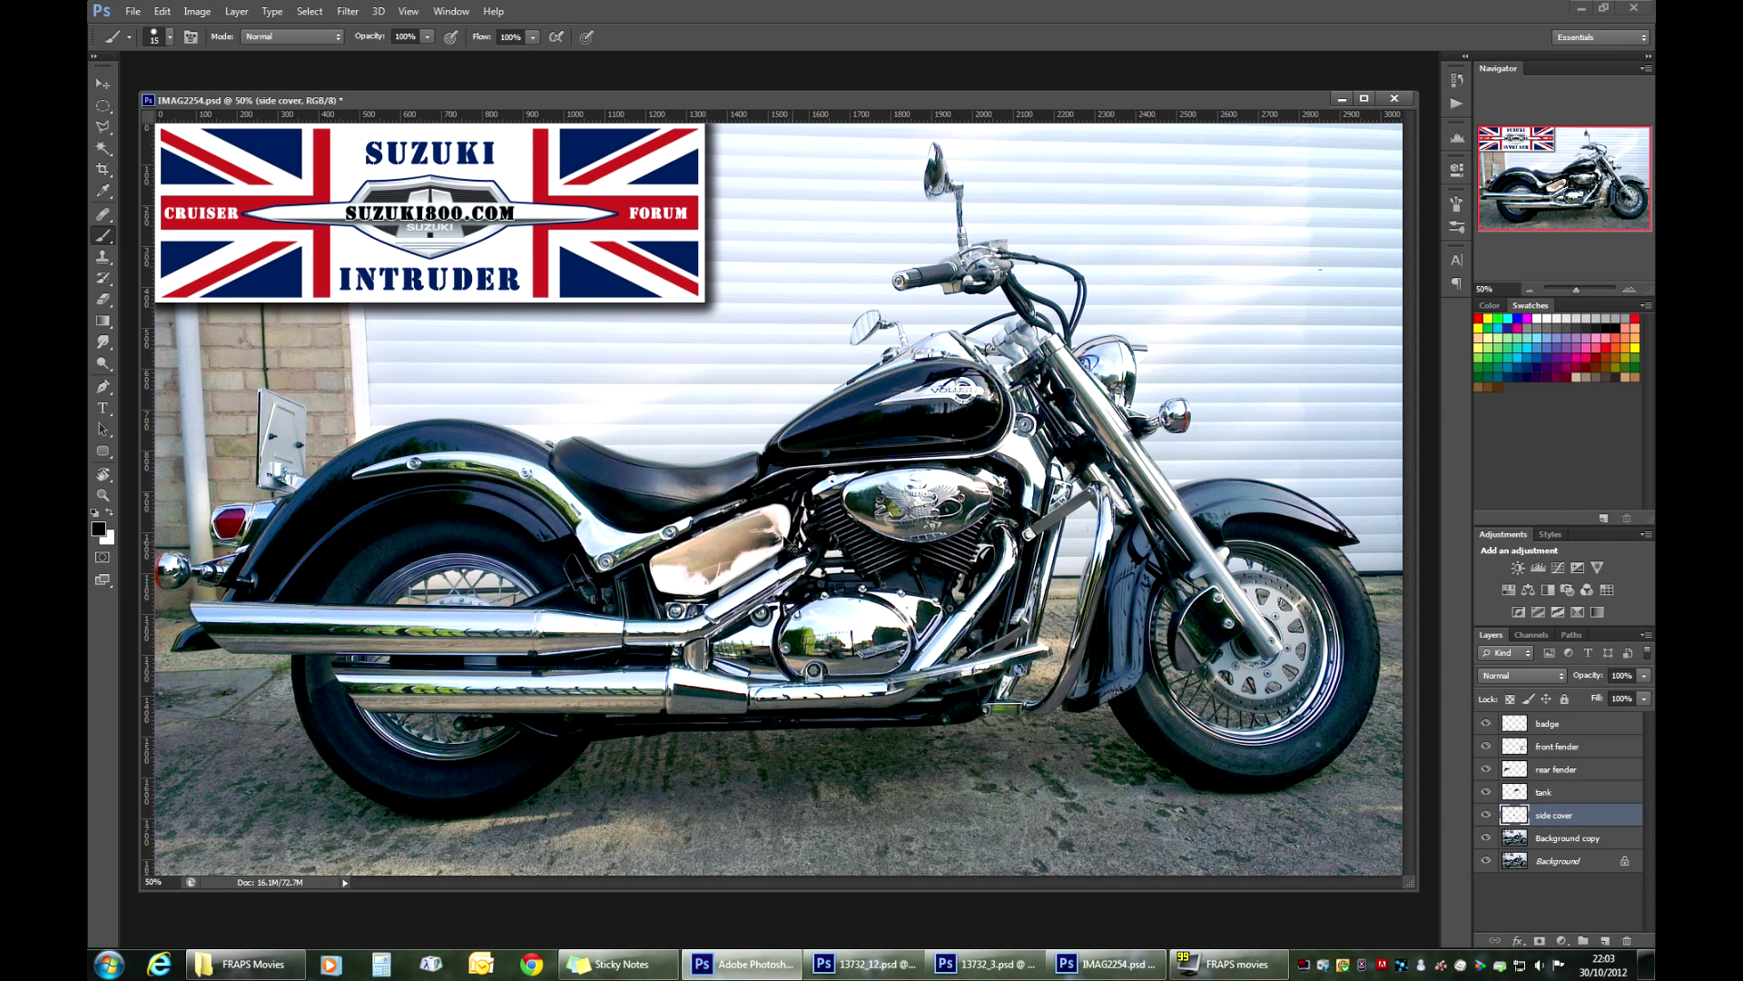
{"action": "left_click", "coordinate": [1556, 768]}
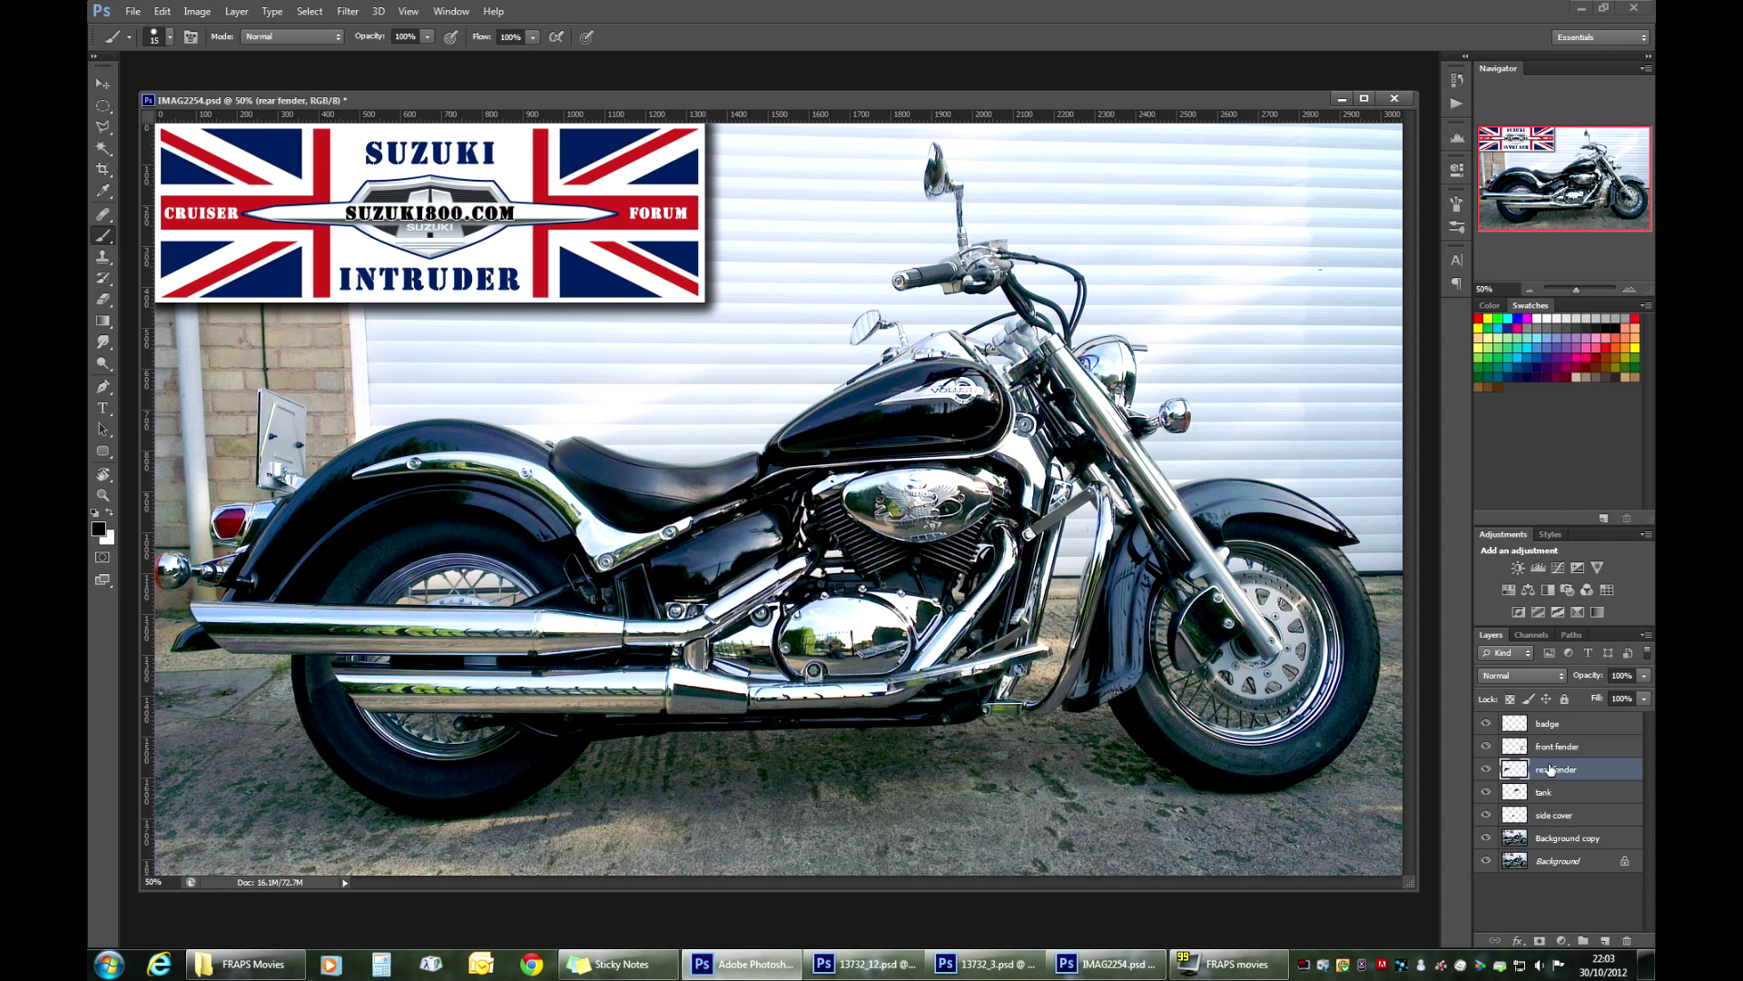
{"action": "left_click", "coordinate": [1556, 746]}
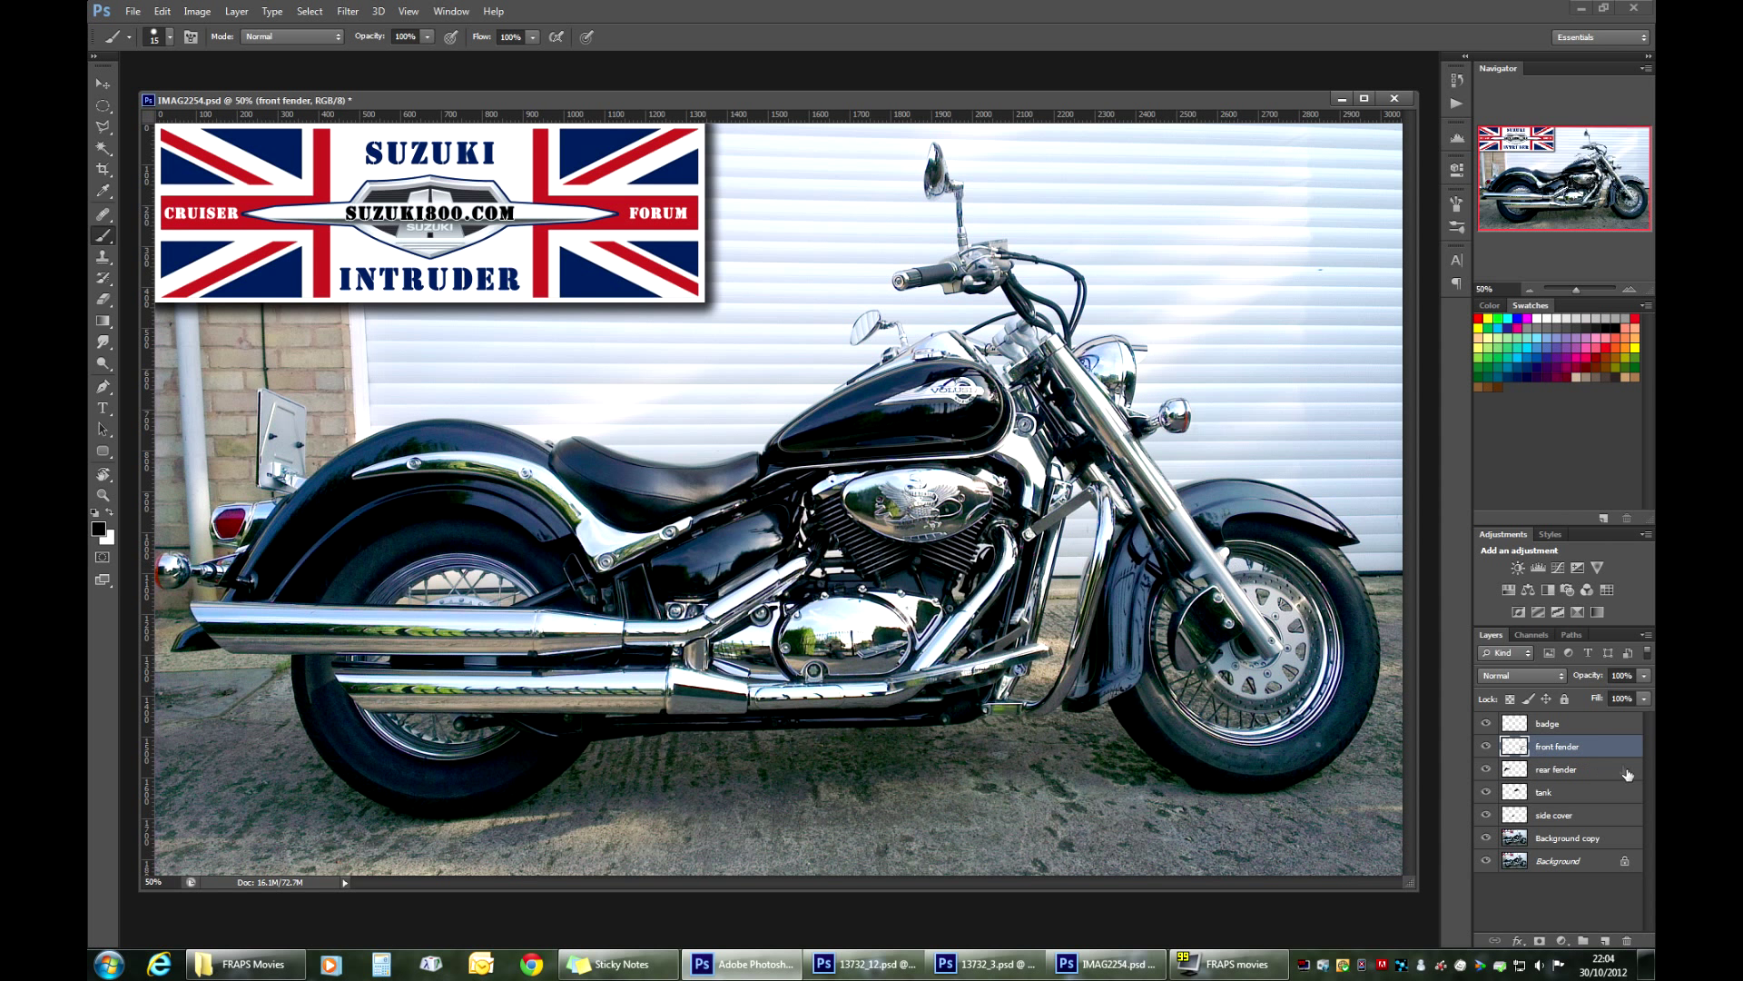
{"action": "left_click", "coordinate": [1547, 723]}
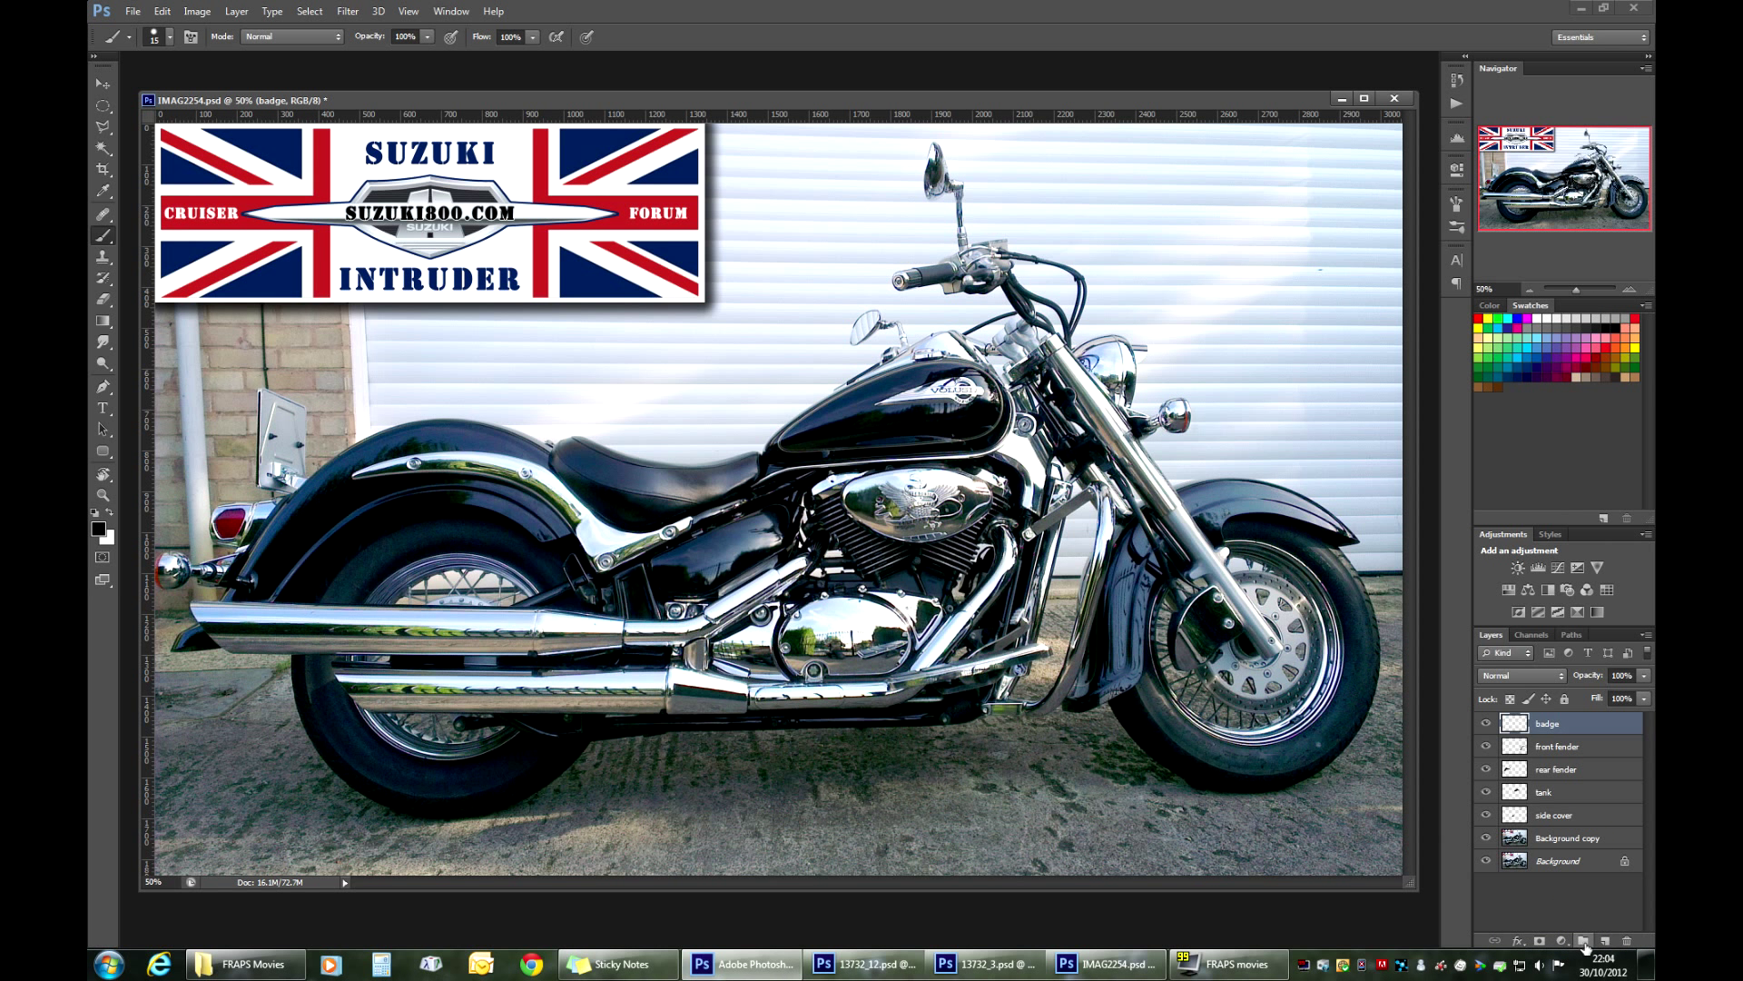
{"action": "left_click", "coordinate": [1584, 940]}
{"action": "type", "text": "parts"}
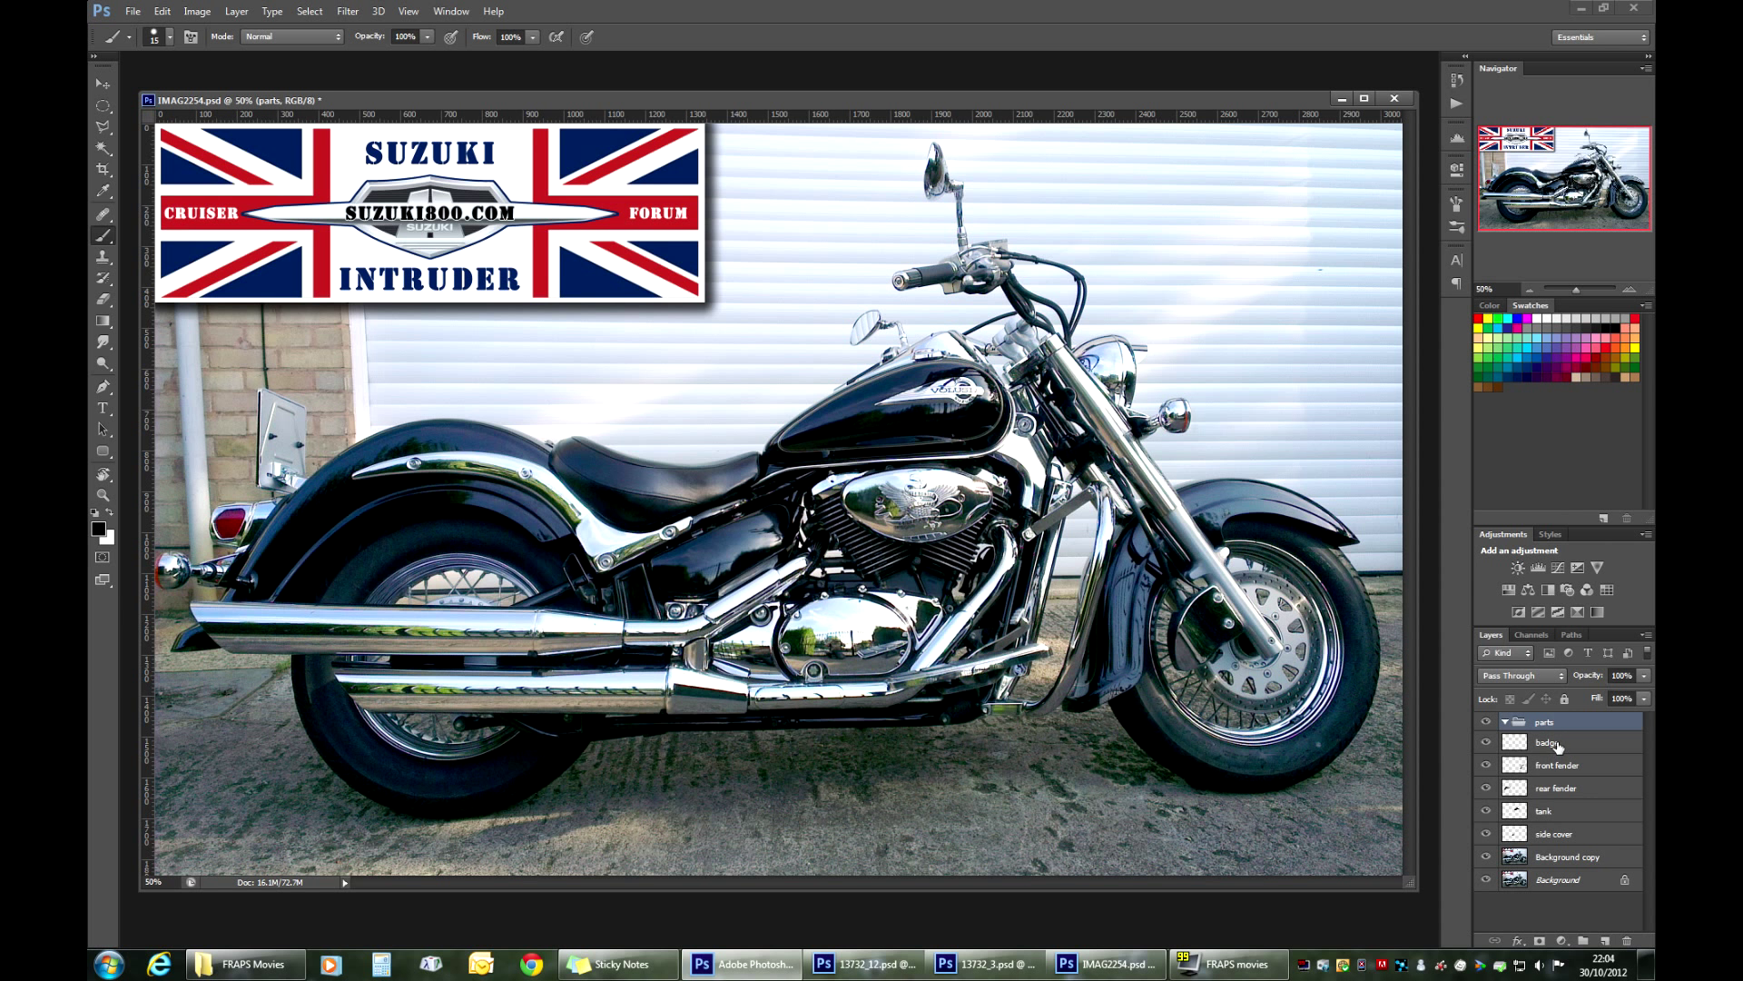
Step: Toggle the parts group's disclosure arrow, leaving it expanded to show its layers
{"action": "left_click", "coordinate": [1554, 833]}
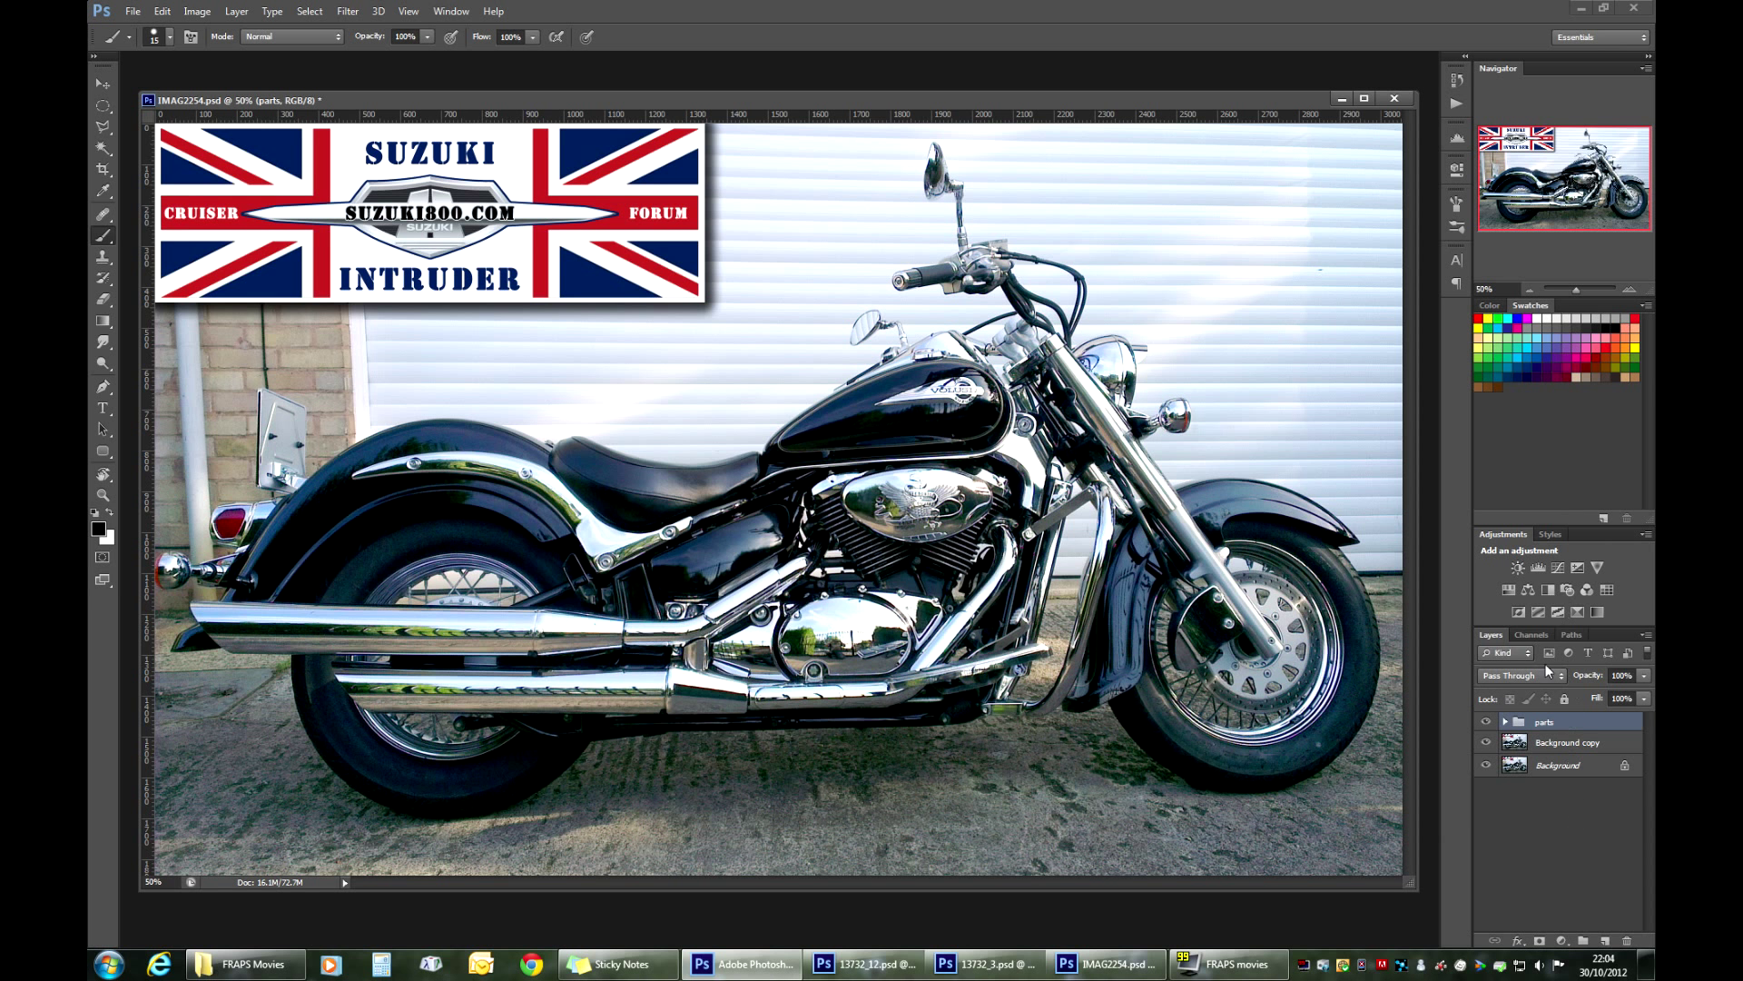
{"action": "left_click", "coordinate": [1503, 721]}
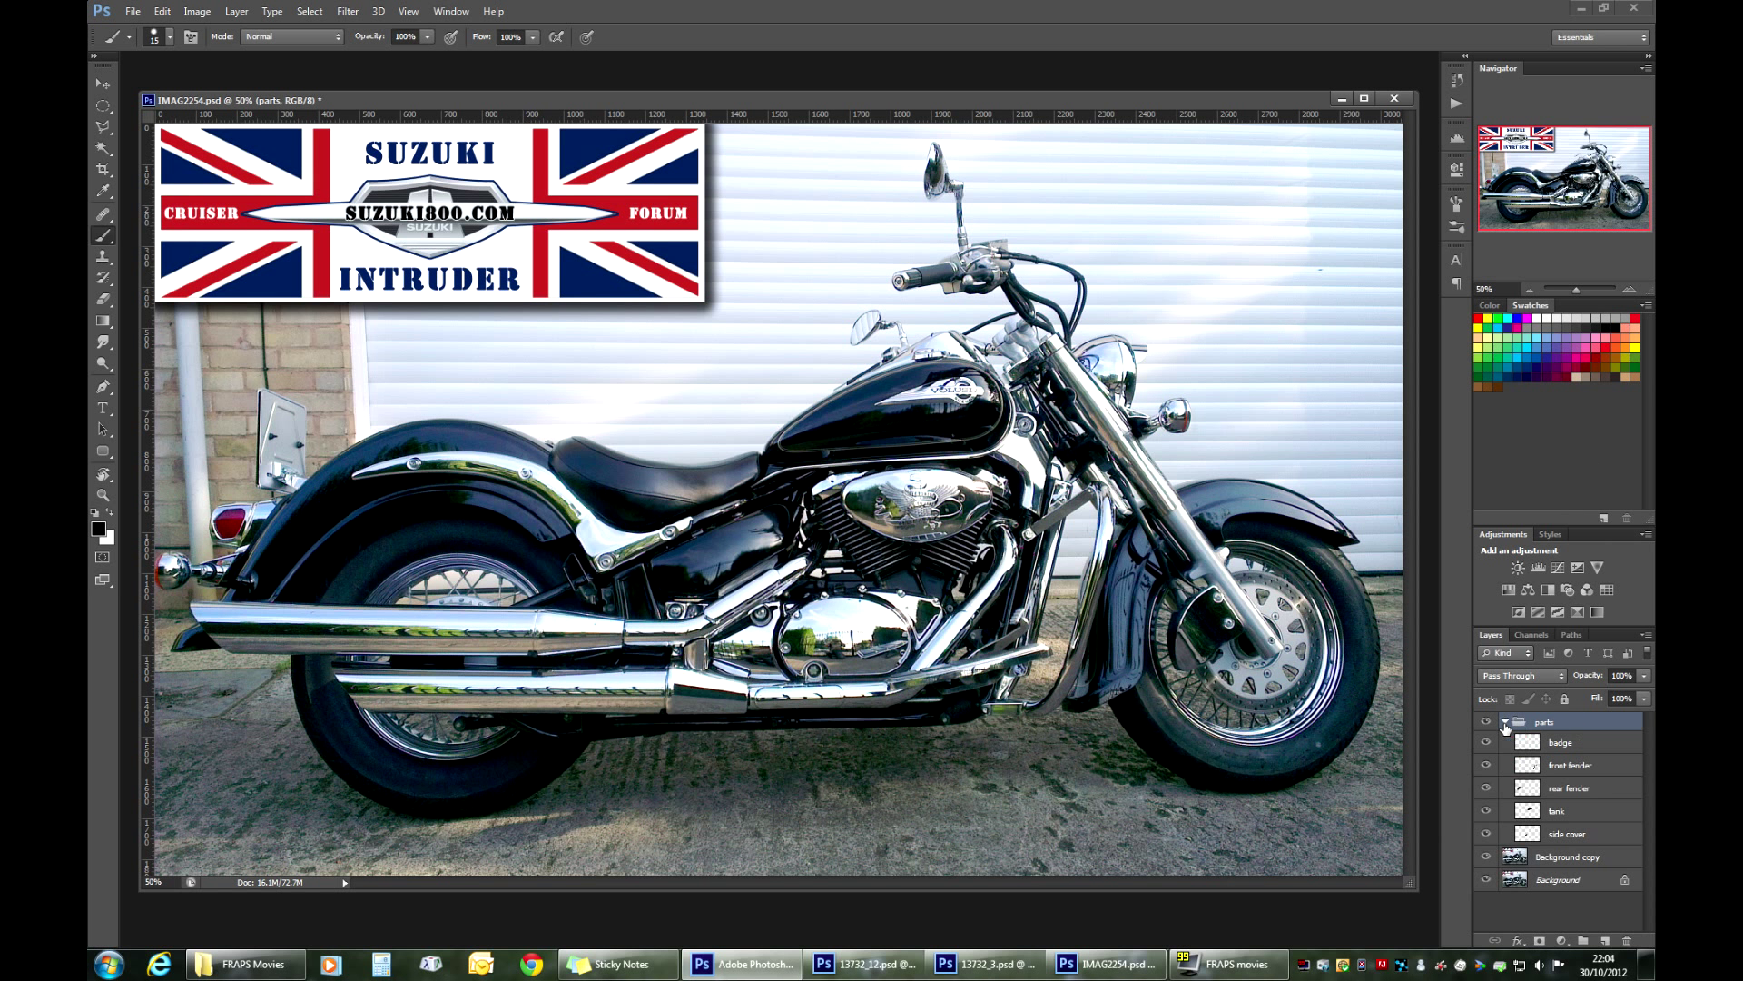
{"action": "left_click", "coordinate": [1503, 721]}
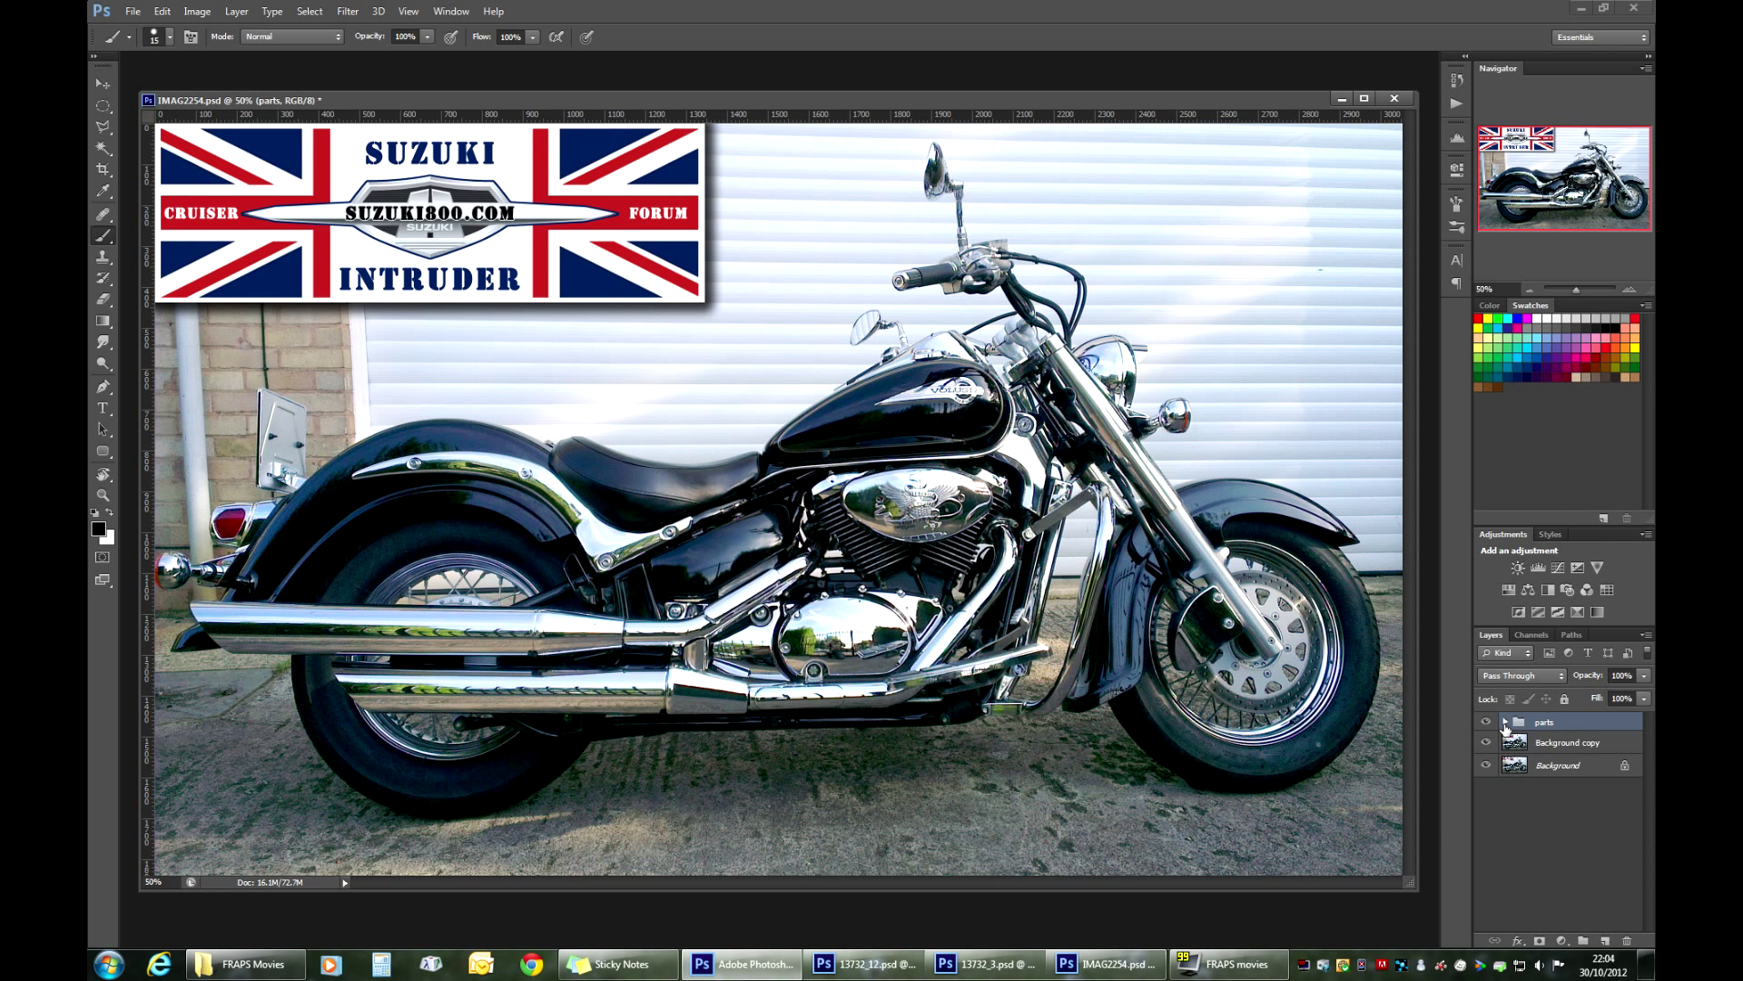
{"action": "left_click", "coordinate": [1507, 721]}
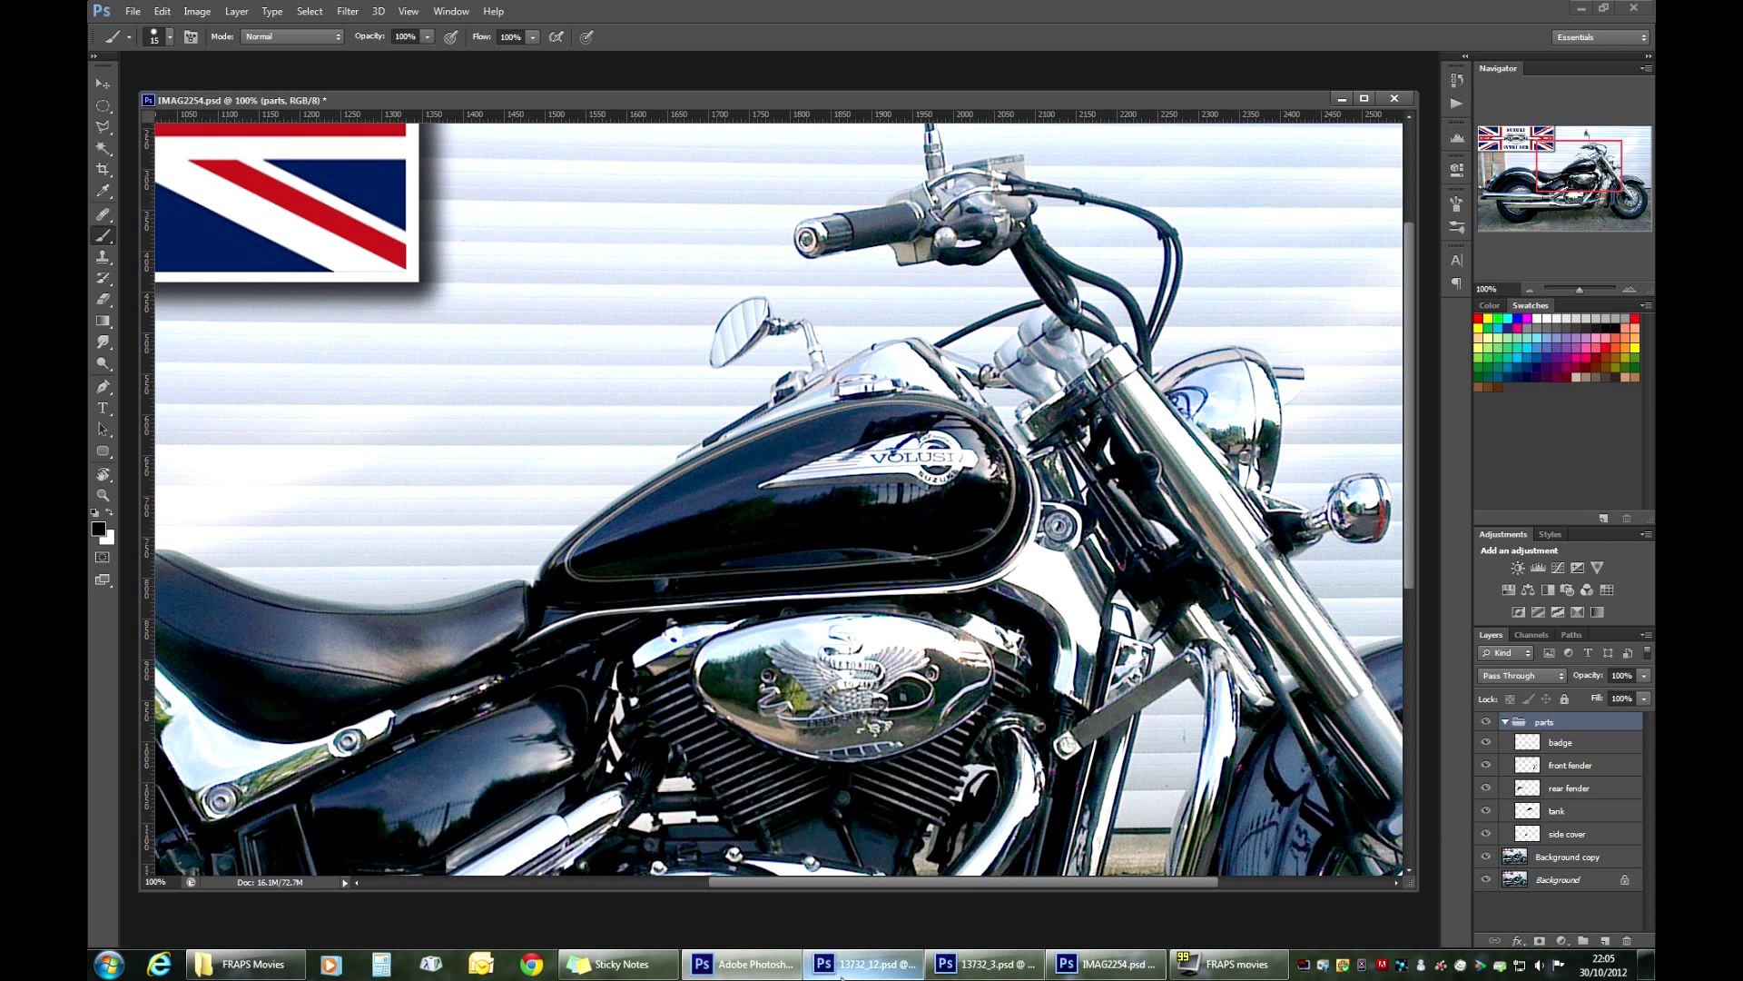
Step: Zoom the motorcycle photo to 100% before opening the red flame part files
{"action": "left_click", "coordinate": [982, 963]}
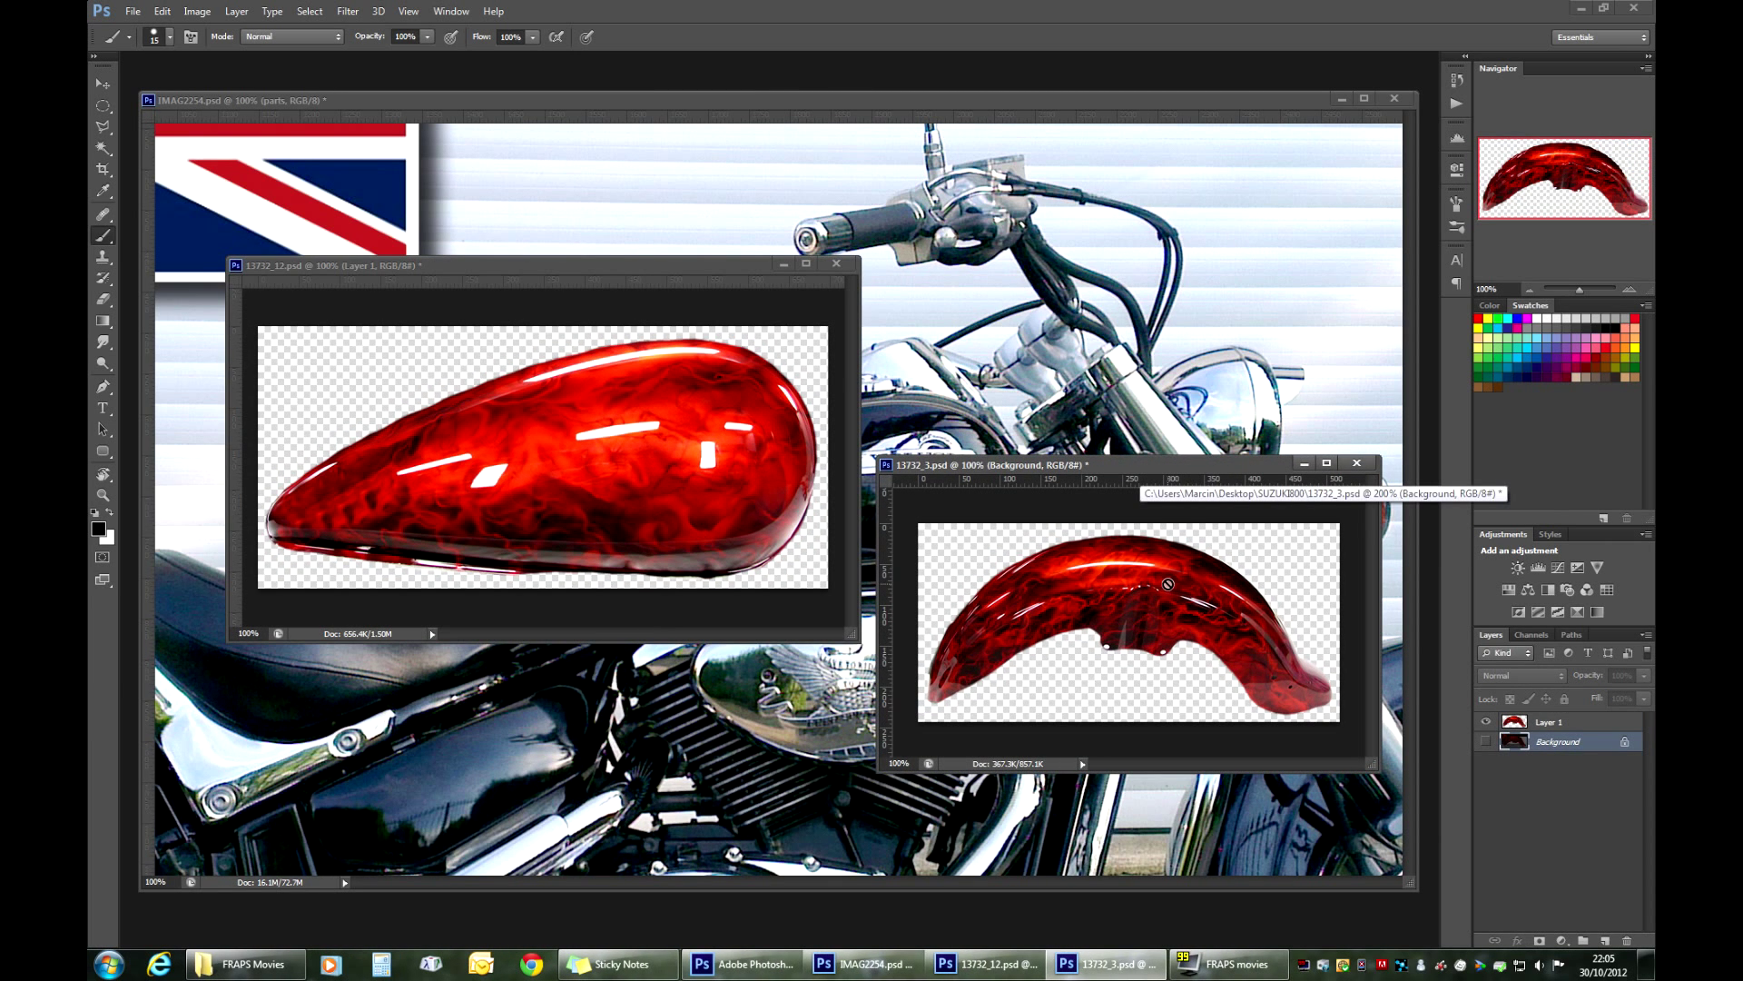
{"action": "mouse_move", "coordinate": [1173, 639]}
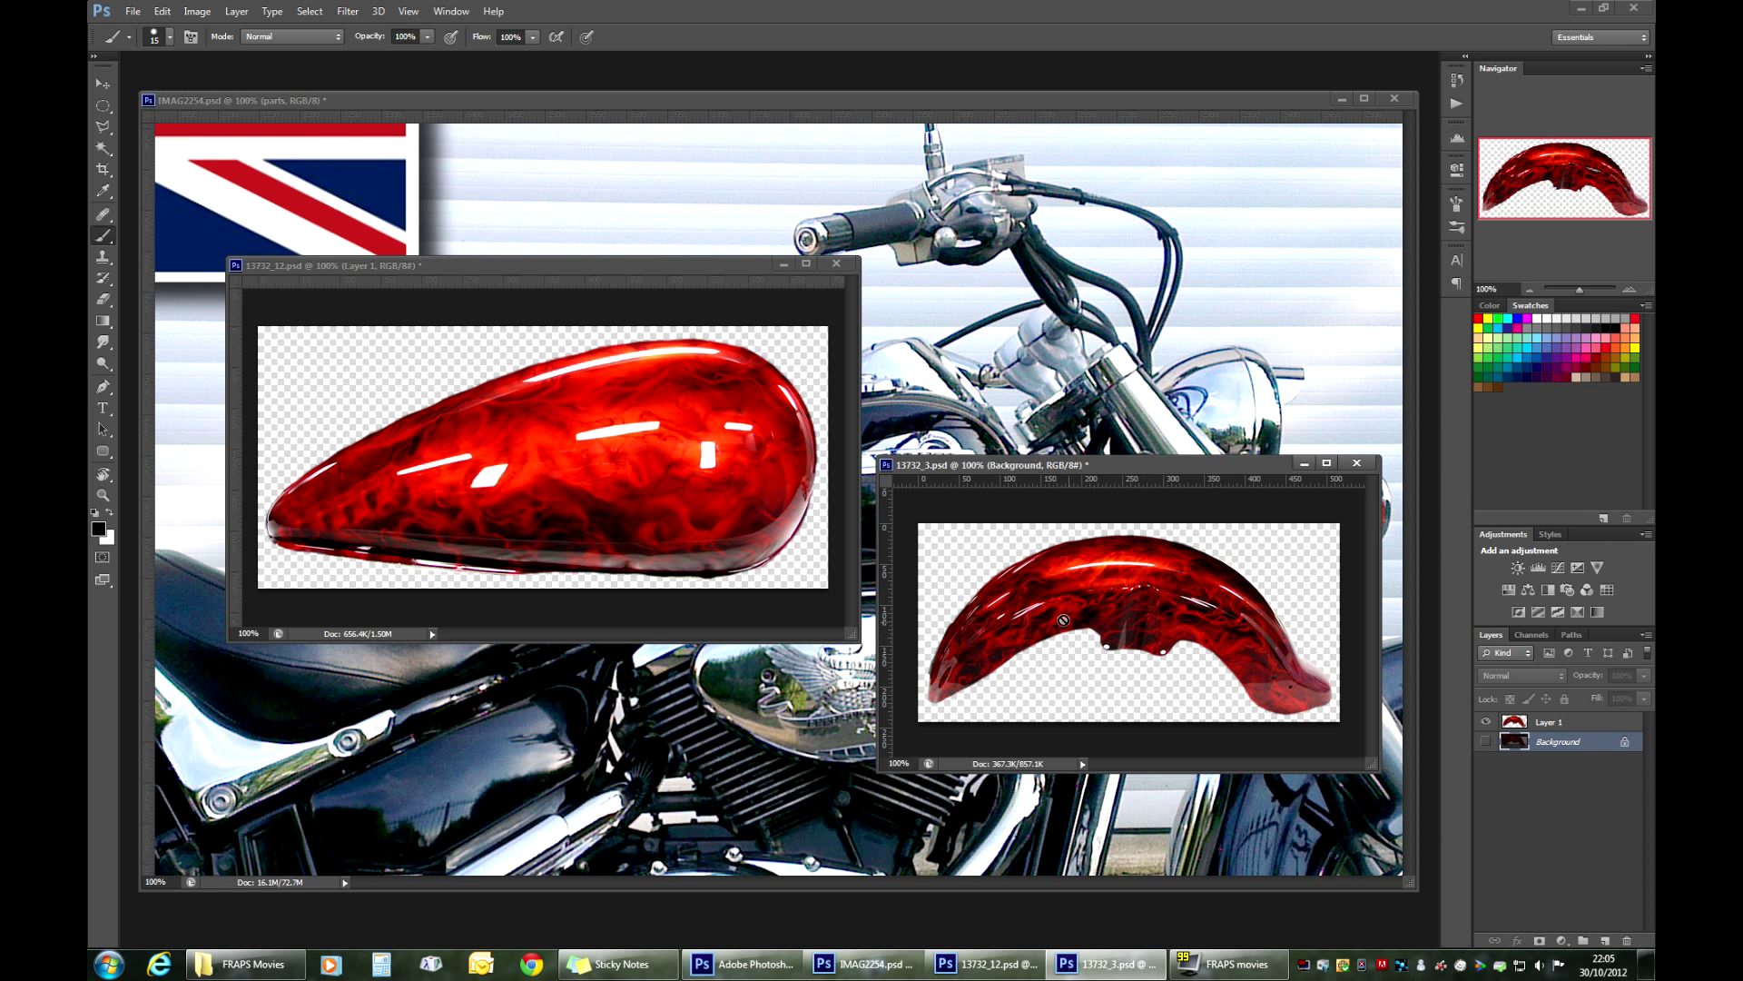
{"action": "mouse_move", "coordinate": [1248, 641]}
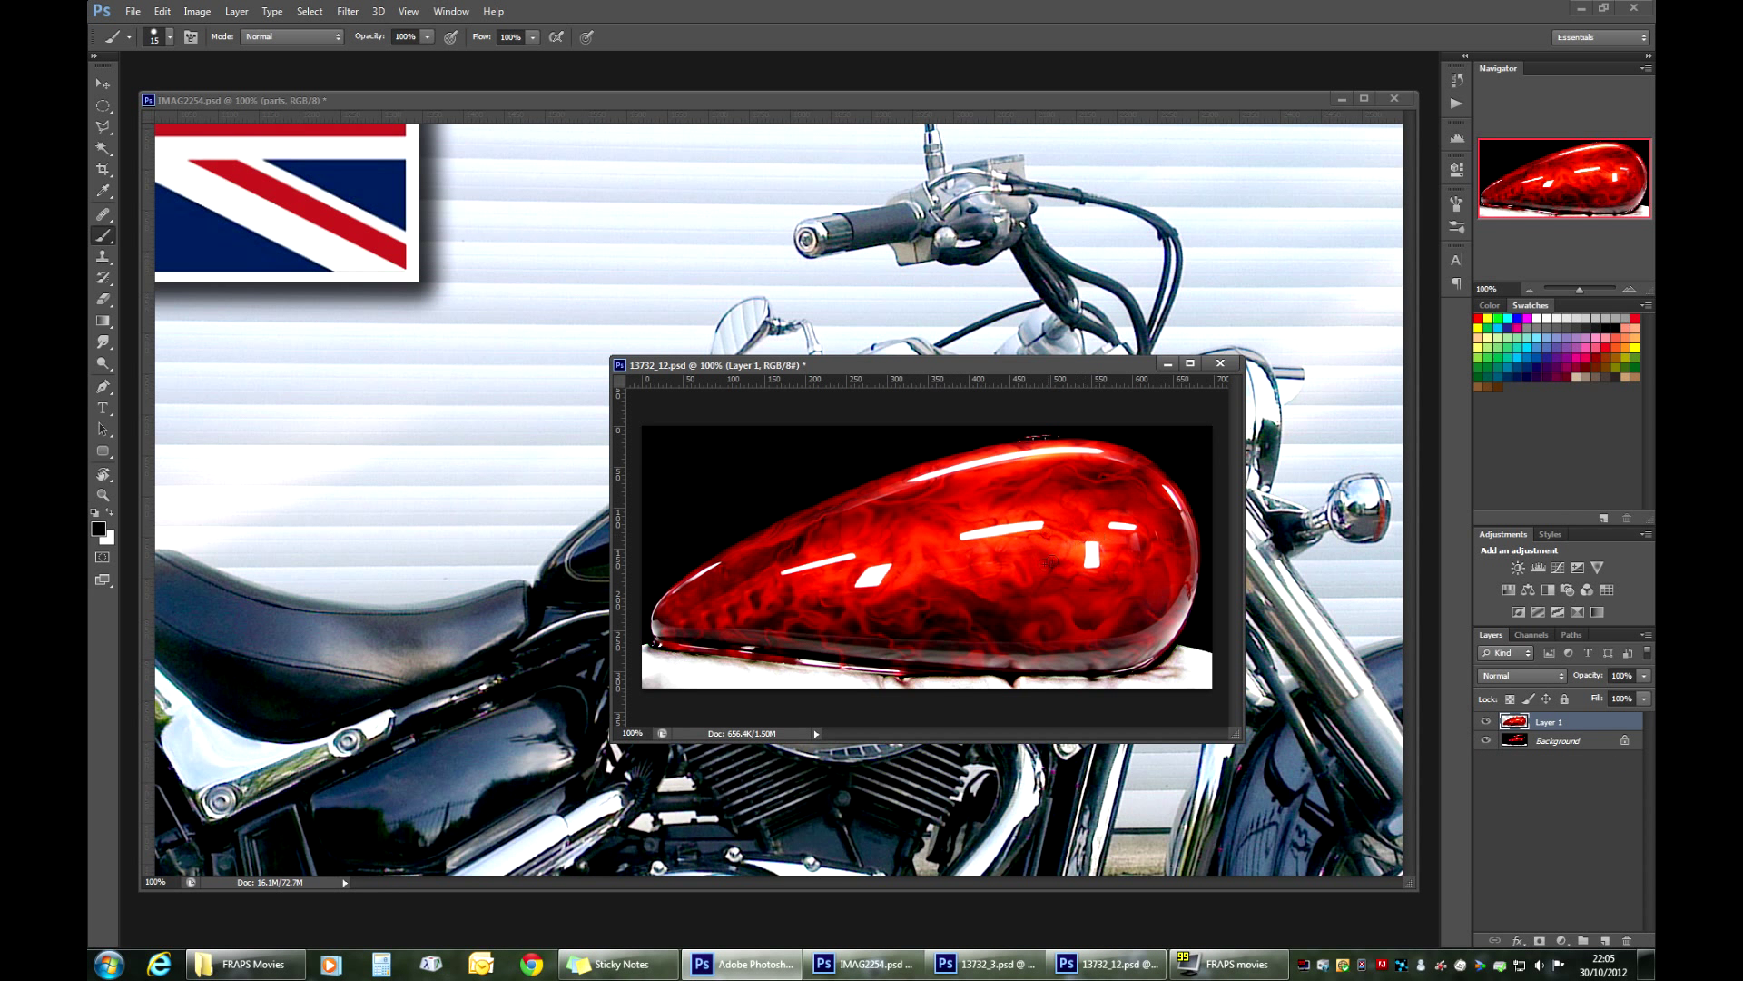
Step: Hide the tank document's Background layer and reposition its window over the photo
{"action": "left_click", "coordinate": [1487, 741]}
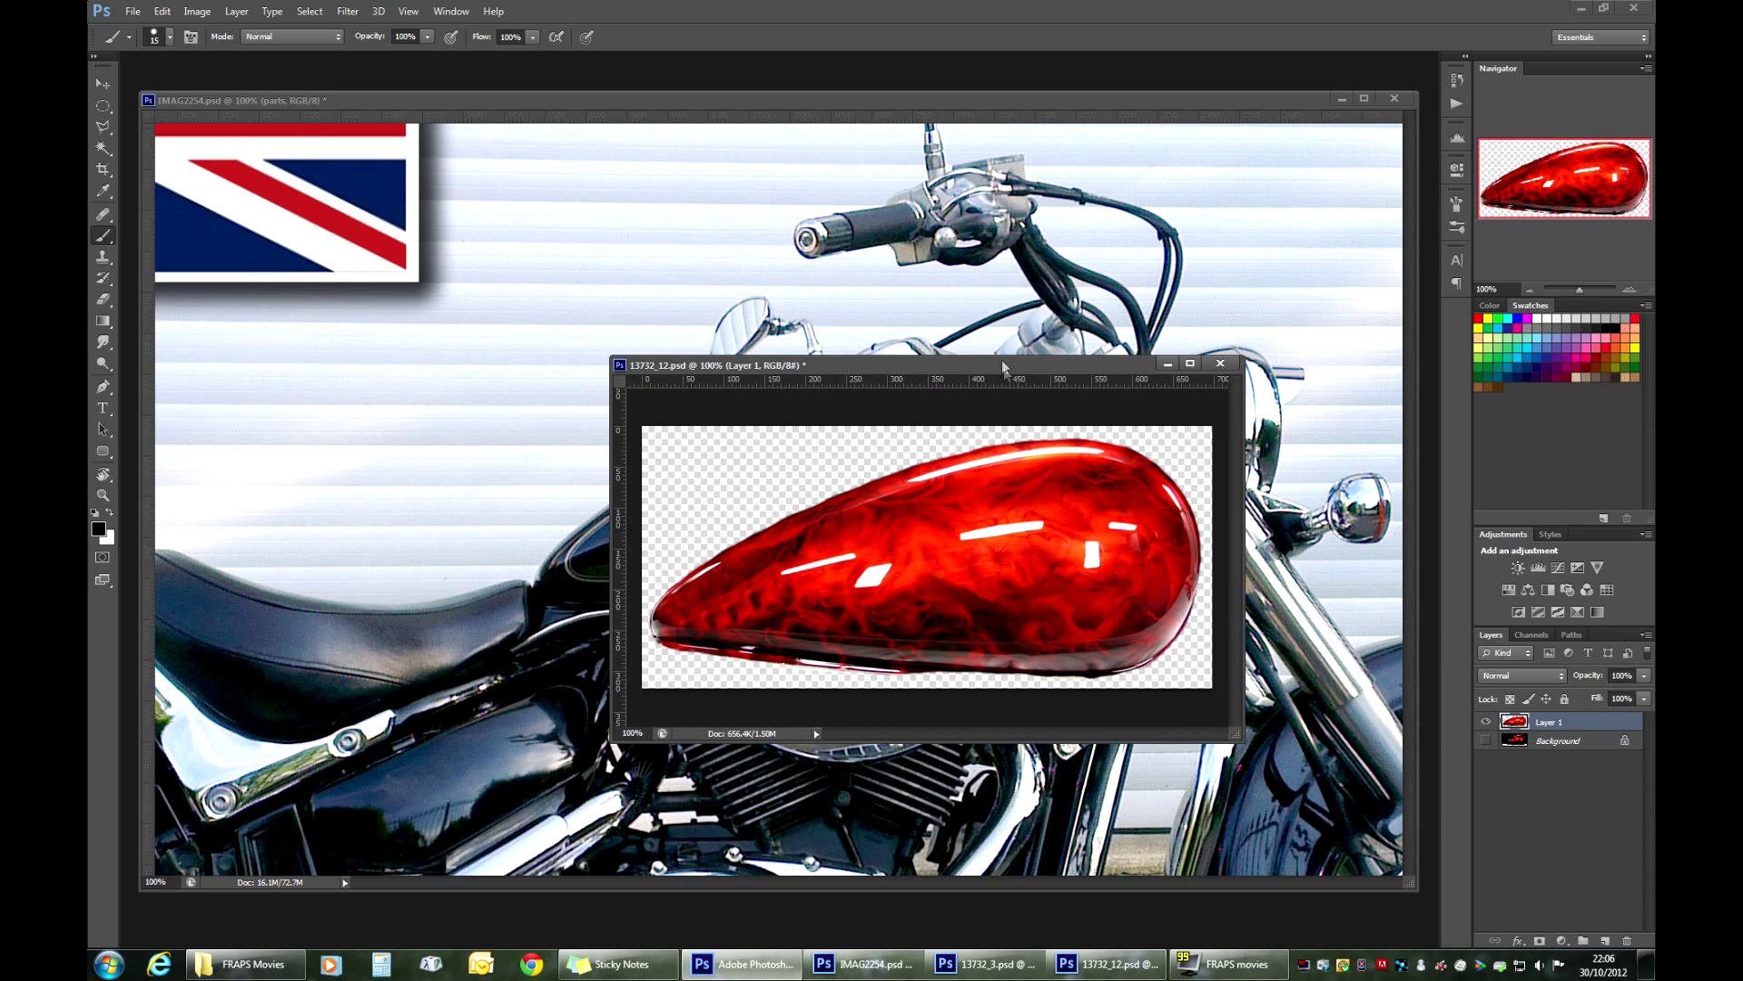
{"action": "left_click_drag", "start_coordinate": [1001, 367], "coordinate": [959, 398]}
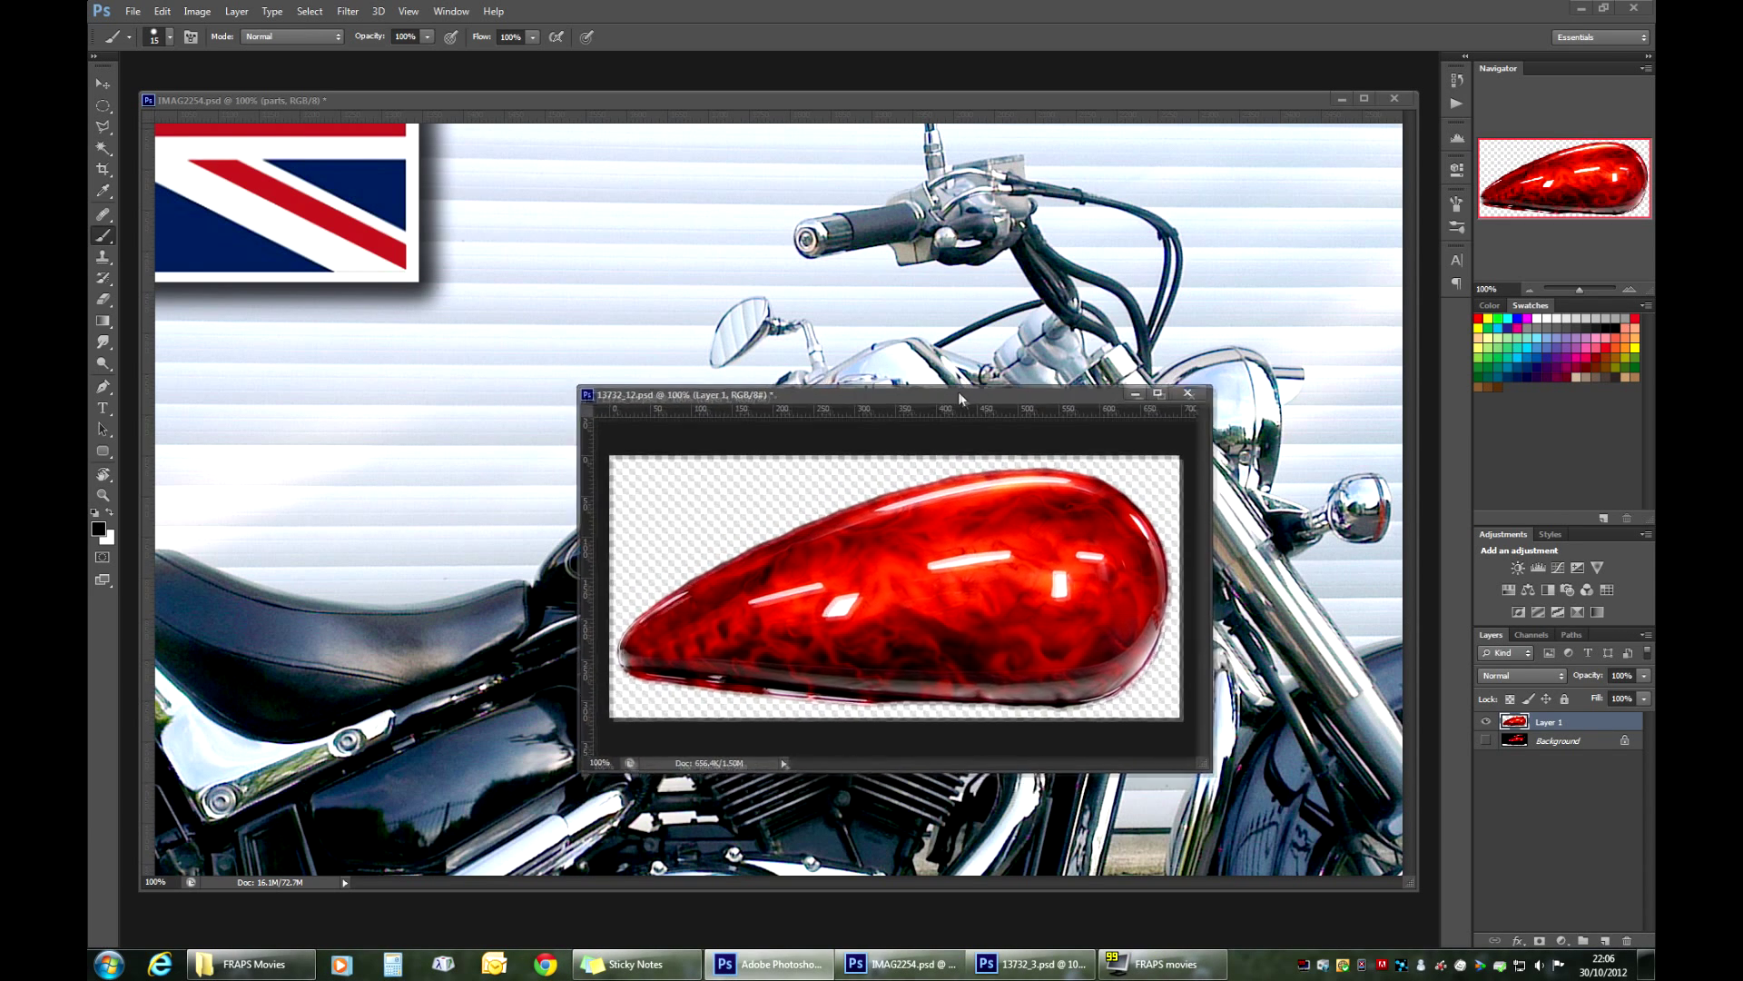
{"action": "left_click_drag", "start_coordinate": [959, 394], "coordinate": [928, 344]}
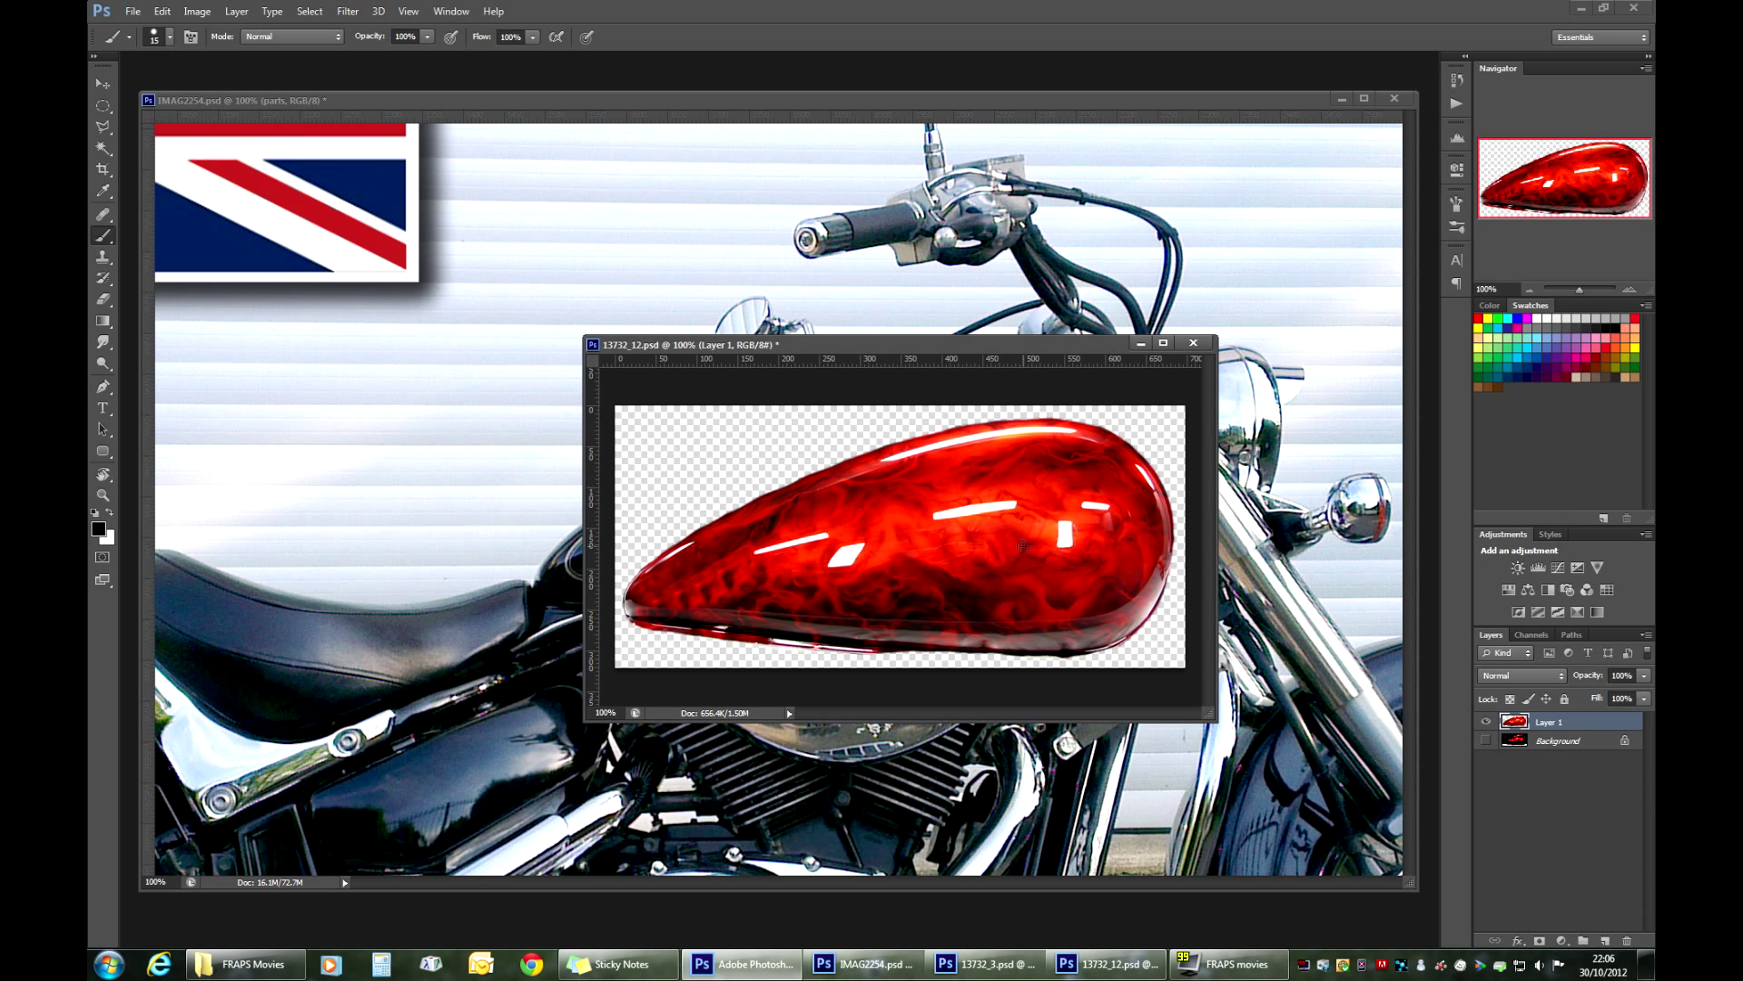
{"action": "mouse_move", "coordinate": [434, 580]}
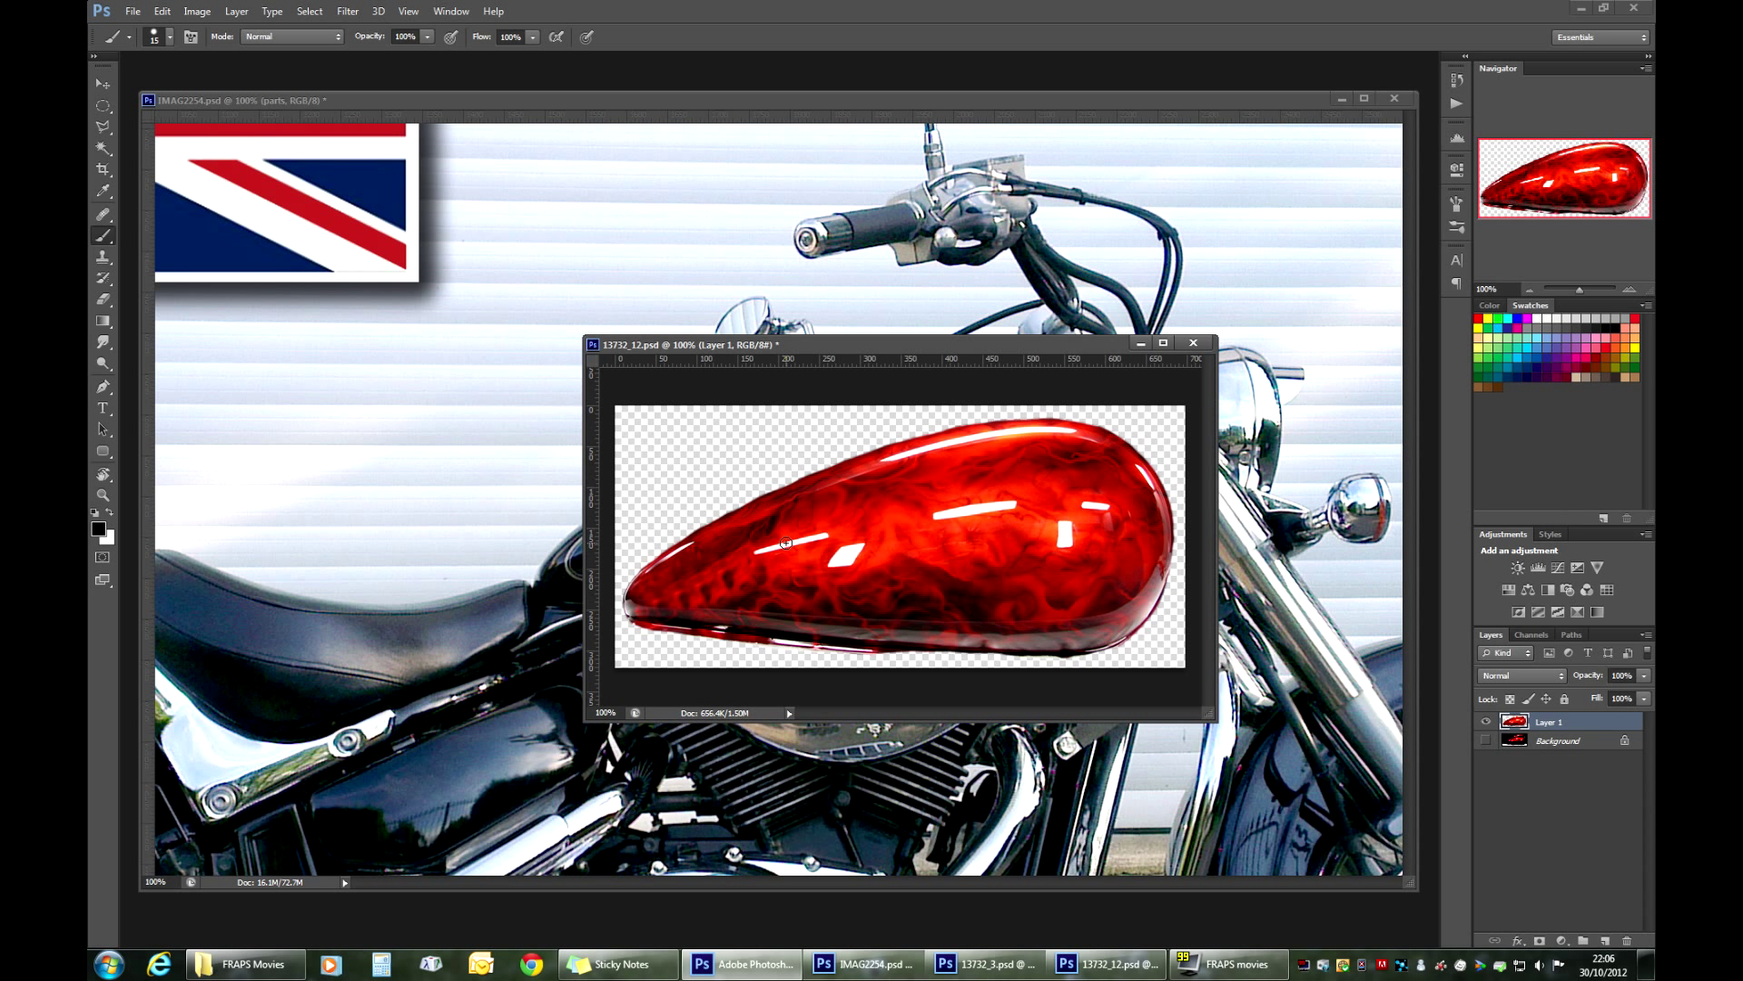
{"action": "mouse_move", "coordinate": [894, 434]}
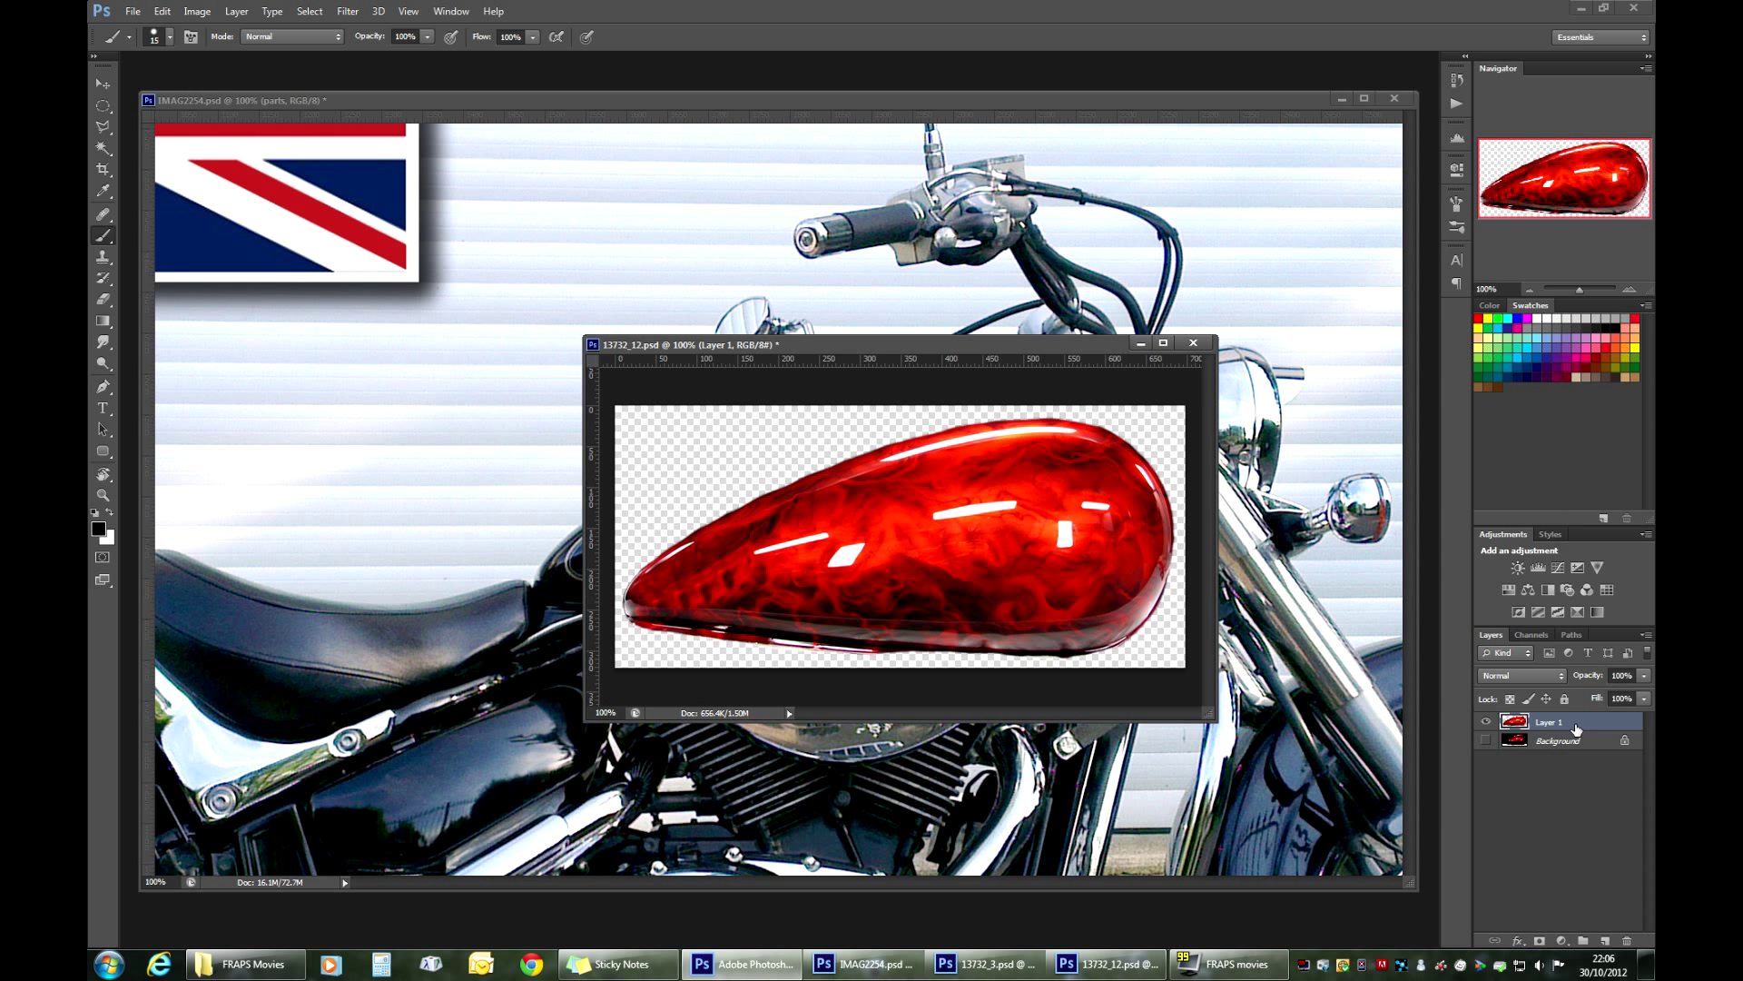
{"action": "mouse_move", "coordinate": [1584, 724]}
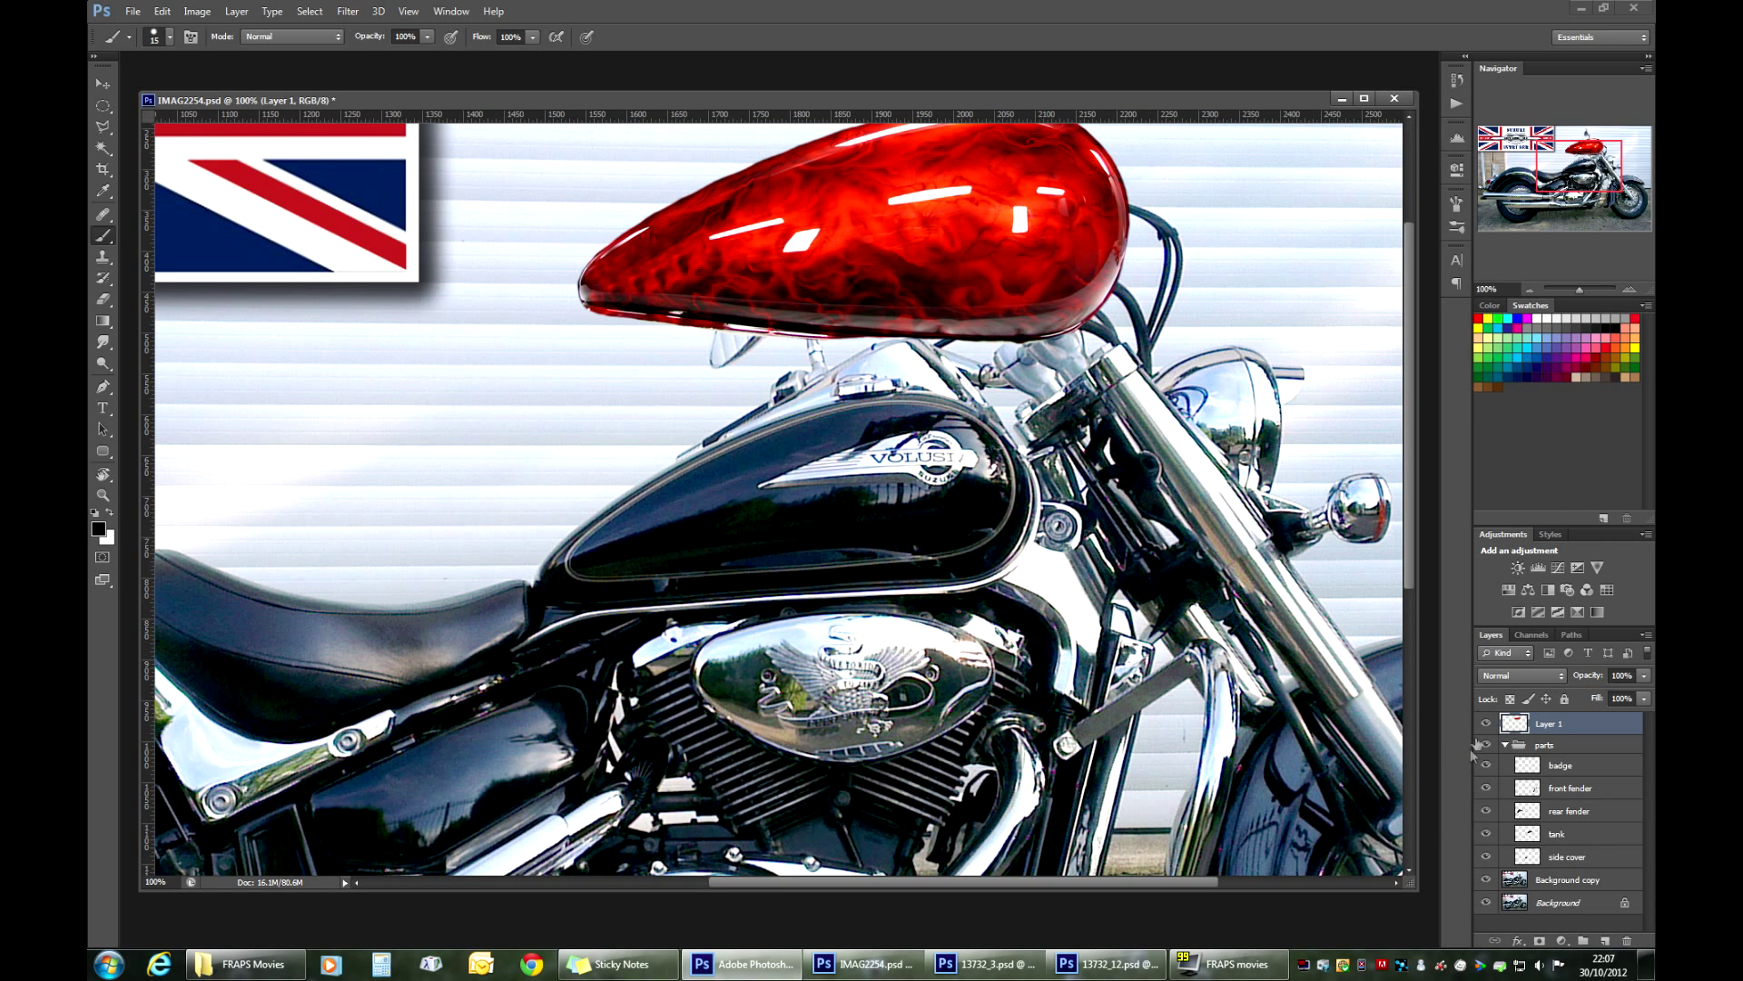
Step: Drag the flame tank layer over the bike's fuel tank and lower its opacity to 55%
{"action": "left_click_drag", "start_coordinate": [868, 222], "coordinate": [690, 501]}
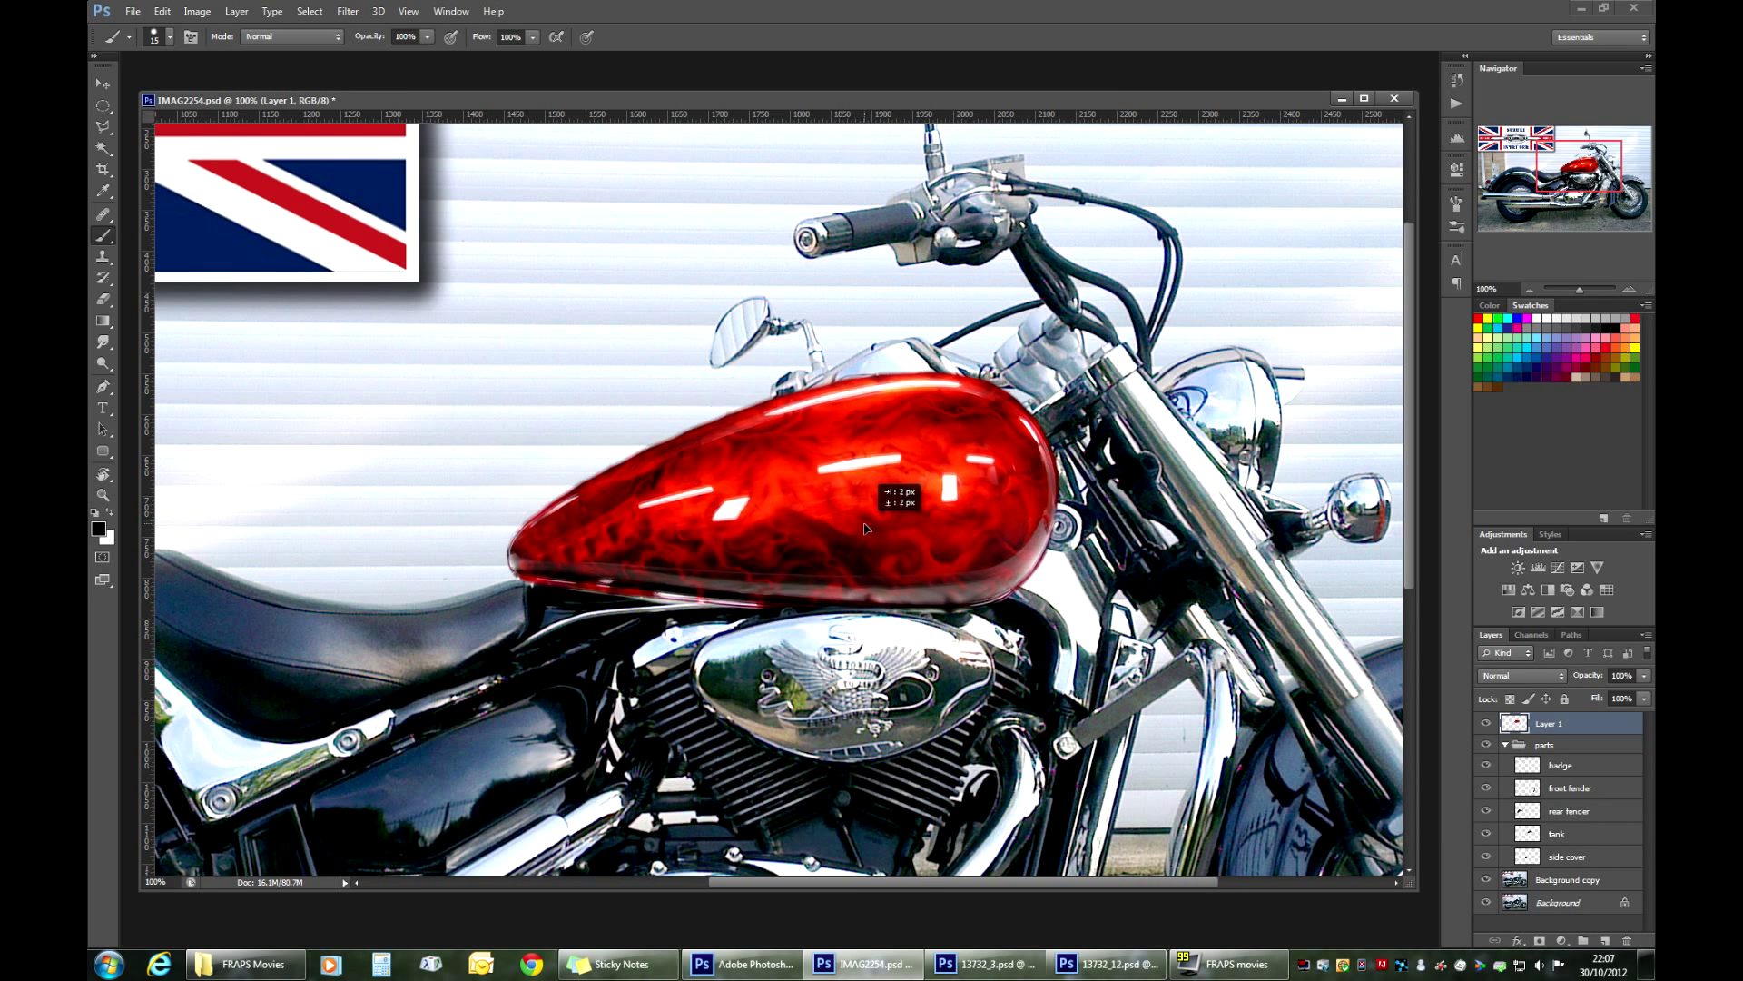
{"action": "left_click_drag", "start_coordinate": [868, 528], "coordinate": [806, 563]}
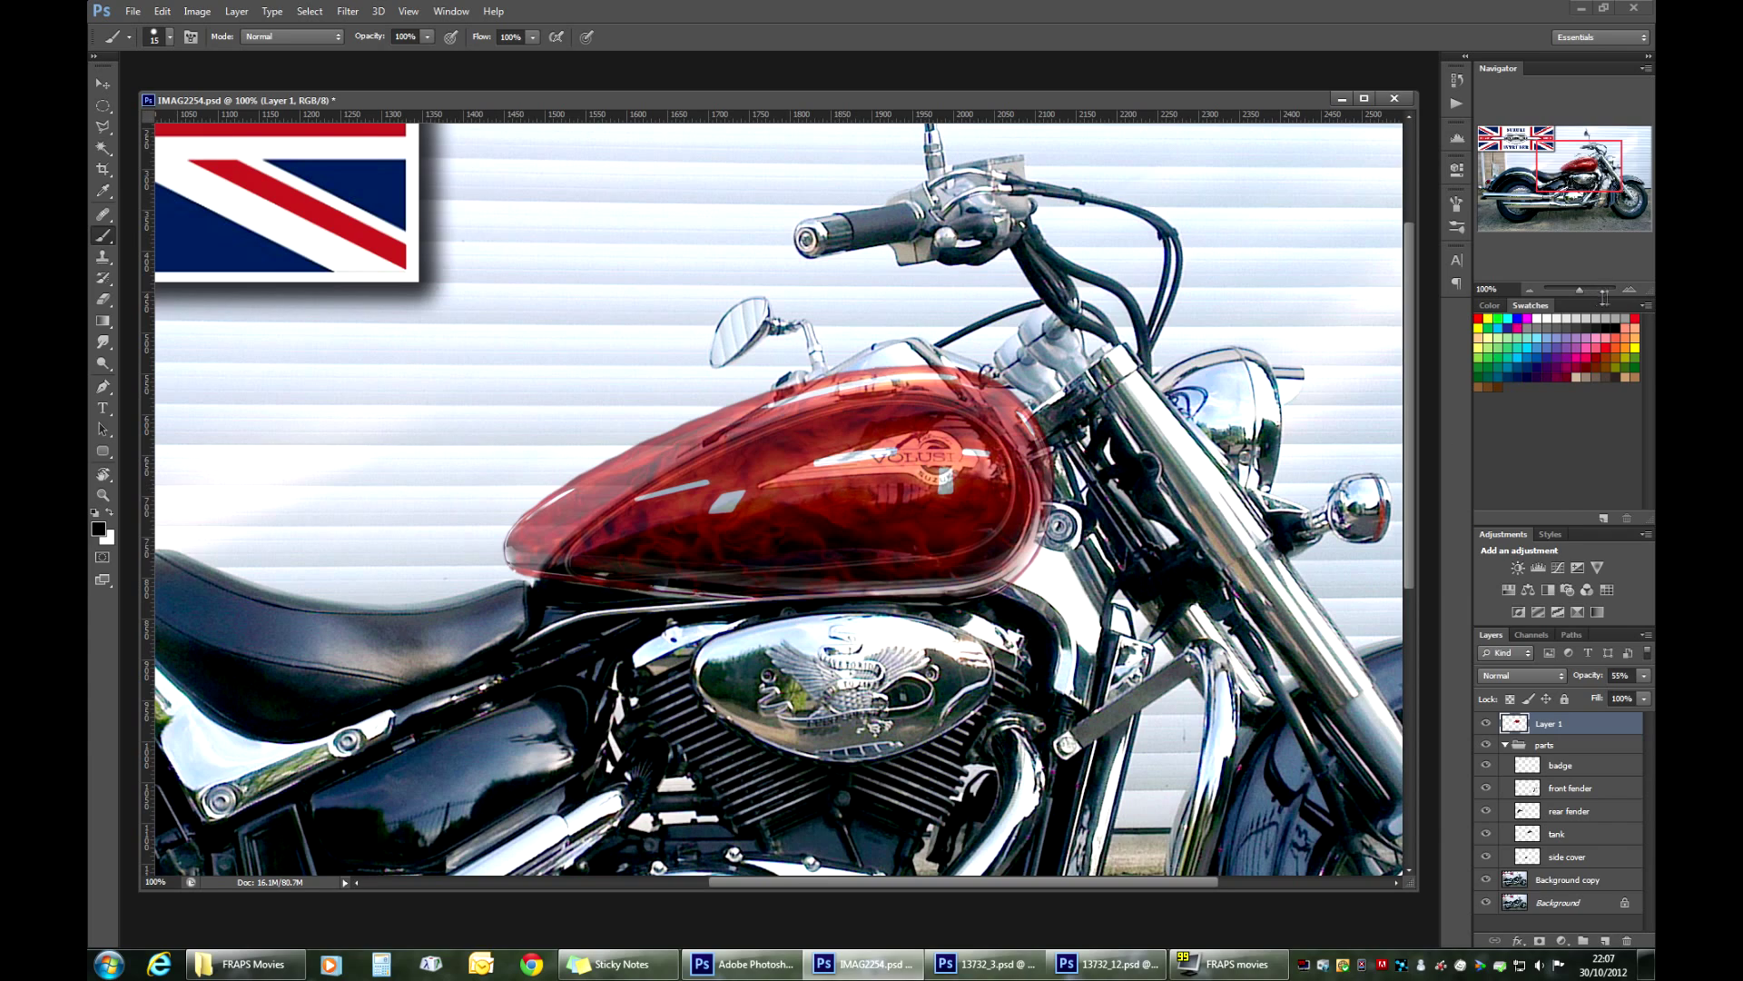
Step: Zoom to 200% on the tank and raise Layer 1's opacity to 74%
{"action": "left_click", "coordinate": [1629, 290]}
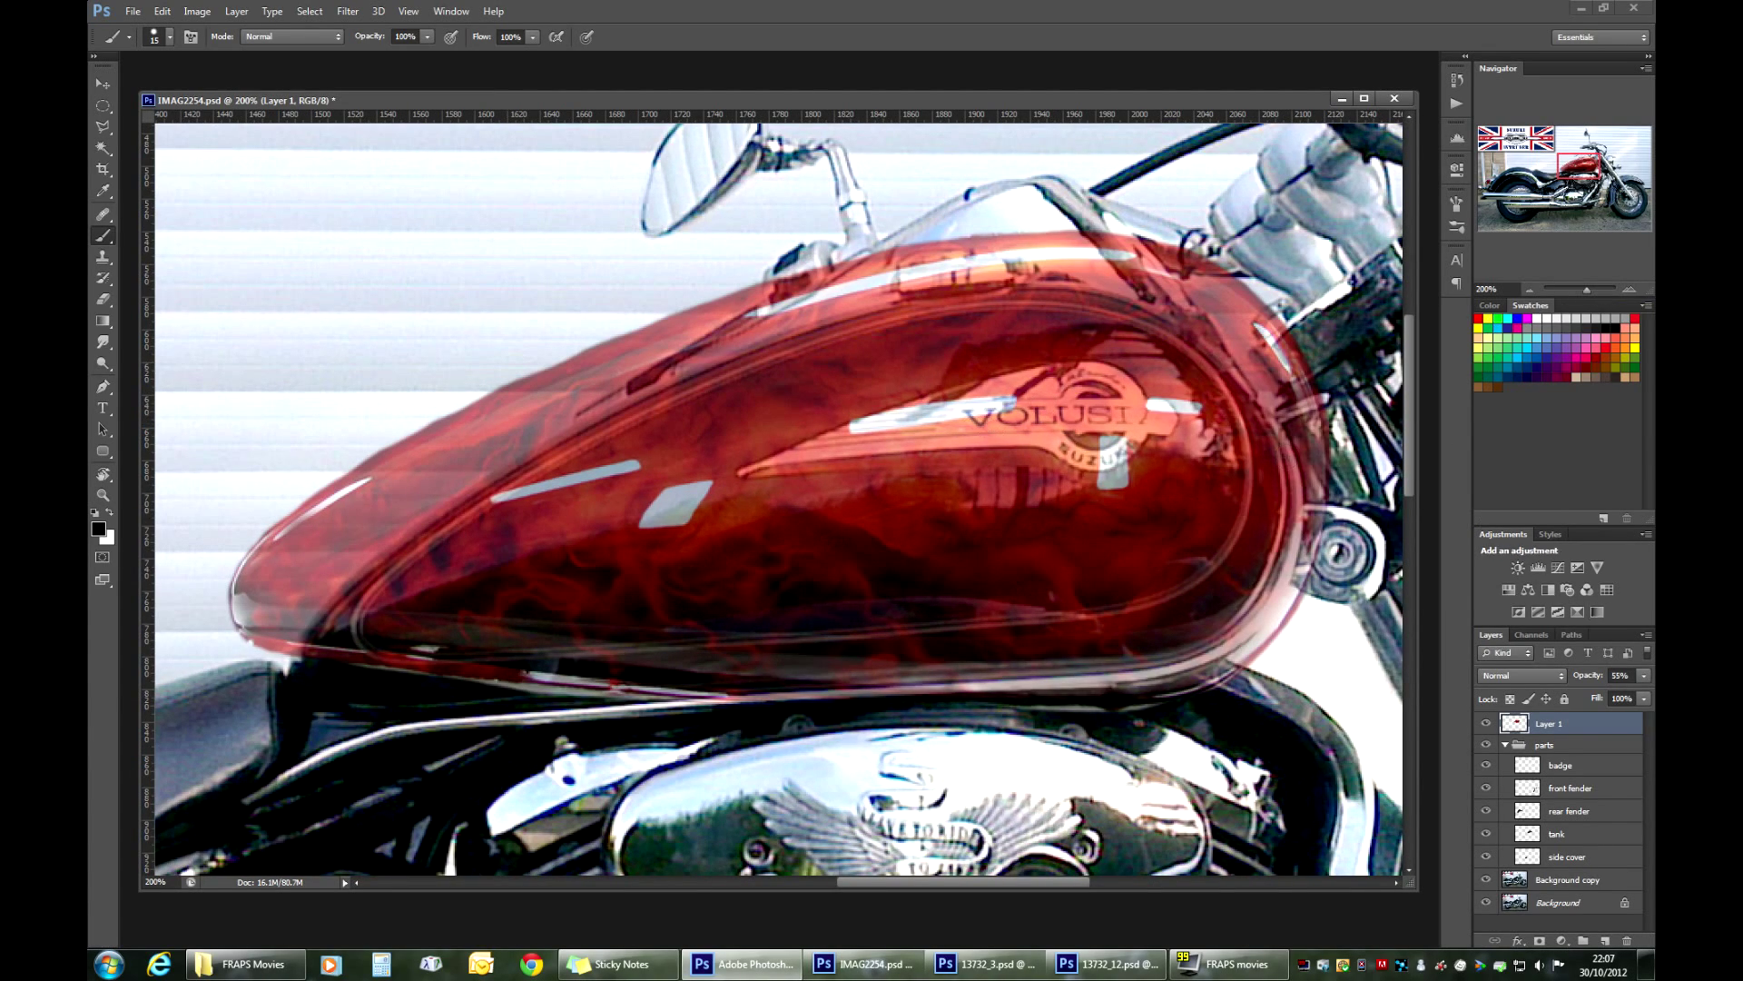
{"action": "left_click_drag", "start_coordinate": [1578, 697], "coordinate": [1618, 698]}
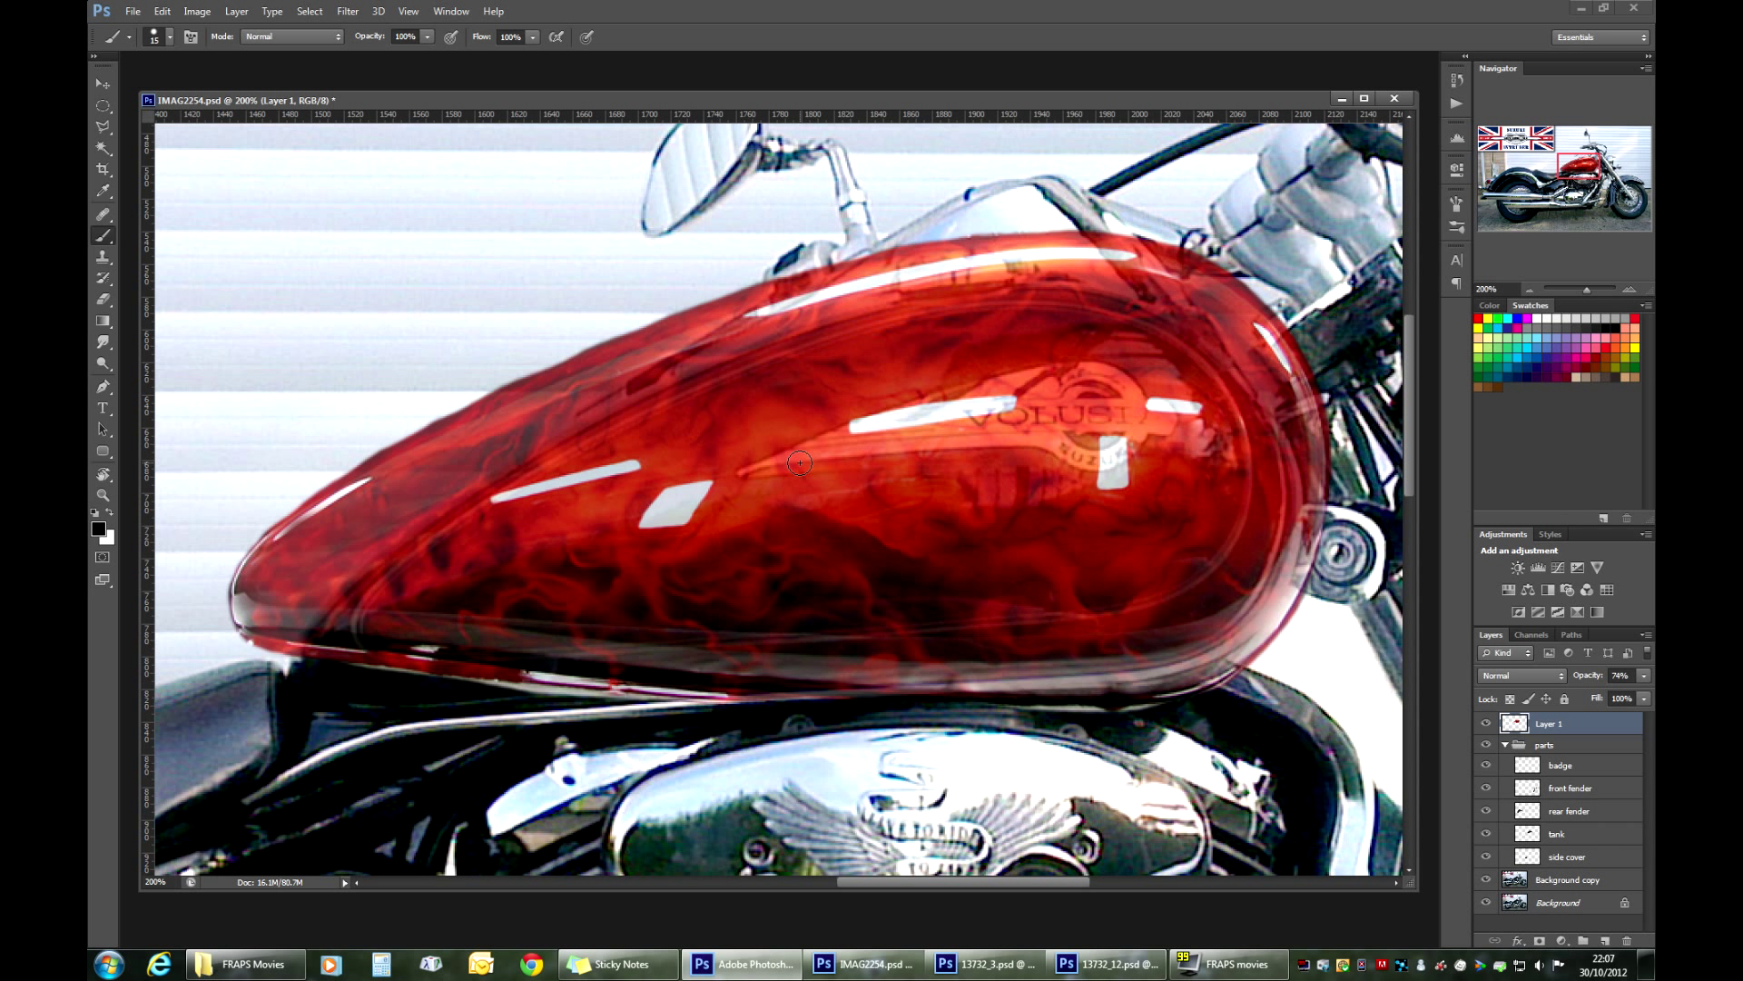
{"action": "mouse_move", "coordinate": [803, 468]}
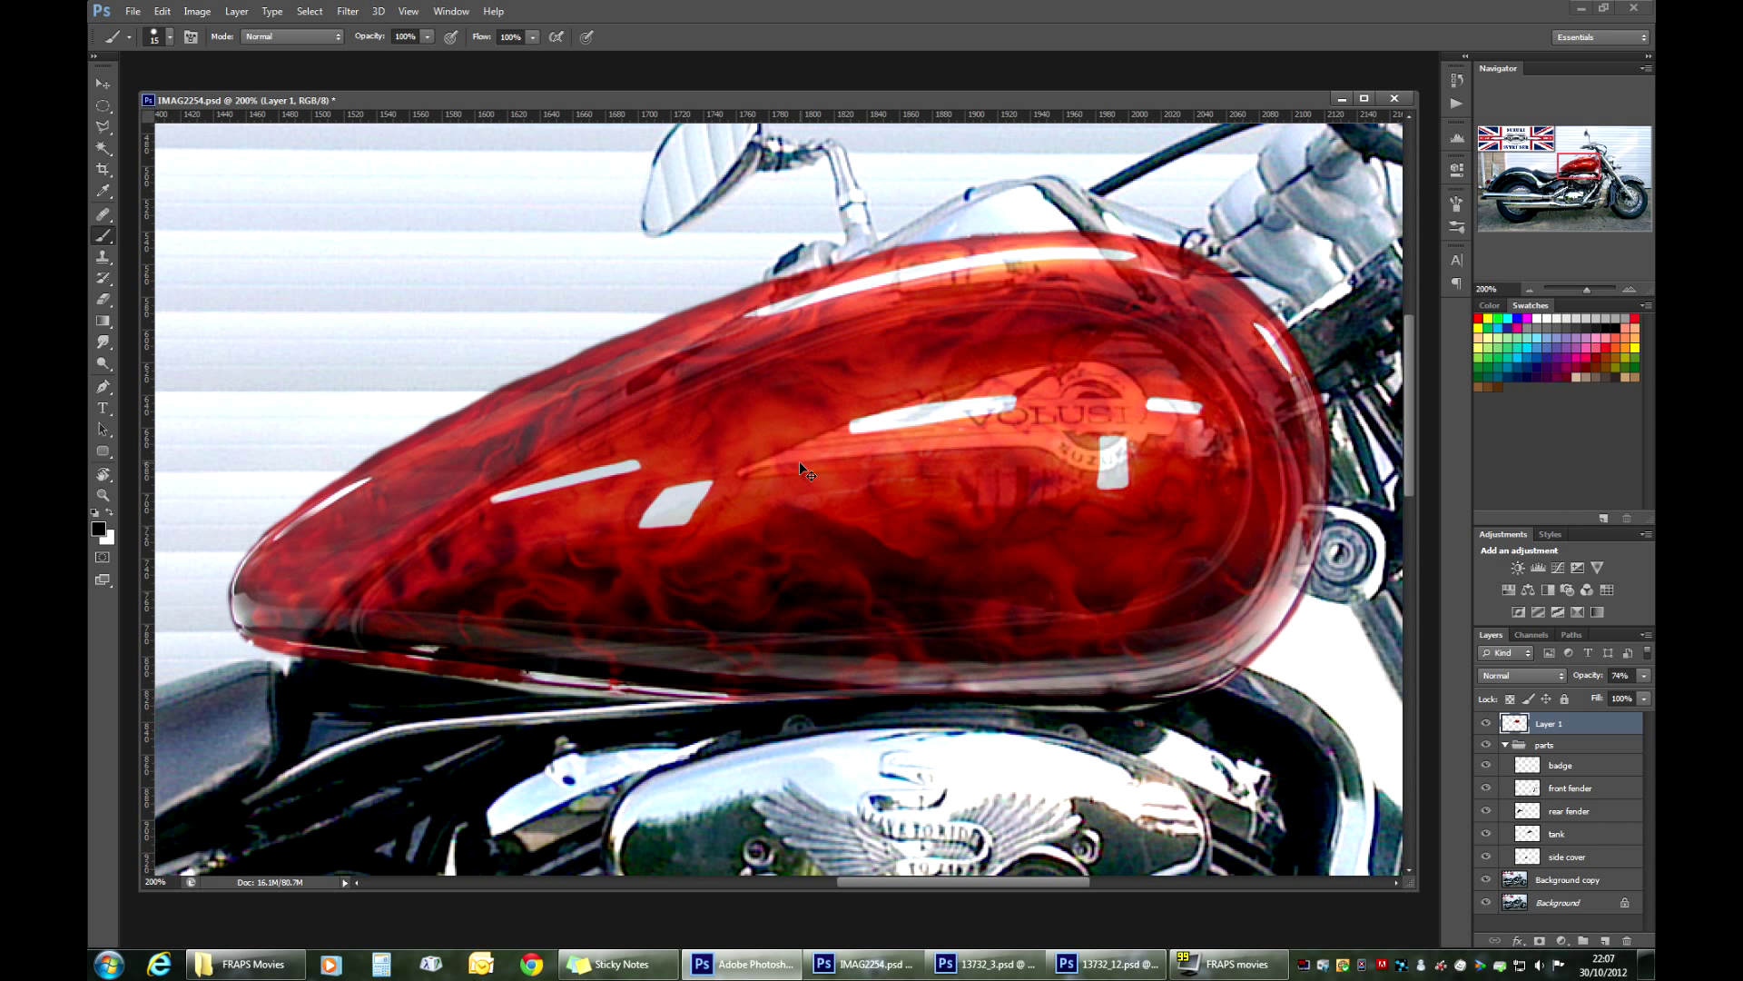
Step: Free Transform the flame layer, scaling the small image up to roughly tank size
{"action": "key", "text": "ctrl+t"}
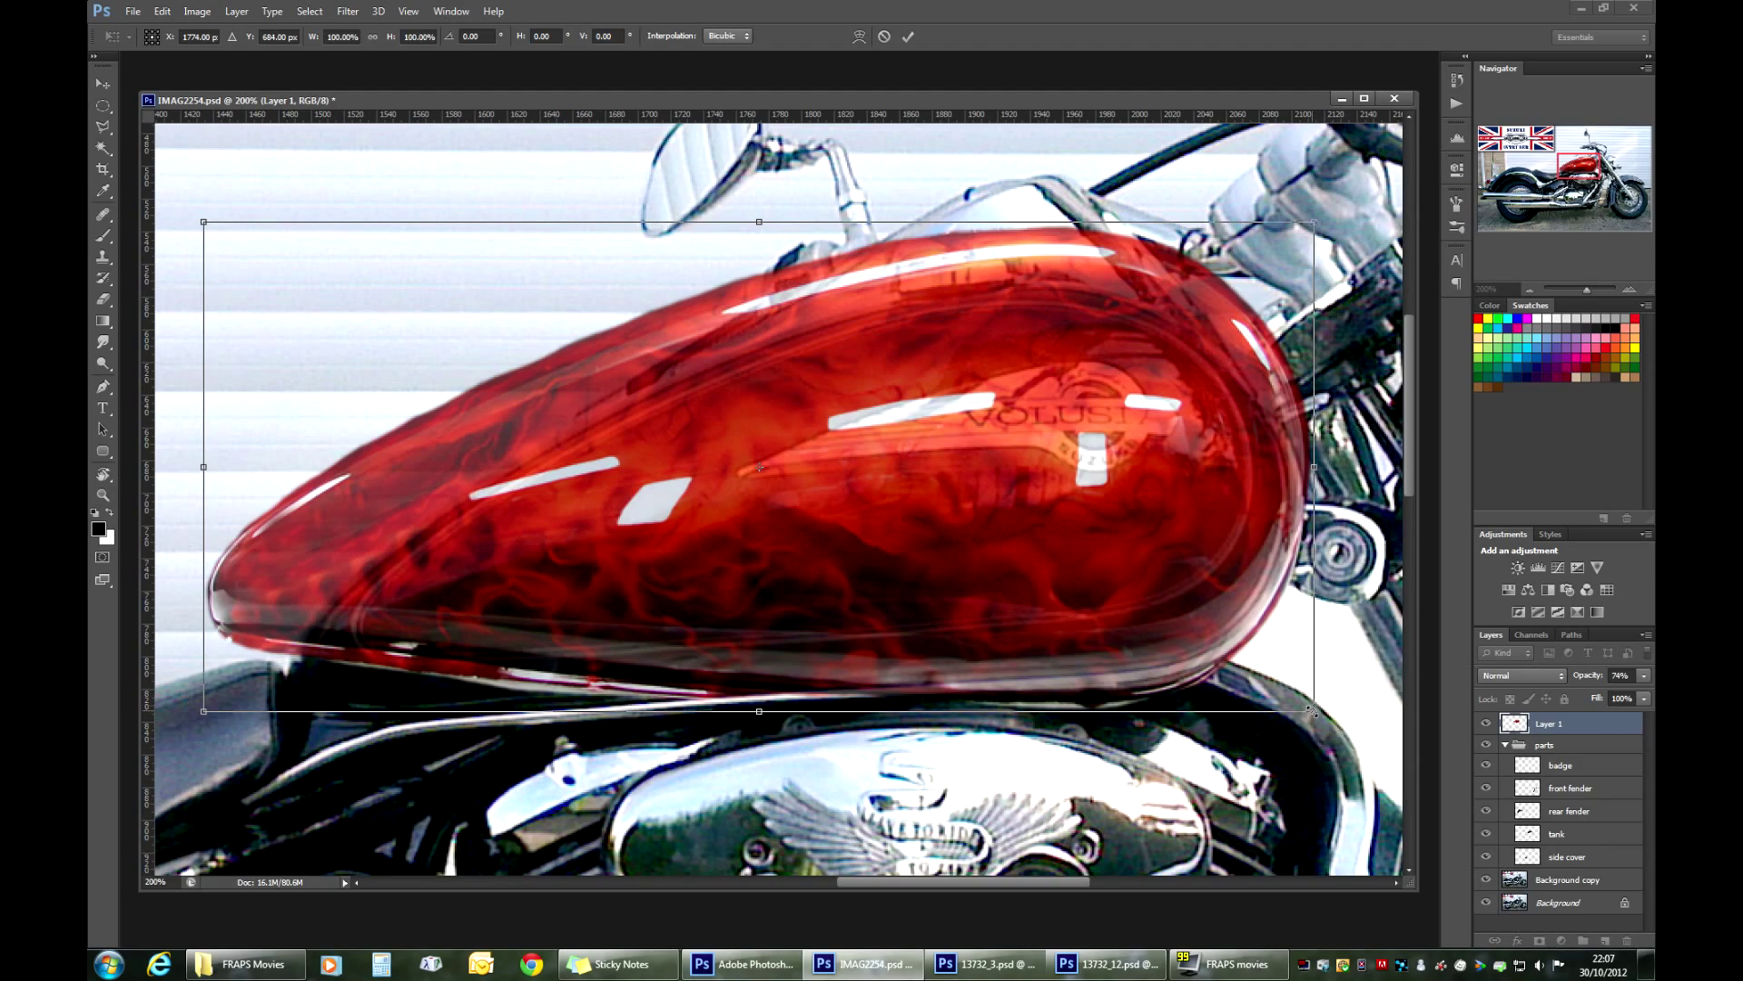
{"action": "left_click_drag", "start_coordinate": [1312, 711], "coordinate": [467, 445]}
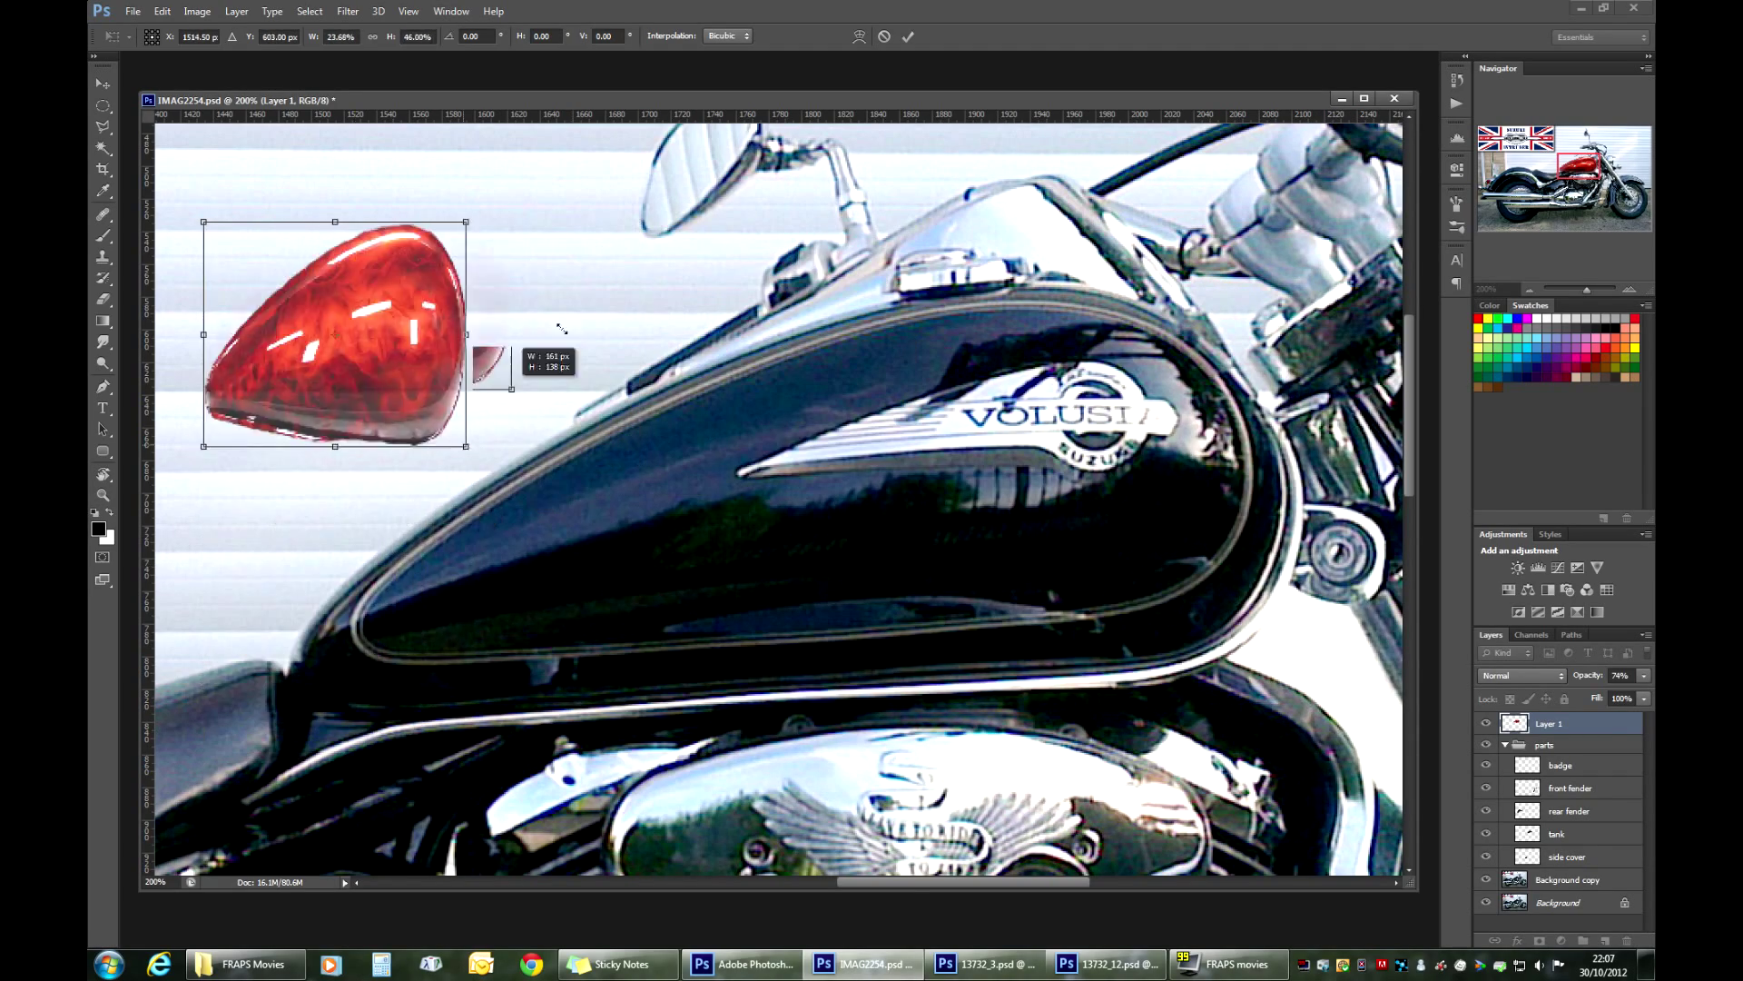
{"action": "left_click_drag", "start_coordinate": [466, 445], "coordinate": [577, 666]}
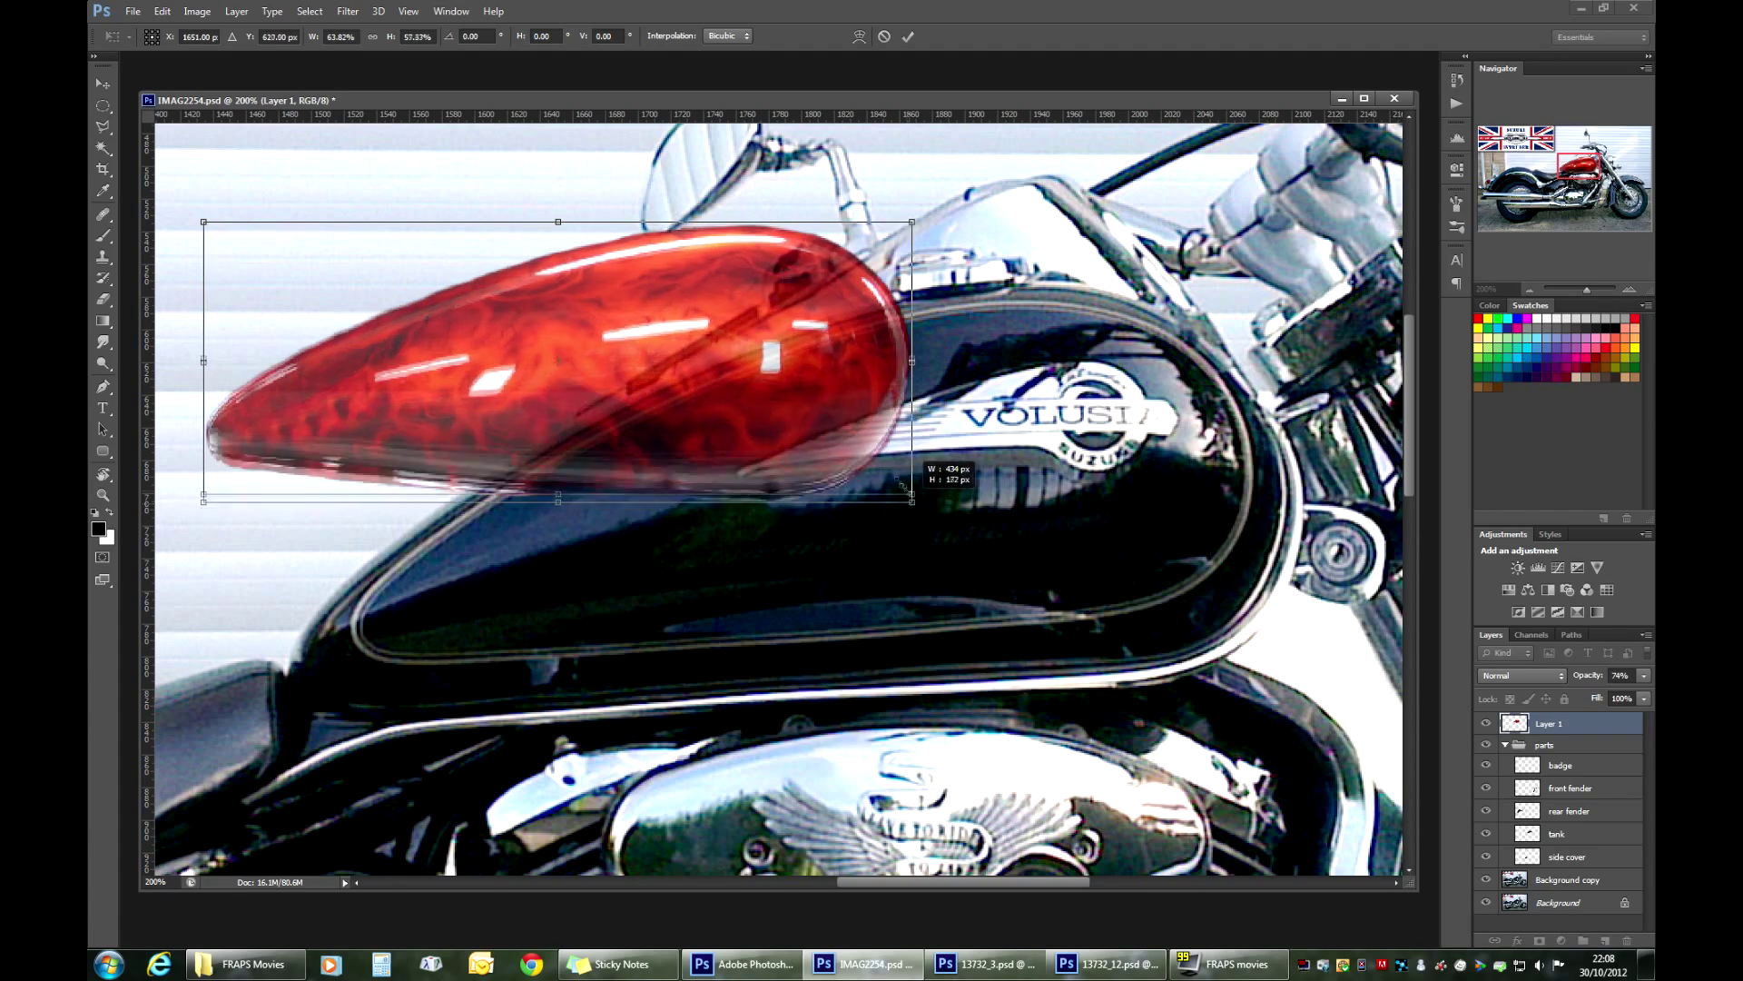
{"action": "left_click_drag", "start_coordinate": [910, 501], "coordinate": [1344, 726]}
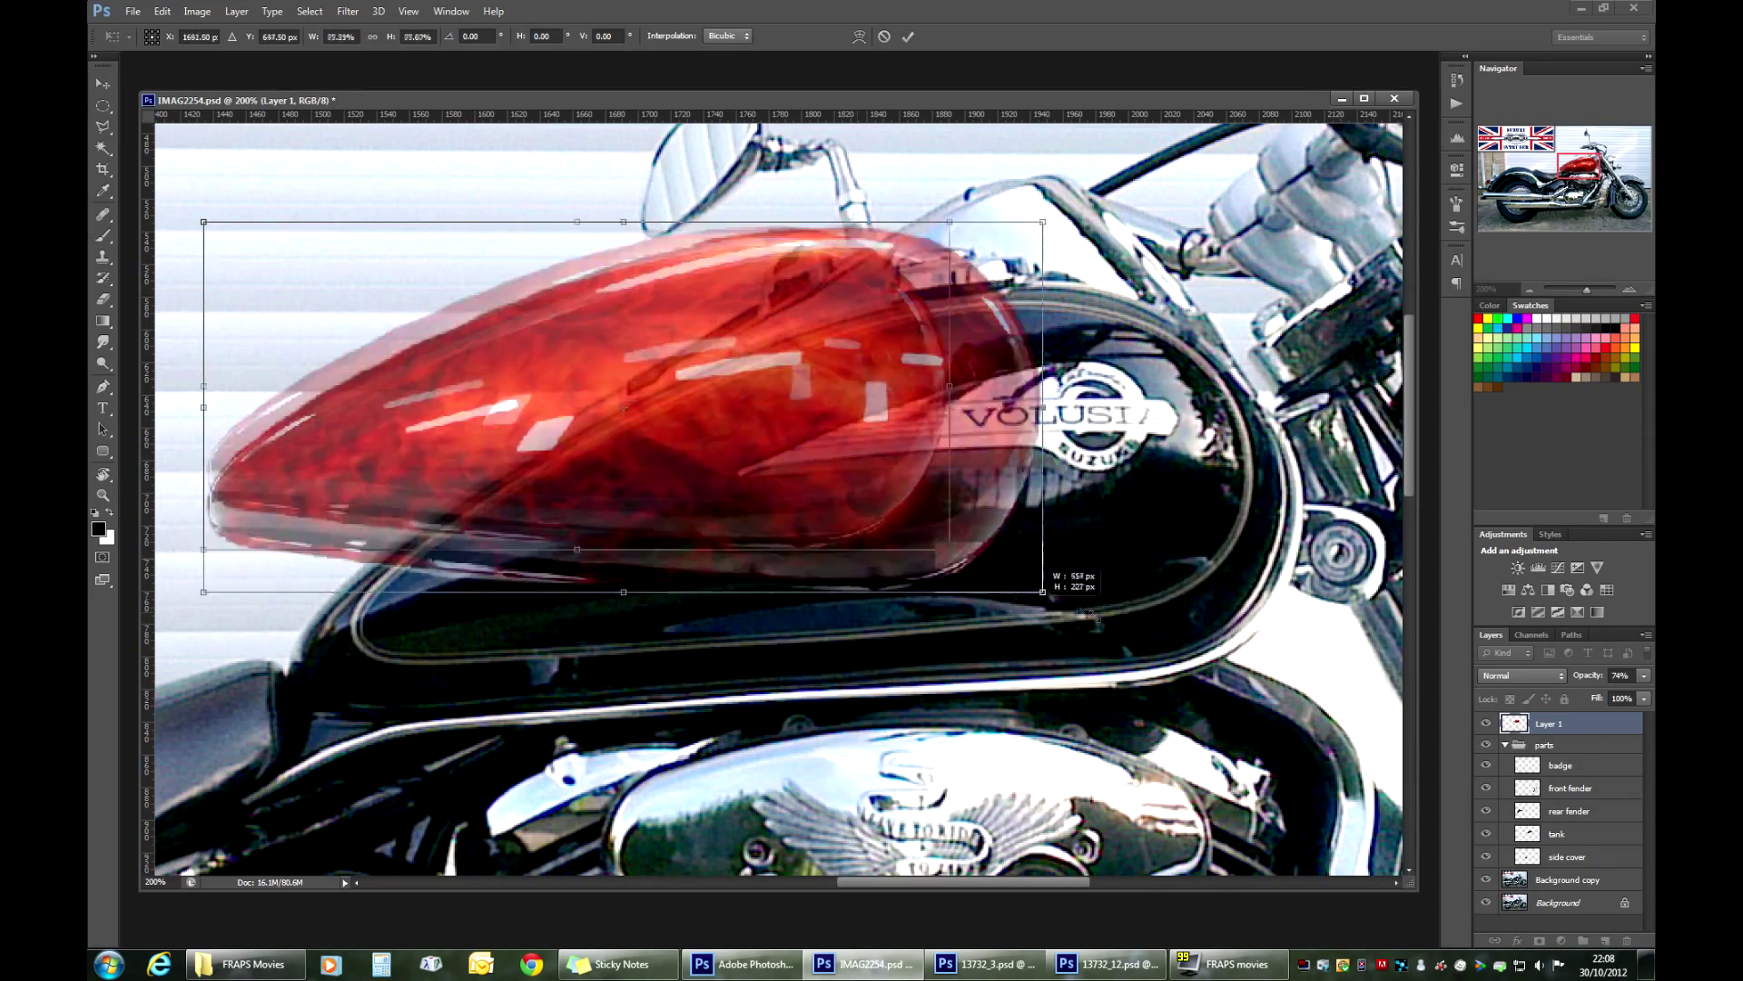
{"action": "left_click_drag", "start_coordinate": [1043, 592], "coordinate": [1209, 665]}
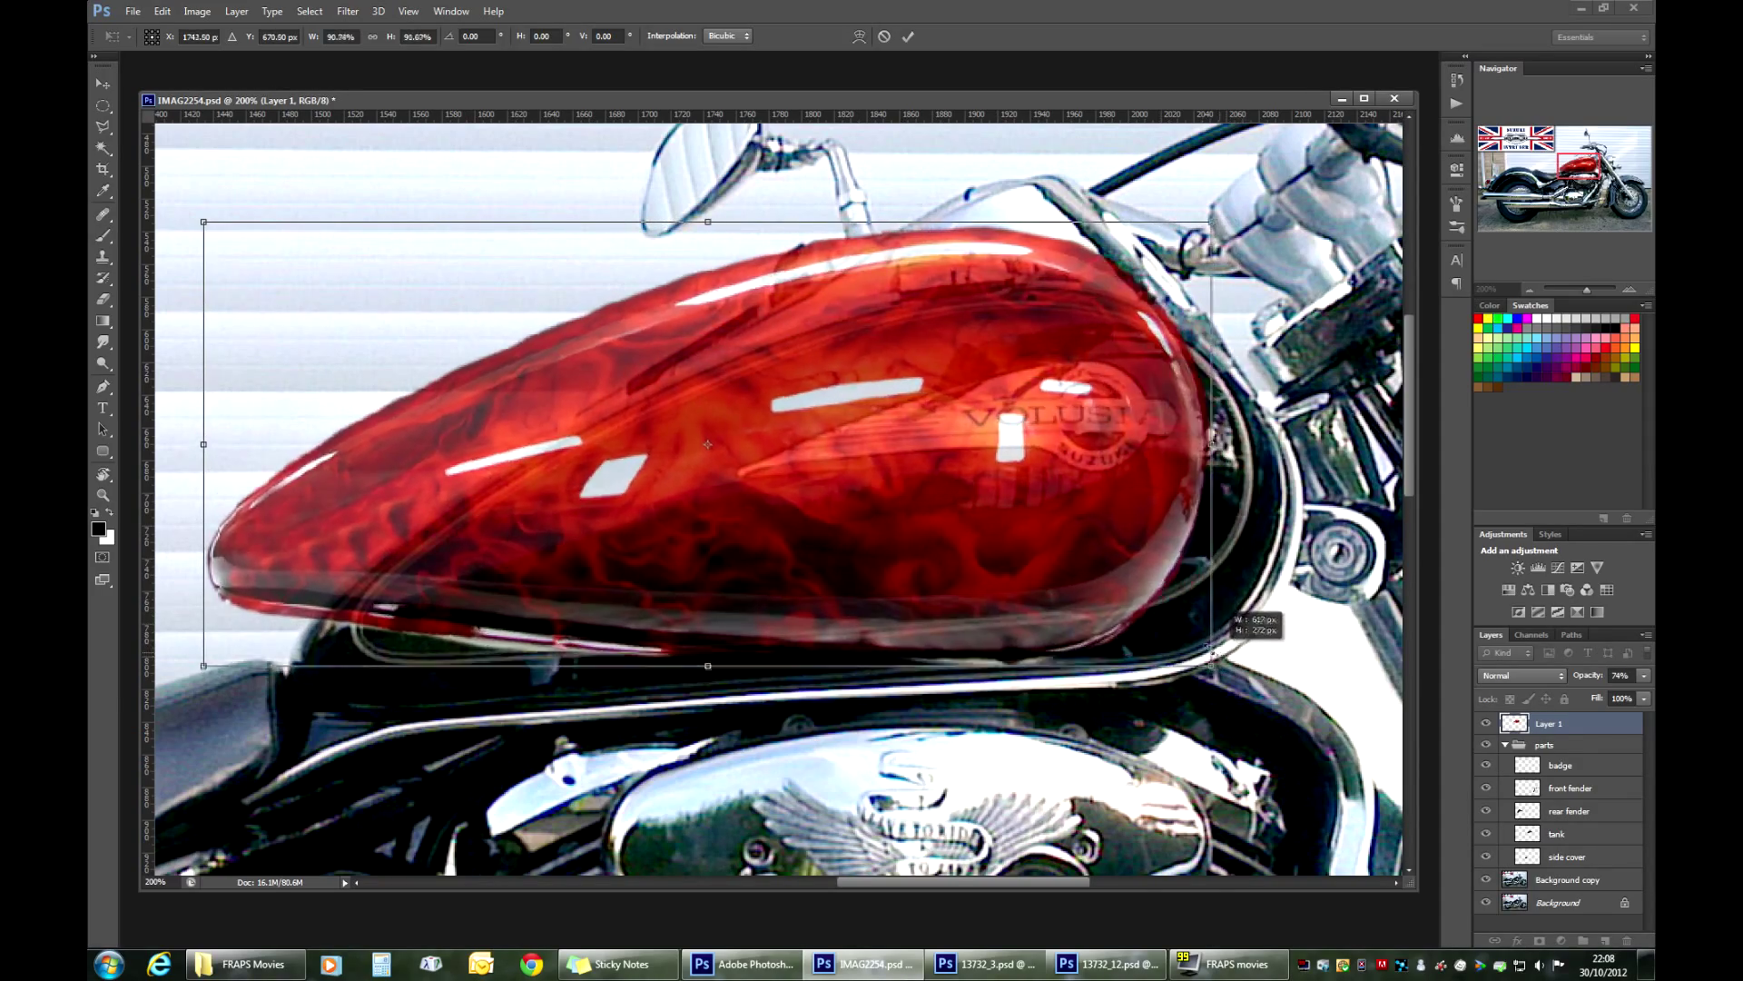
Step: Move the enlarged flame image into position over the fuel tank
{"action": "left_click_drag", "start_coordinate": [1210, 665], "coordinate": [1132, 632]}
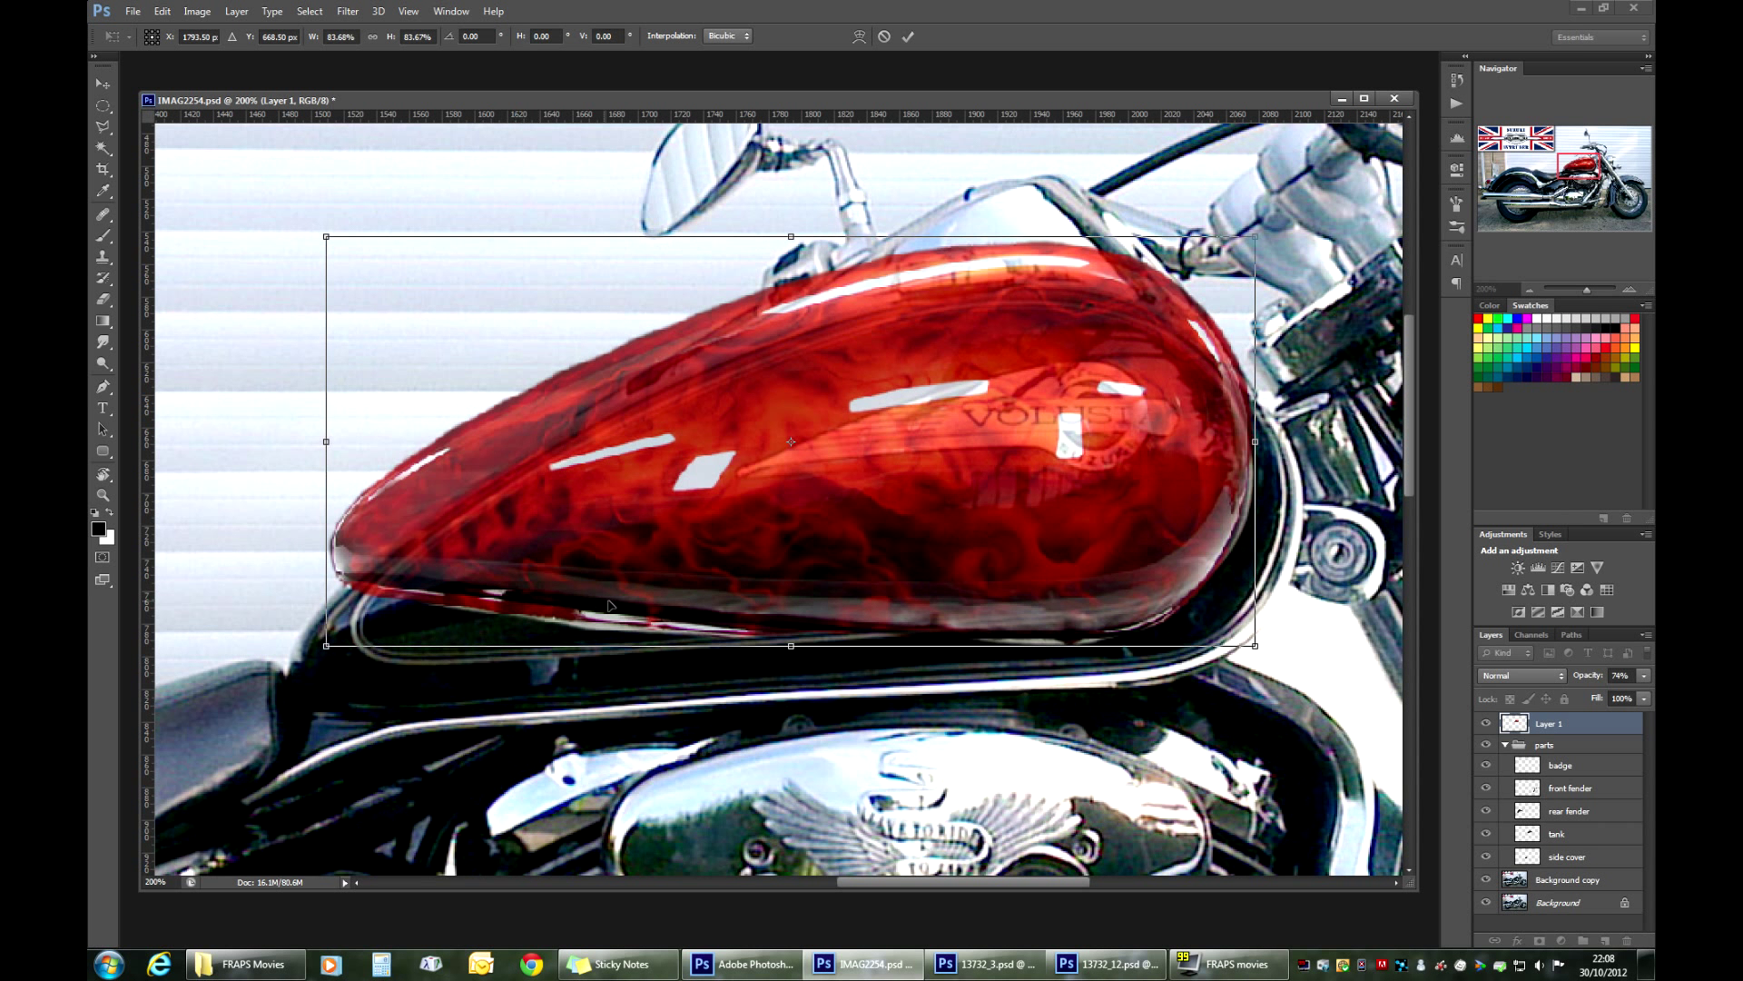
{"action": "mouse_move", "coordinate": [1160, 630]}
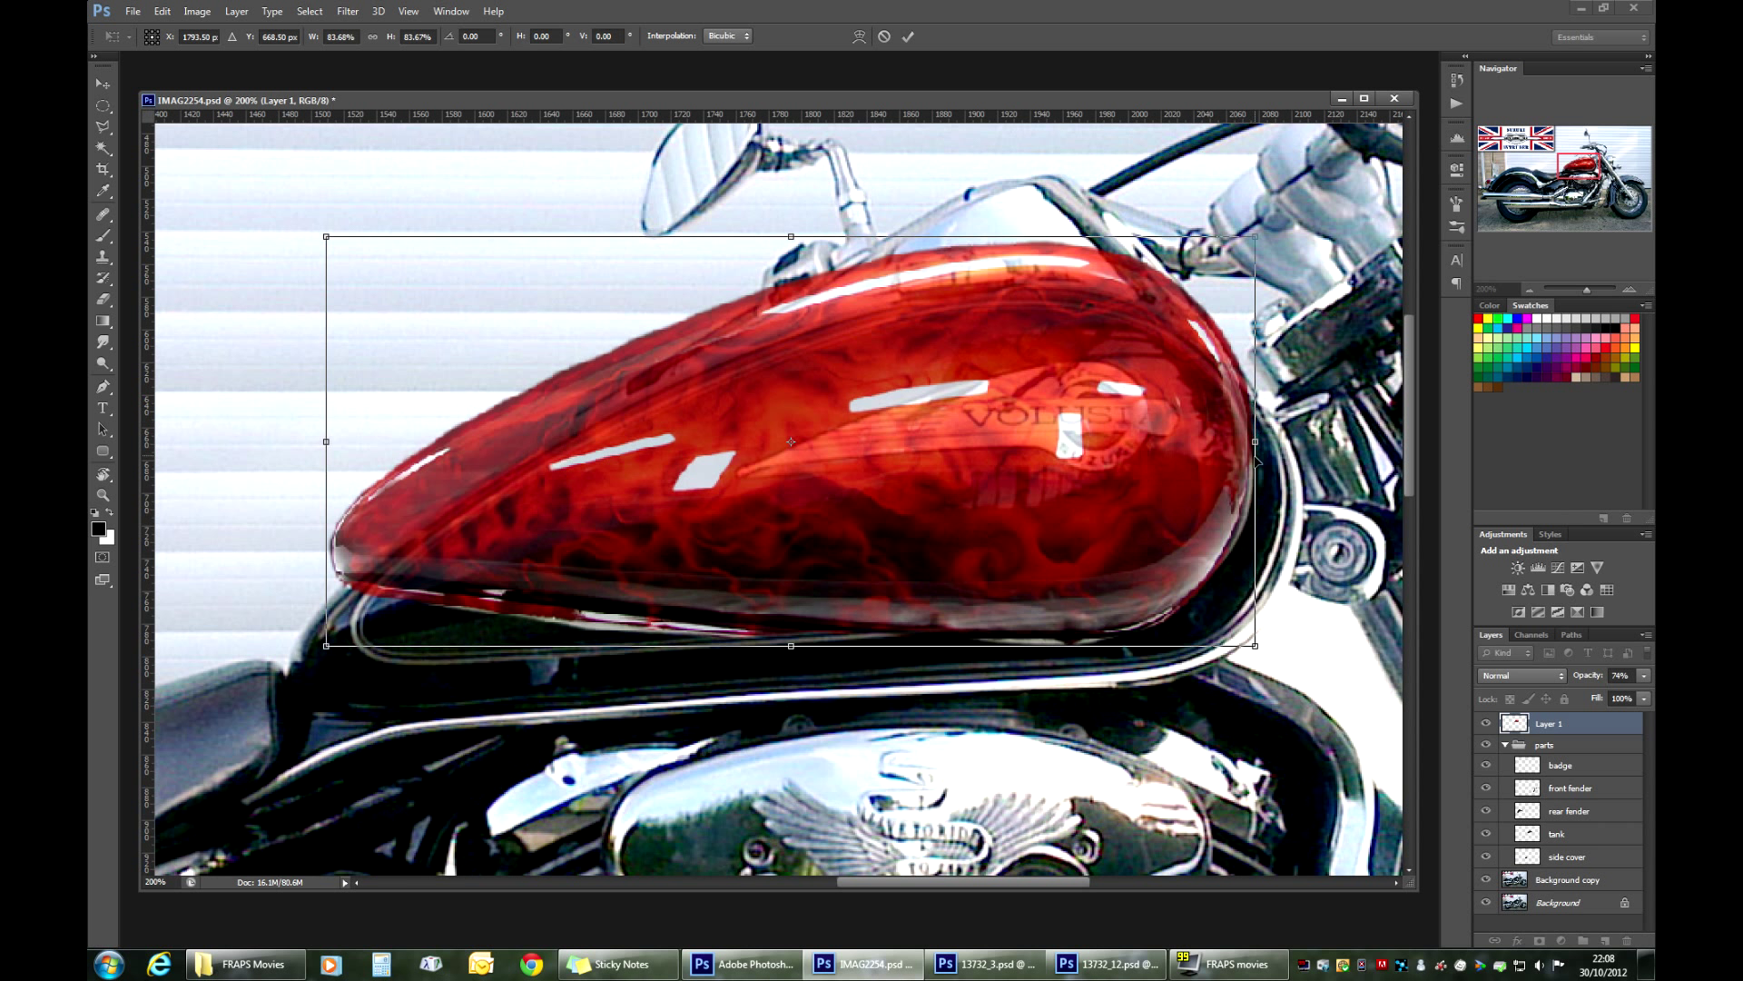
{"action": "mouse_move", "coordinate": [1215, 324]}
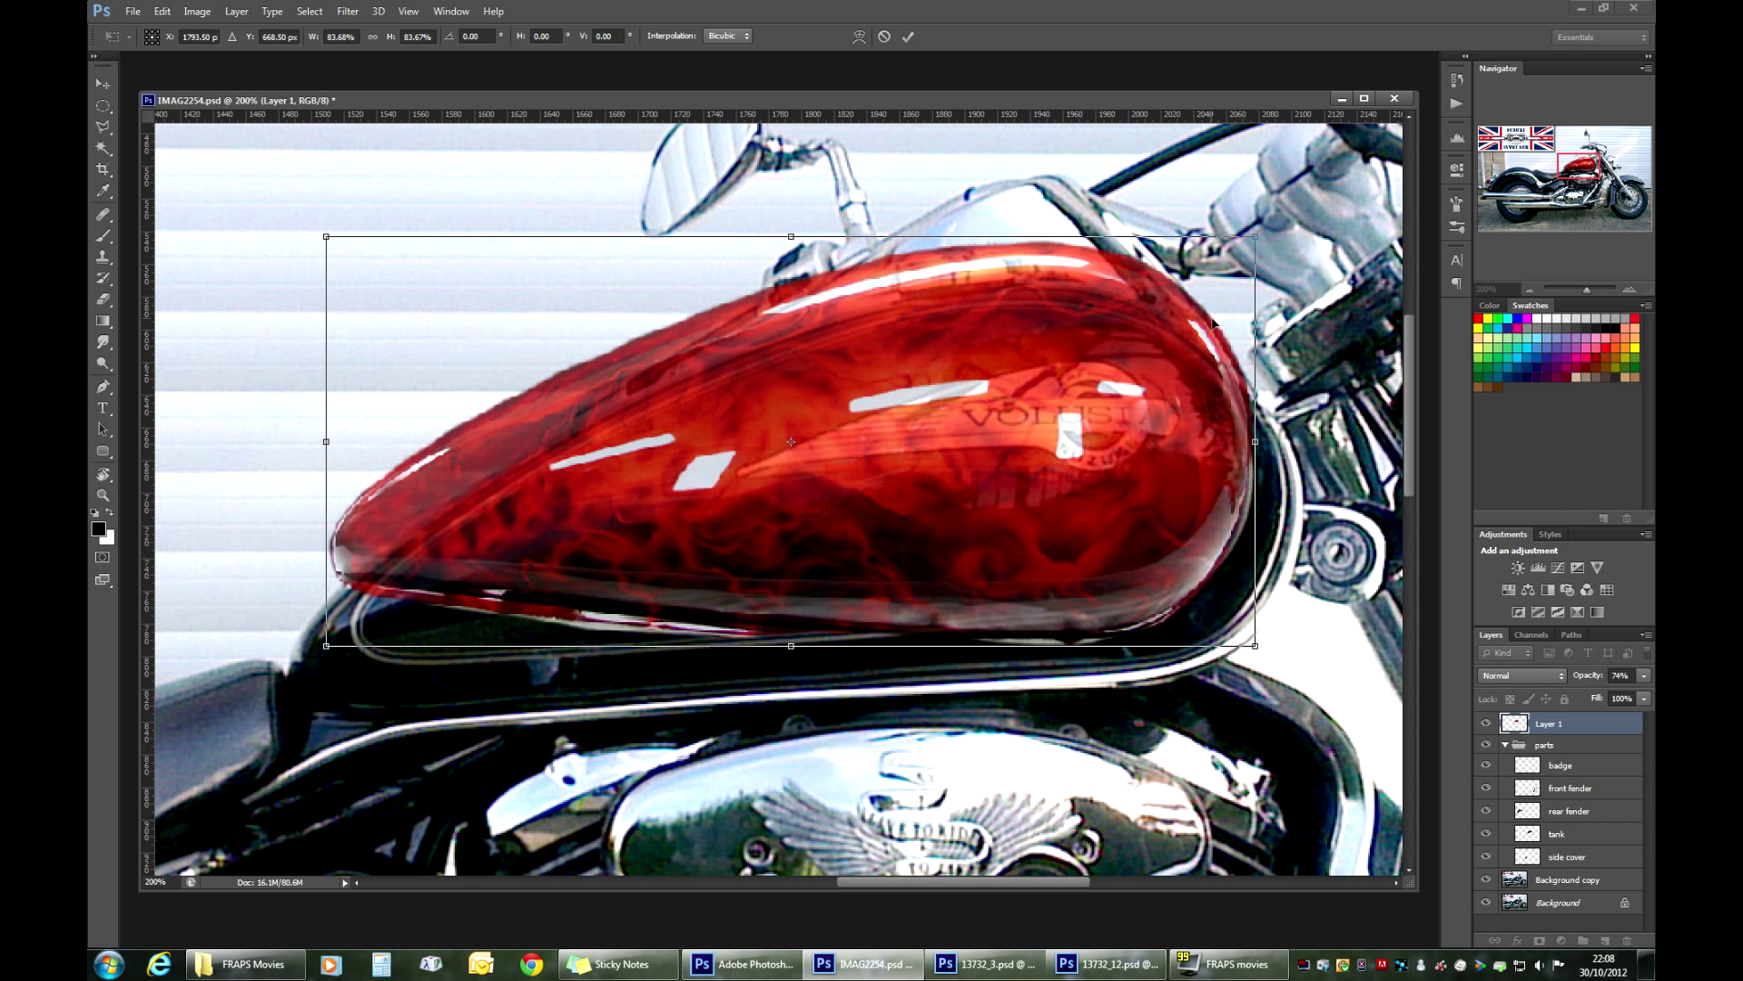
{"action": "mouse_move", "coordinate": [879, 548]}
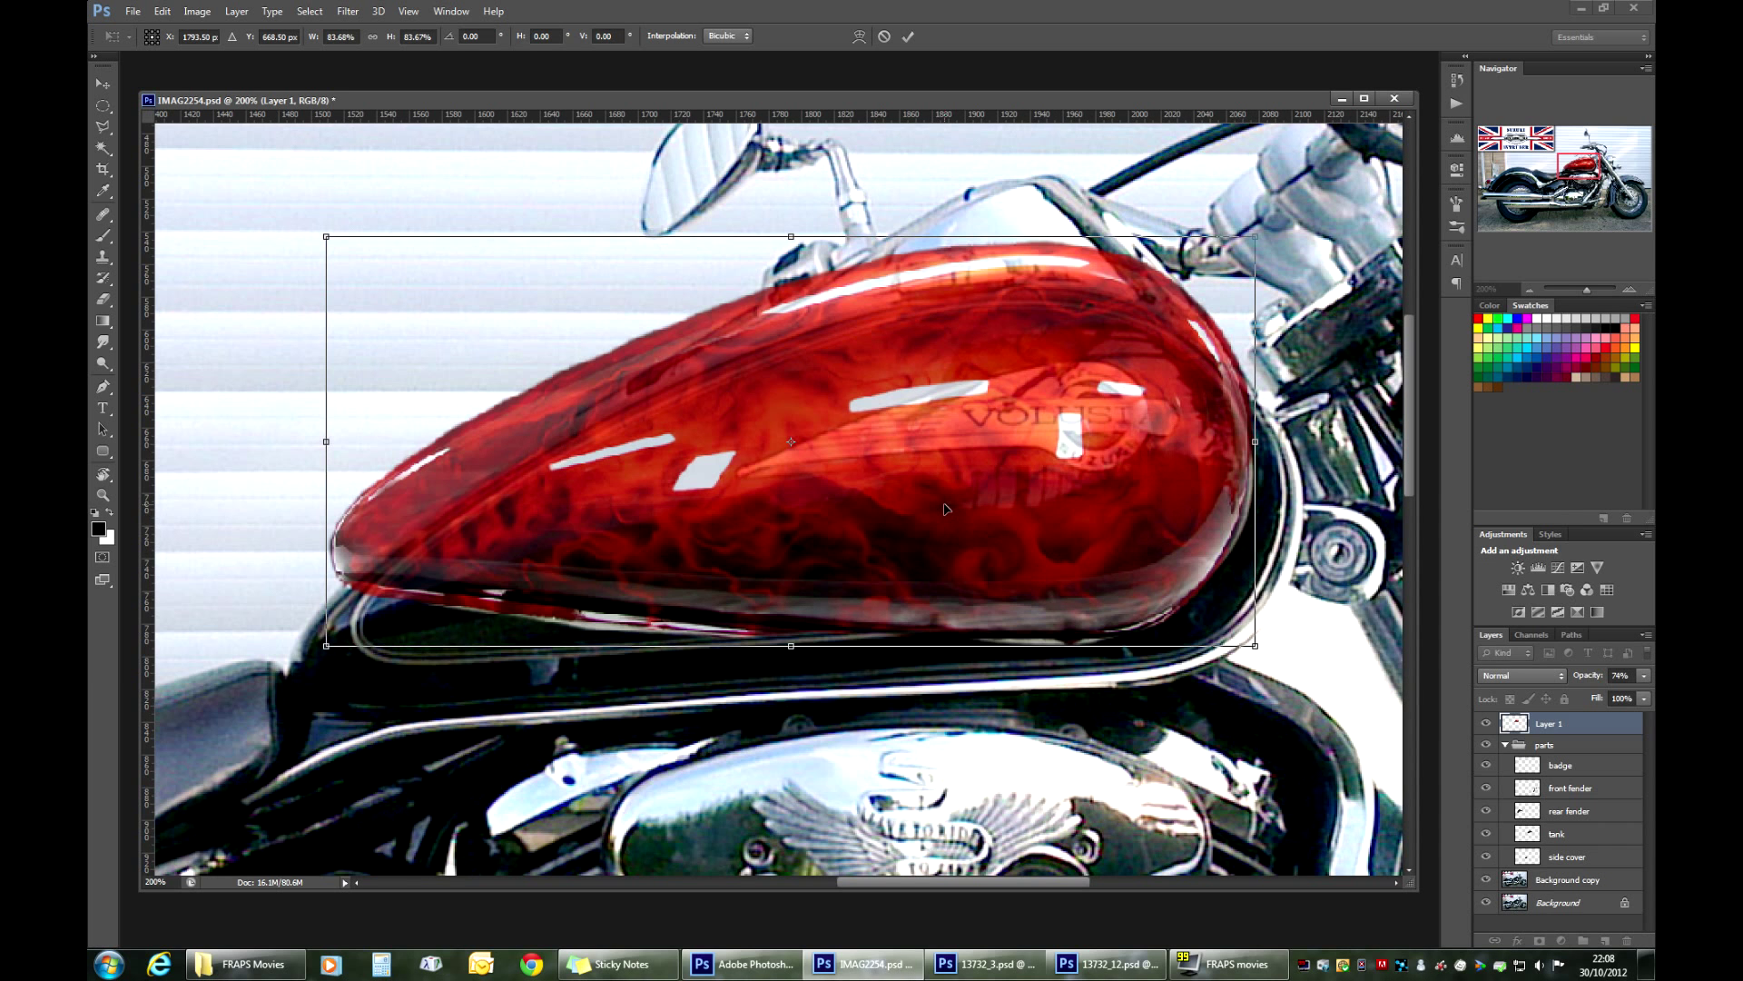
{"action": "left_click_drag", "start_coordinate": [945, 508], "coordinate": [1028, 464]}
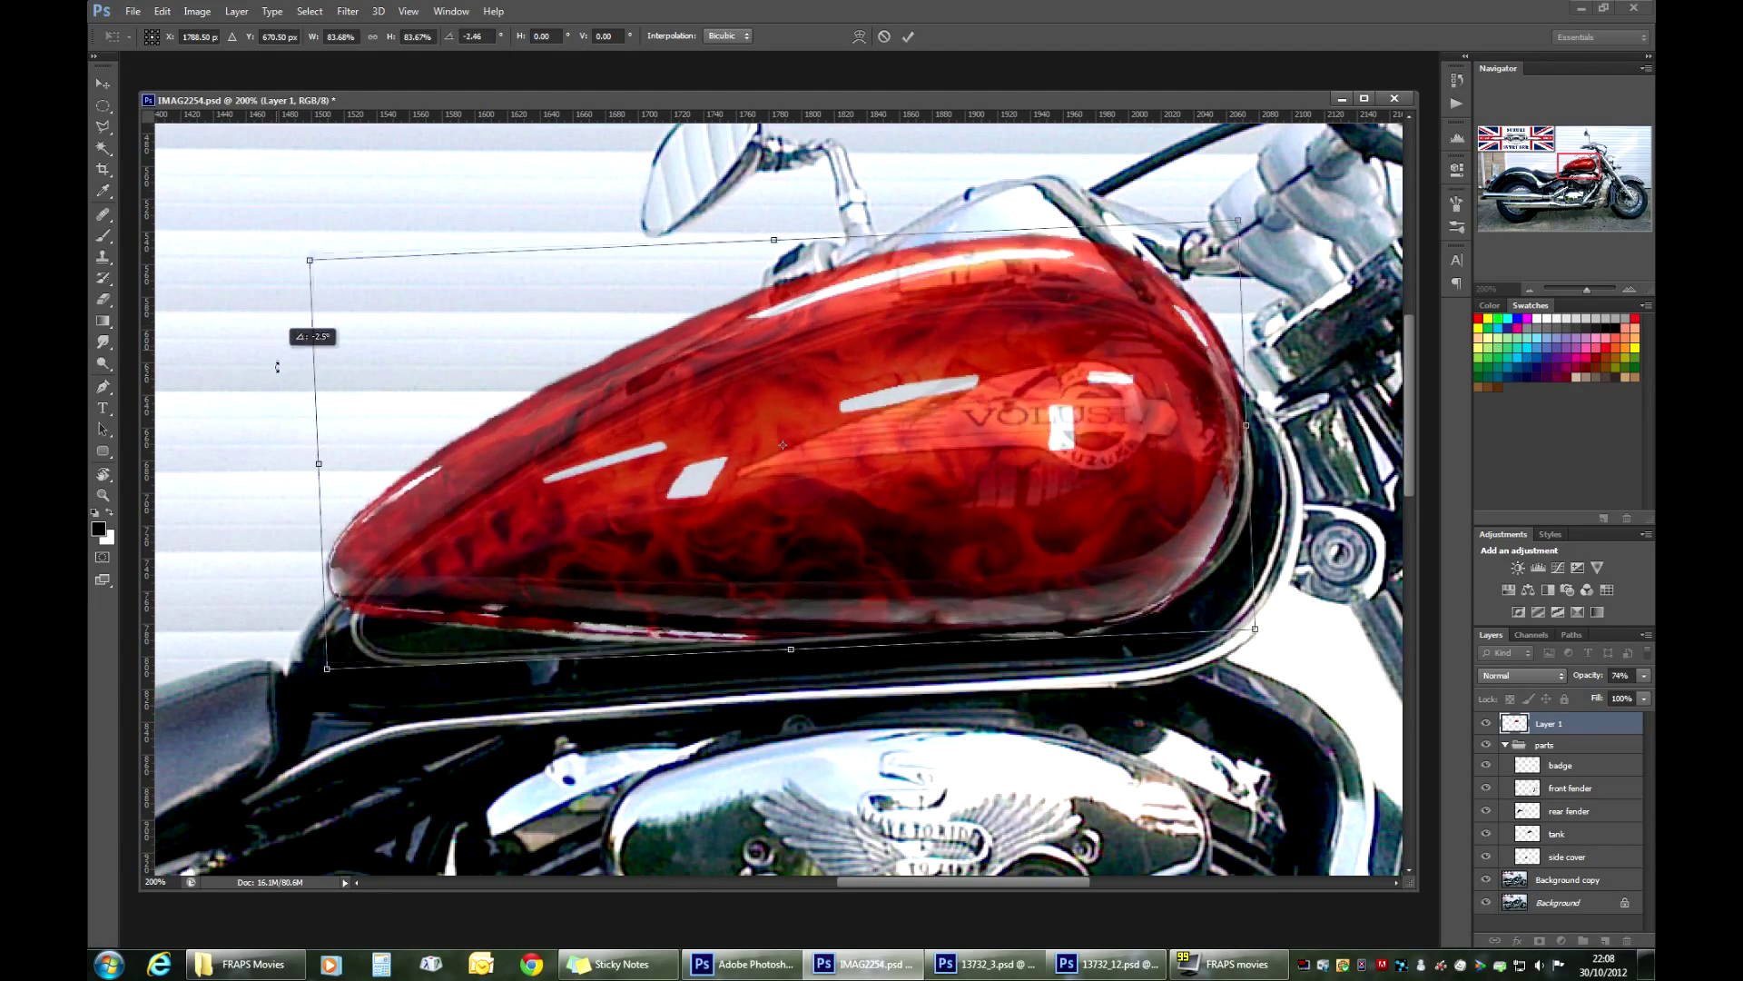
Step: Rotate the flame image to the tank's angle and shift it down onto the tank
{"action": "left_click_drag", "start_coordinate": [310, 262], "coordinate": [340, 283]}
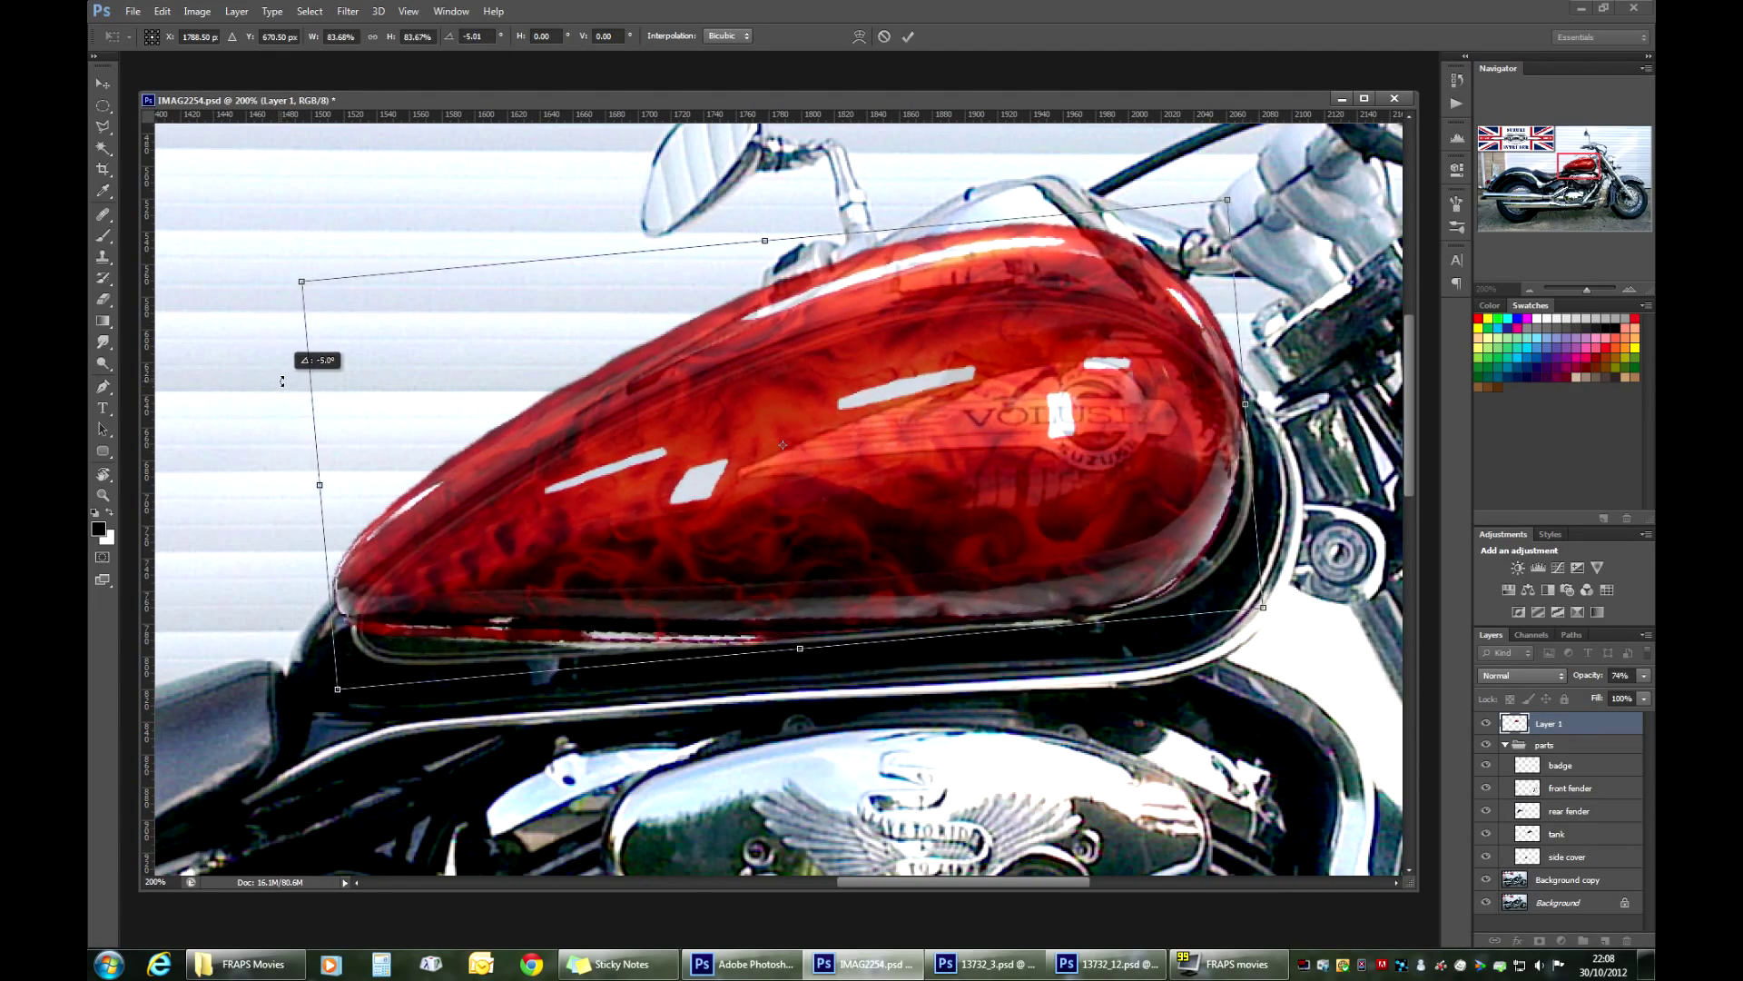
{"action": "left_click_drag", "start_coordinate": [779, 445], "coordinate": [779, 489]}
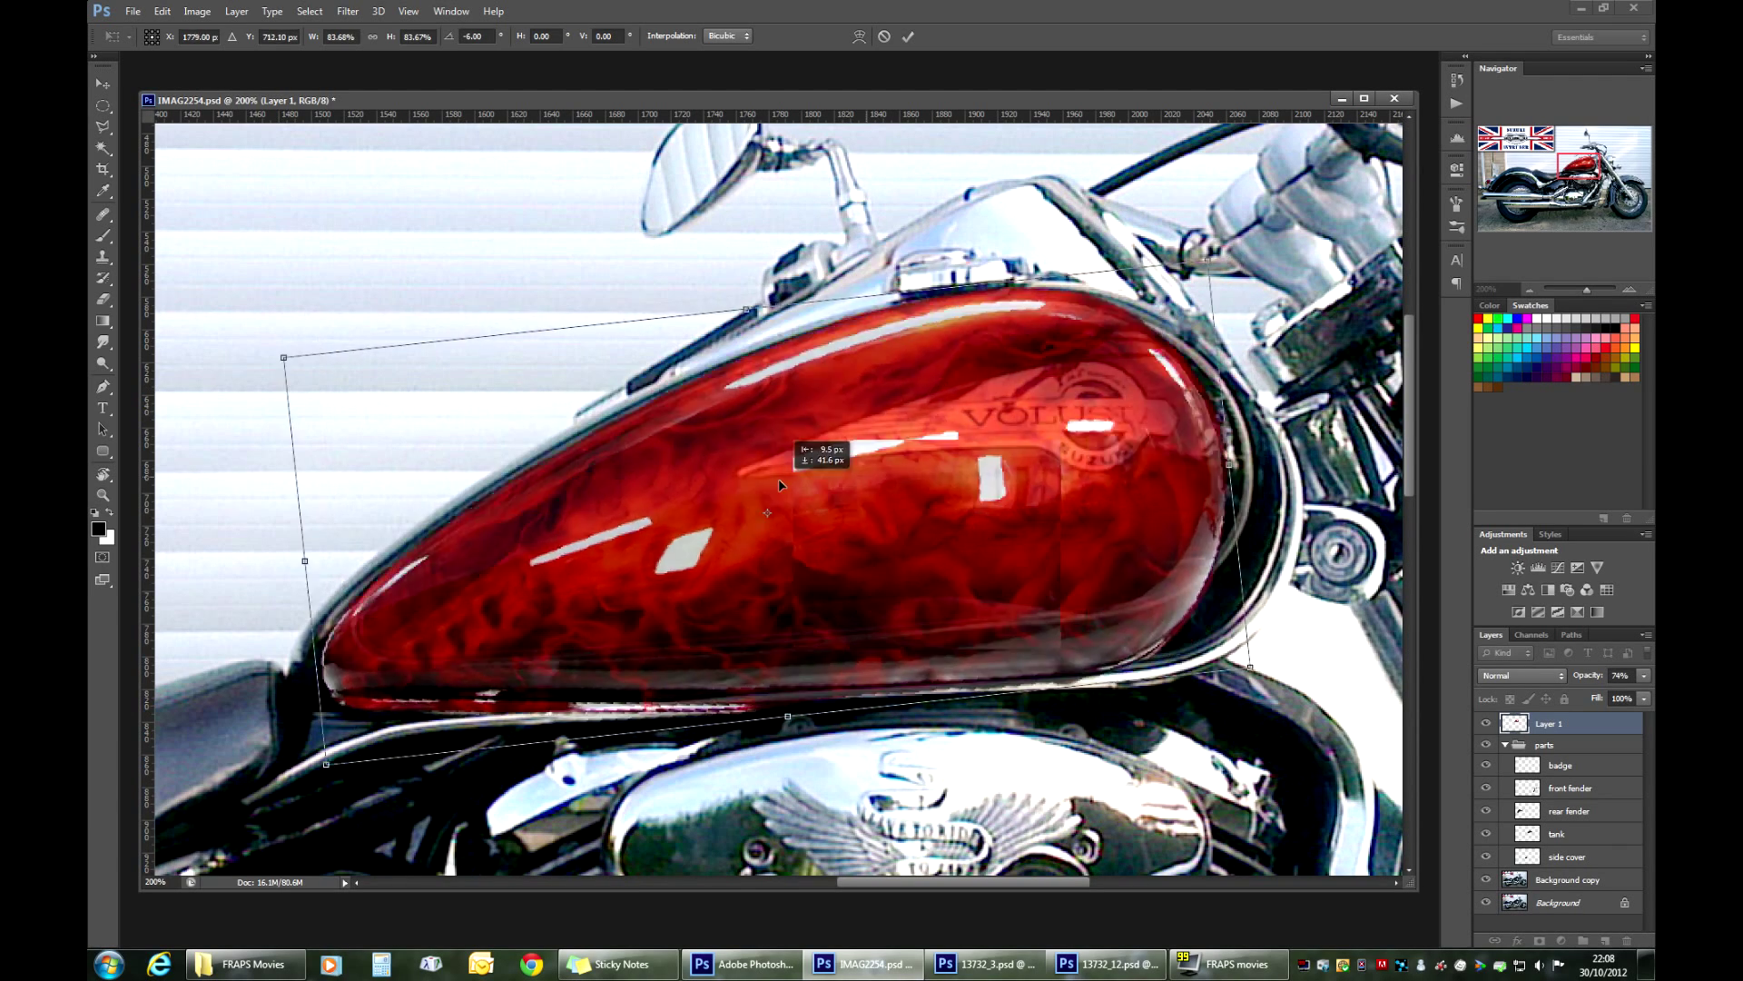
{"action": "left_click_drag", "start_coordinate": [779, 487], "coordinate": [696, 423]}
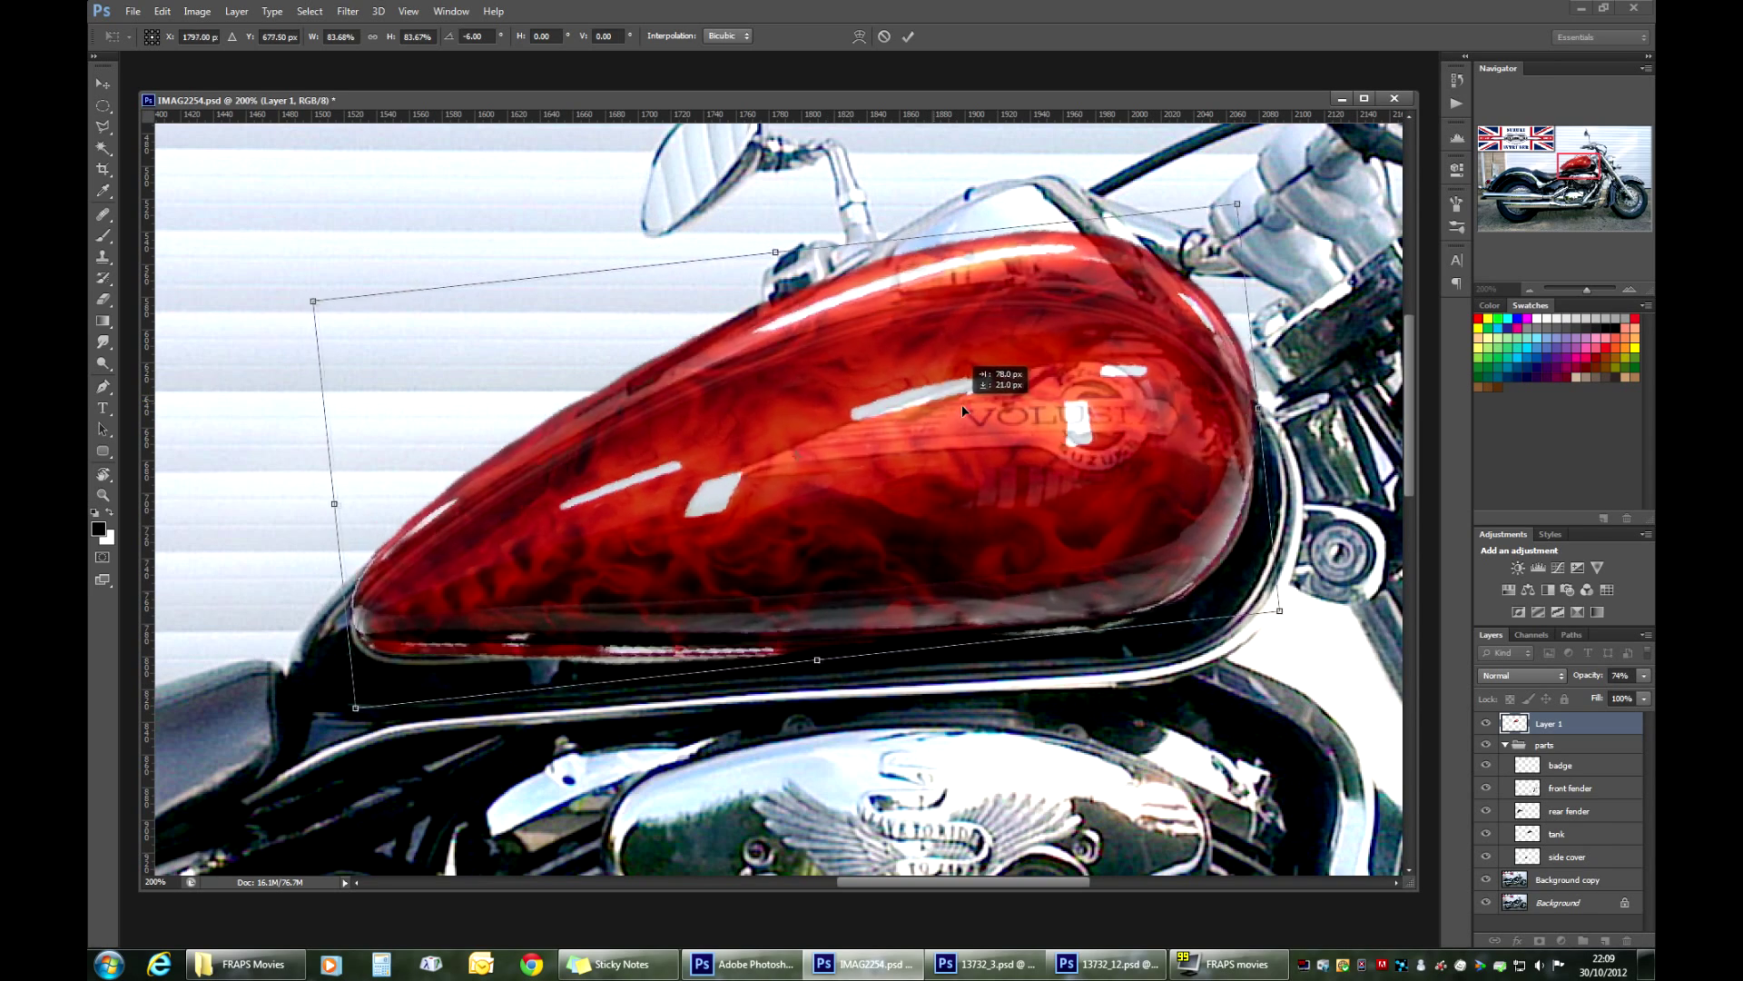
{"action": "left_click_drag", "start_coordinate": [963, 412], "coordinate": [963, 437]}
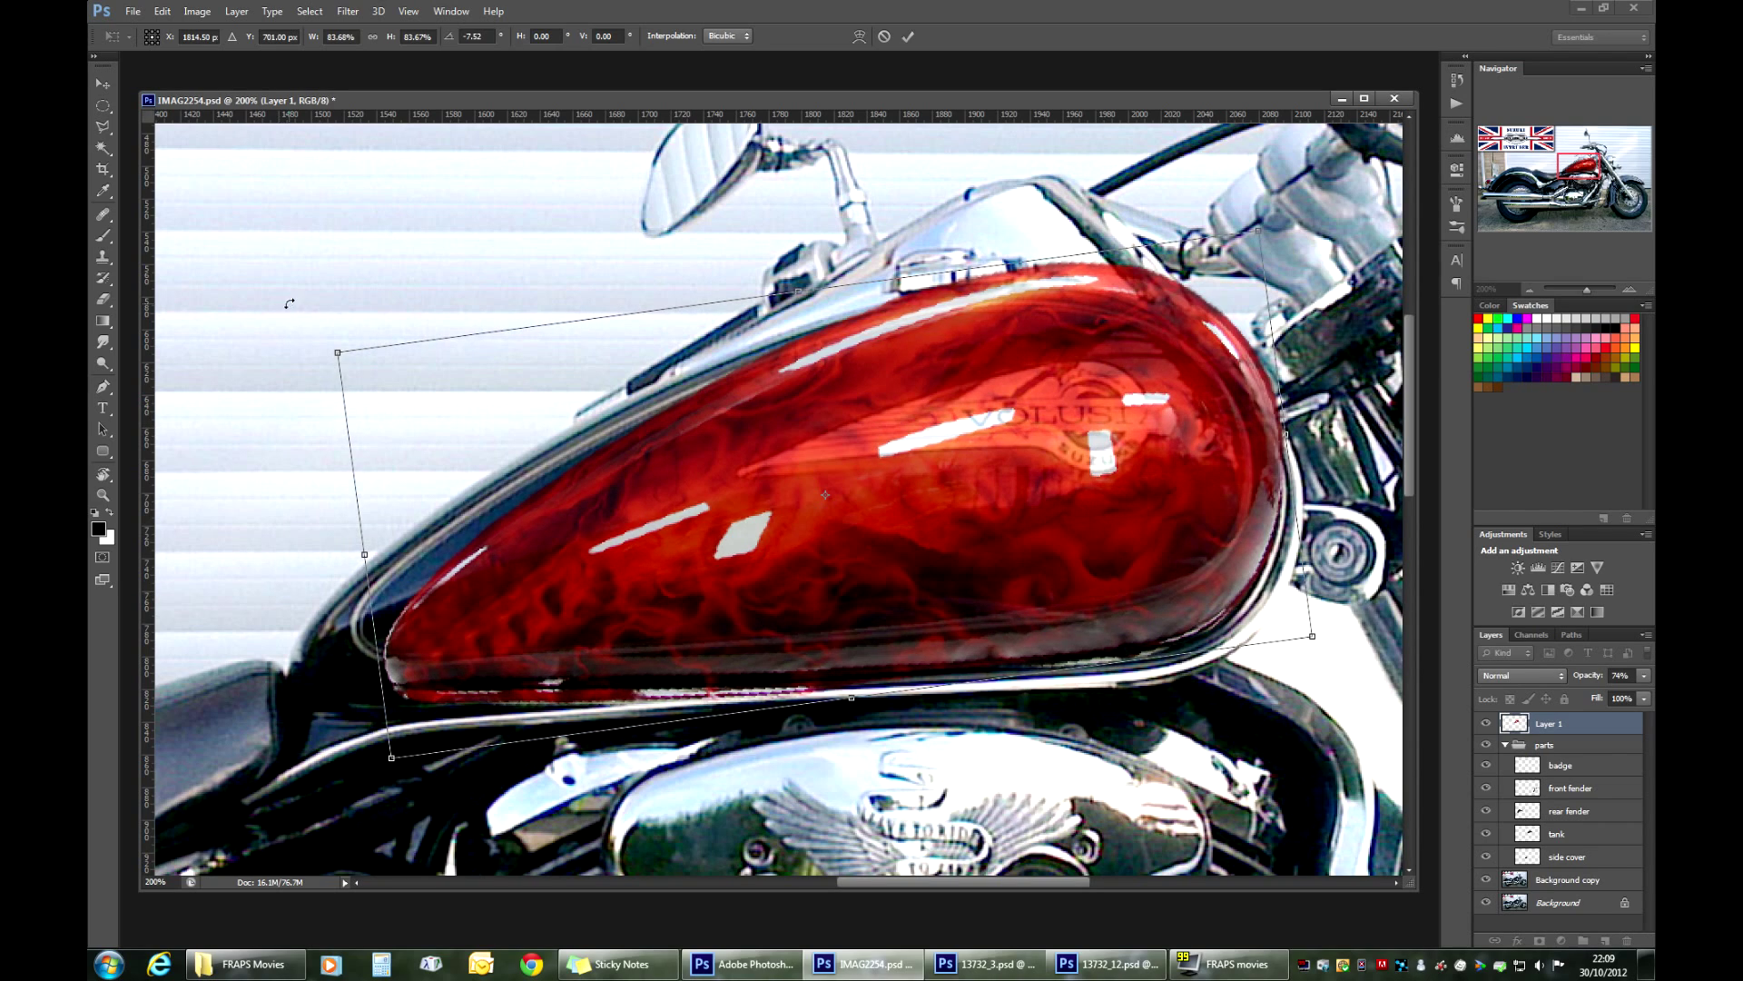
{"action": "left_click_drag", "start_coordinate": [338, 354], "coordinate": [258, 331]}
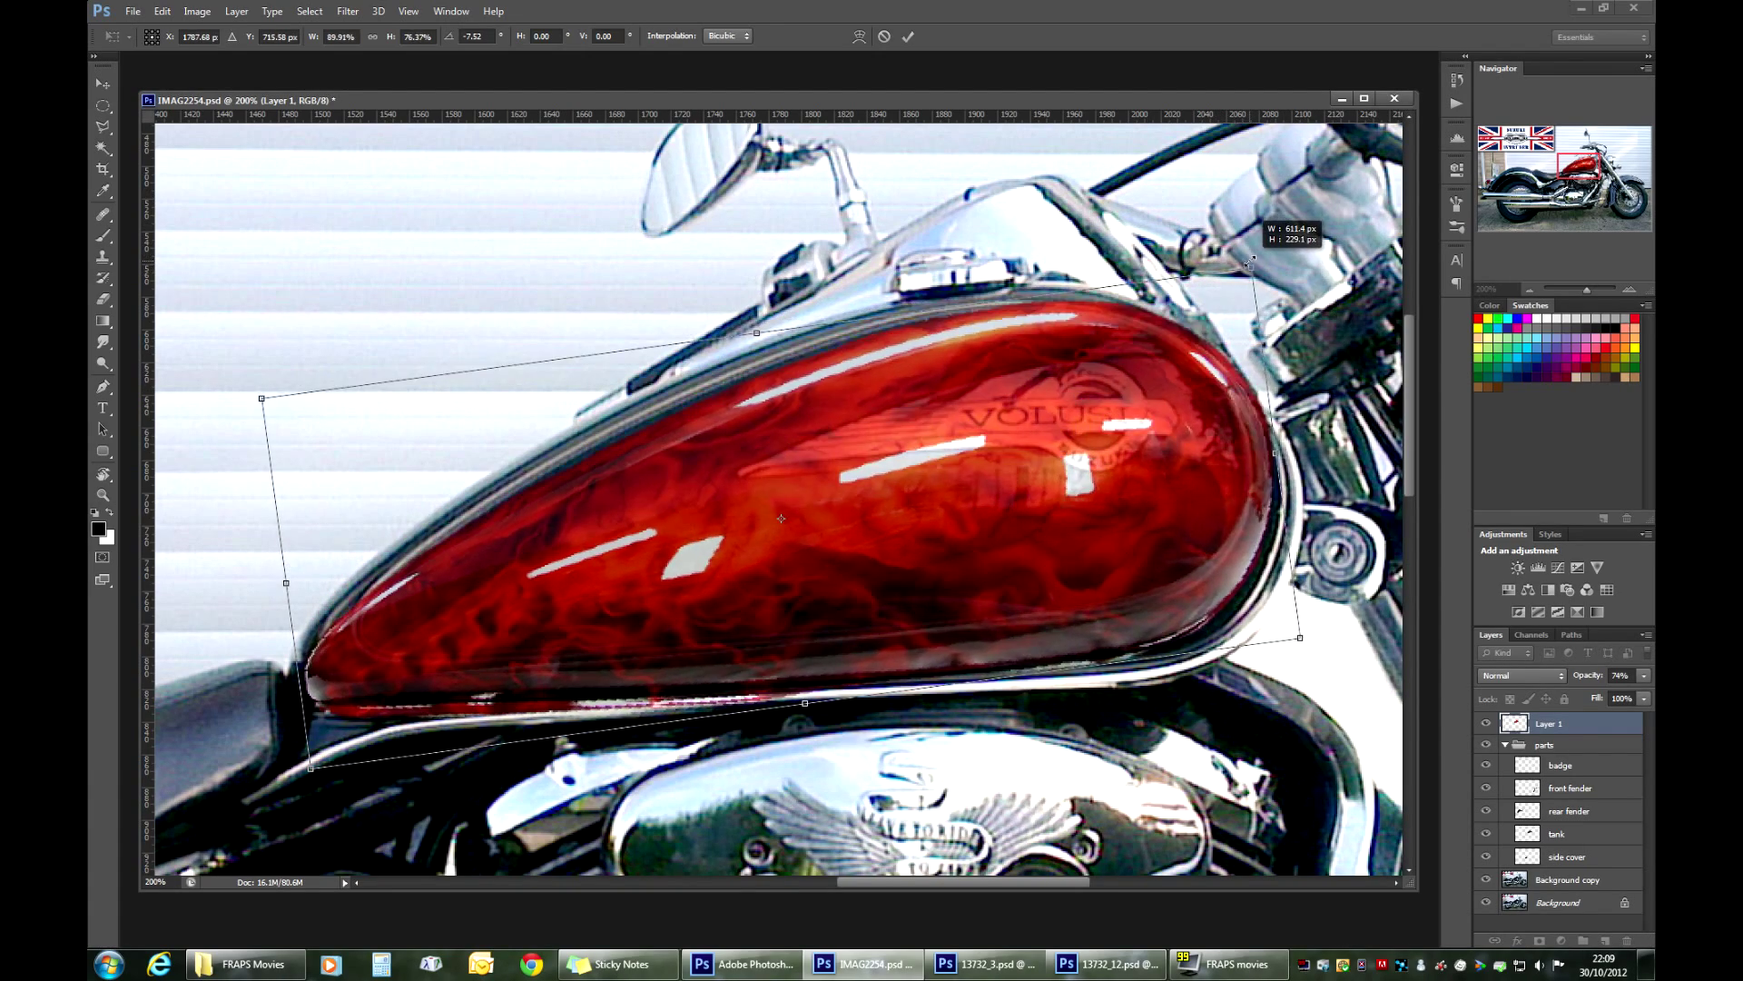
Step: Stretch the flame image's front and rear ends so it covers the full tank outline
{"action": "left_click_drag", "start_coordinate": [1255, 261], "coordinate": [1240, 274]}
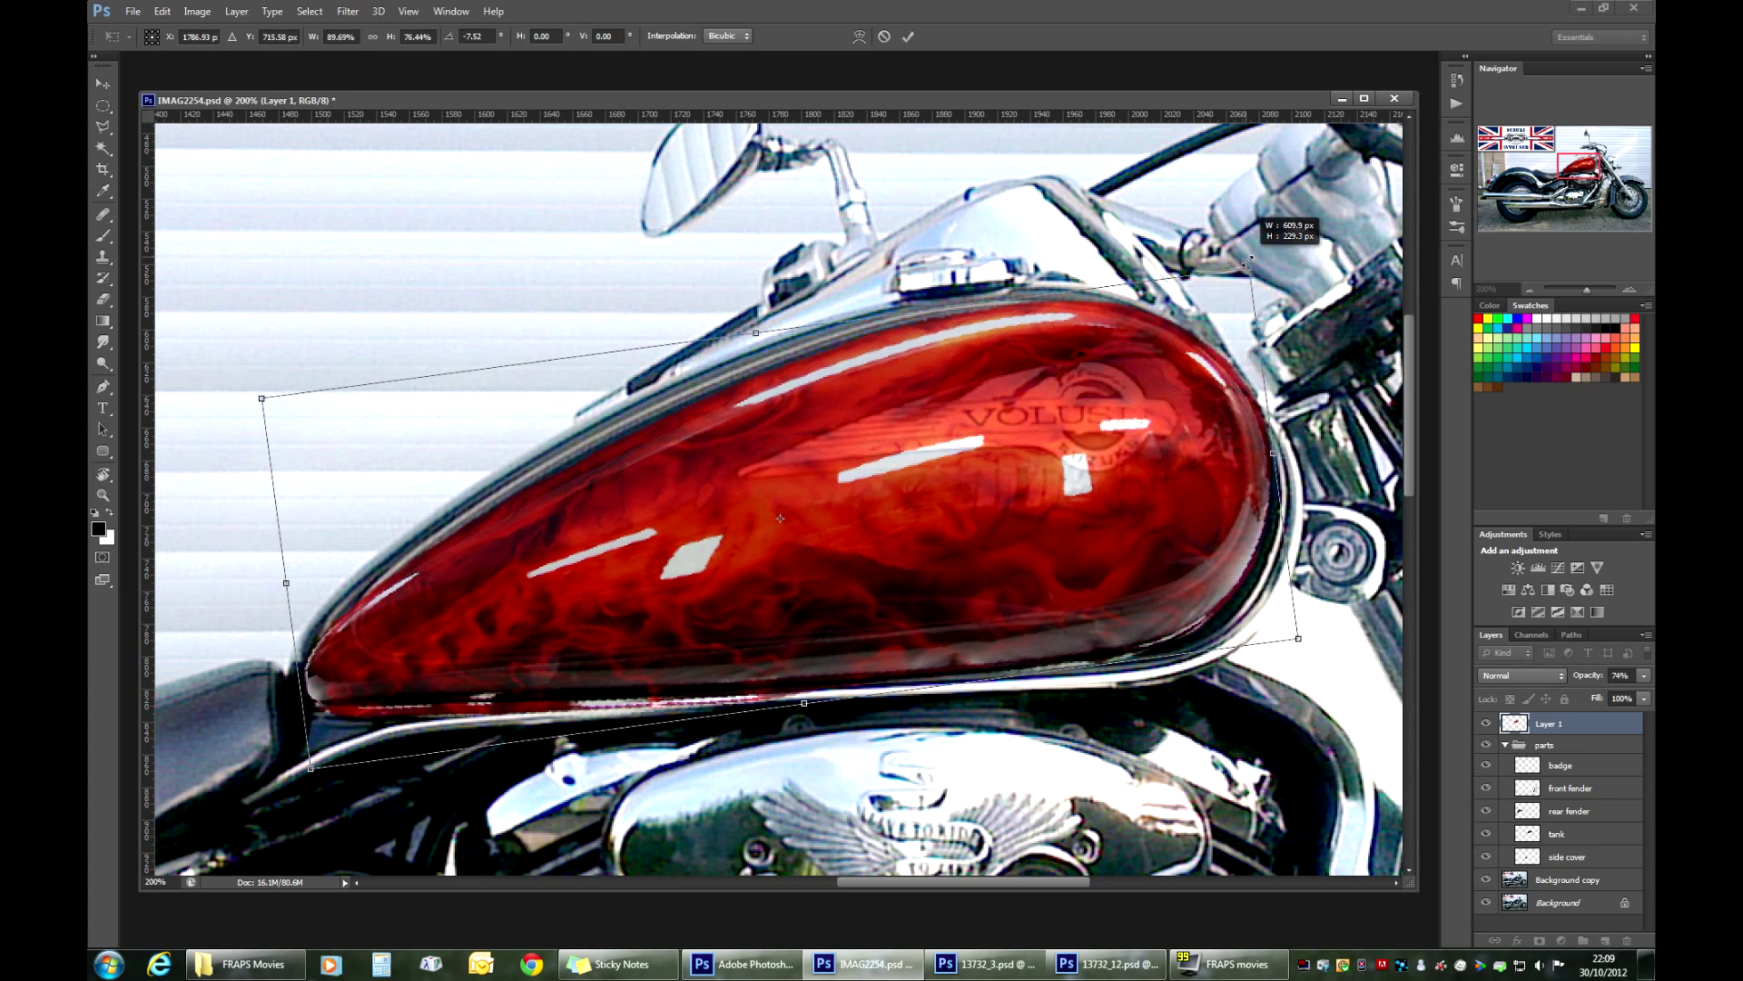
{"action": "left_click_drag", "start_coordinate": [1246, 262], "coordinate": [1168, 351]}
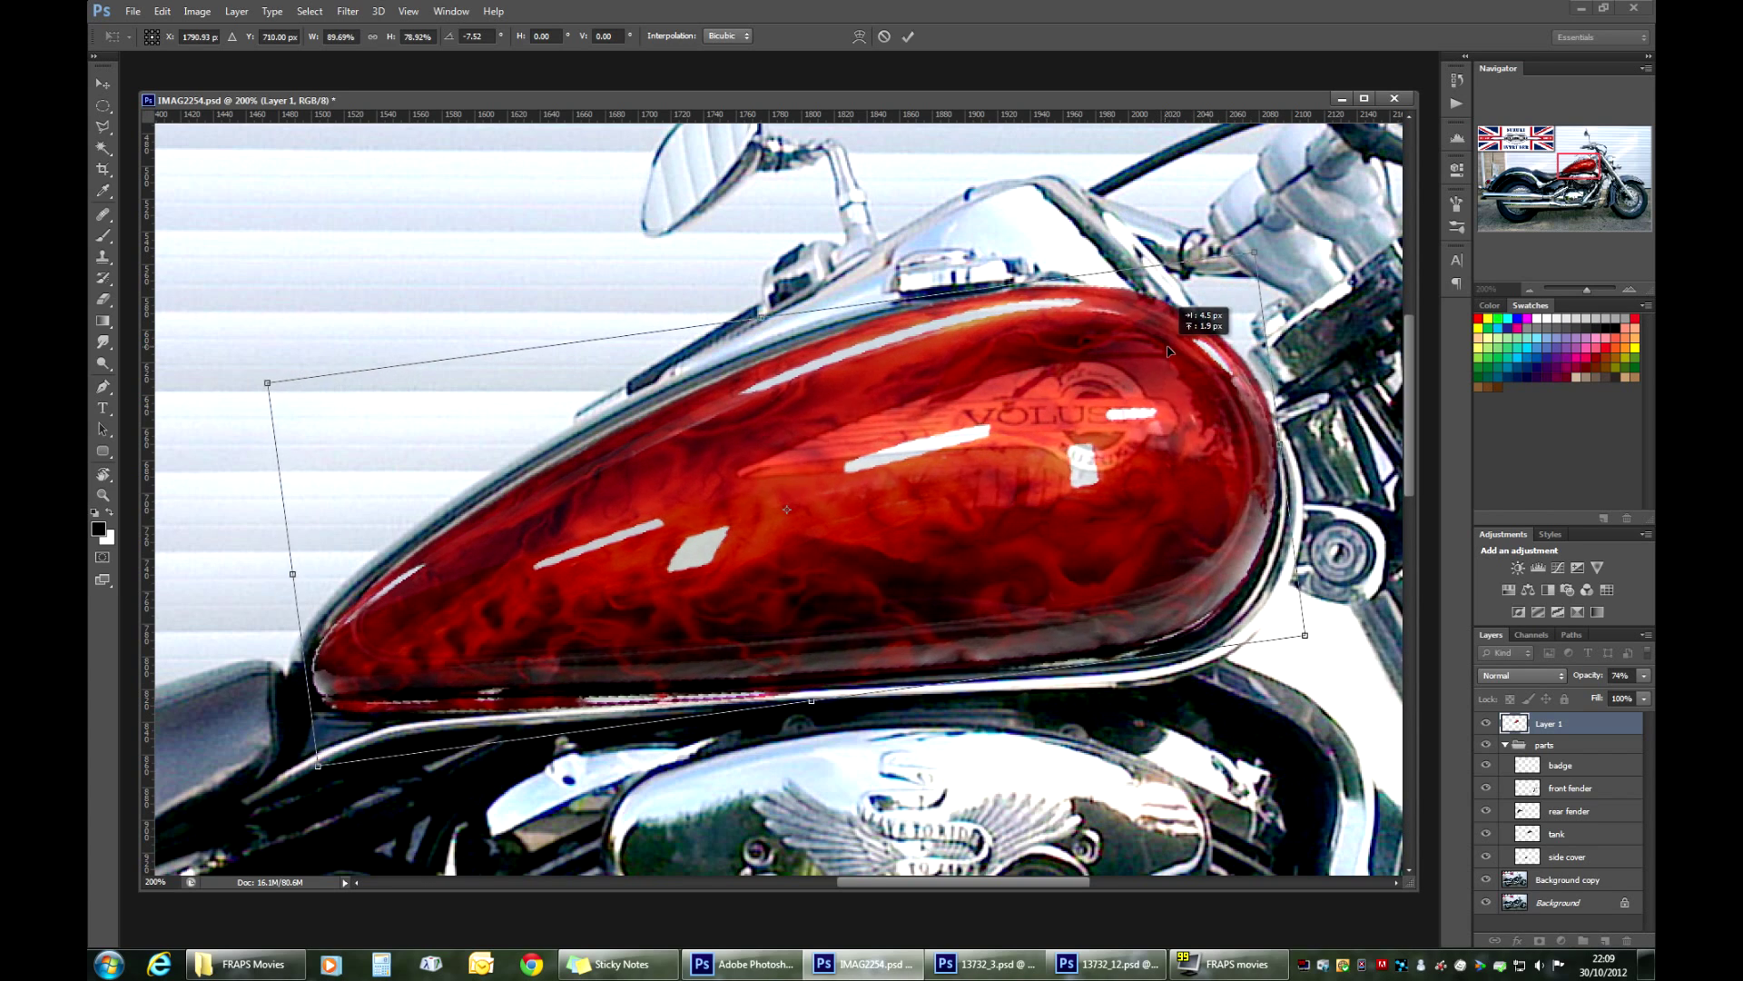
{"action": "left_click_drag", "start_coordinate": [787, 511], "coordinate": [792, 524]}
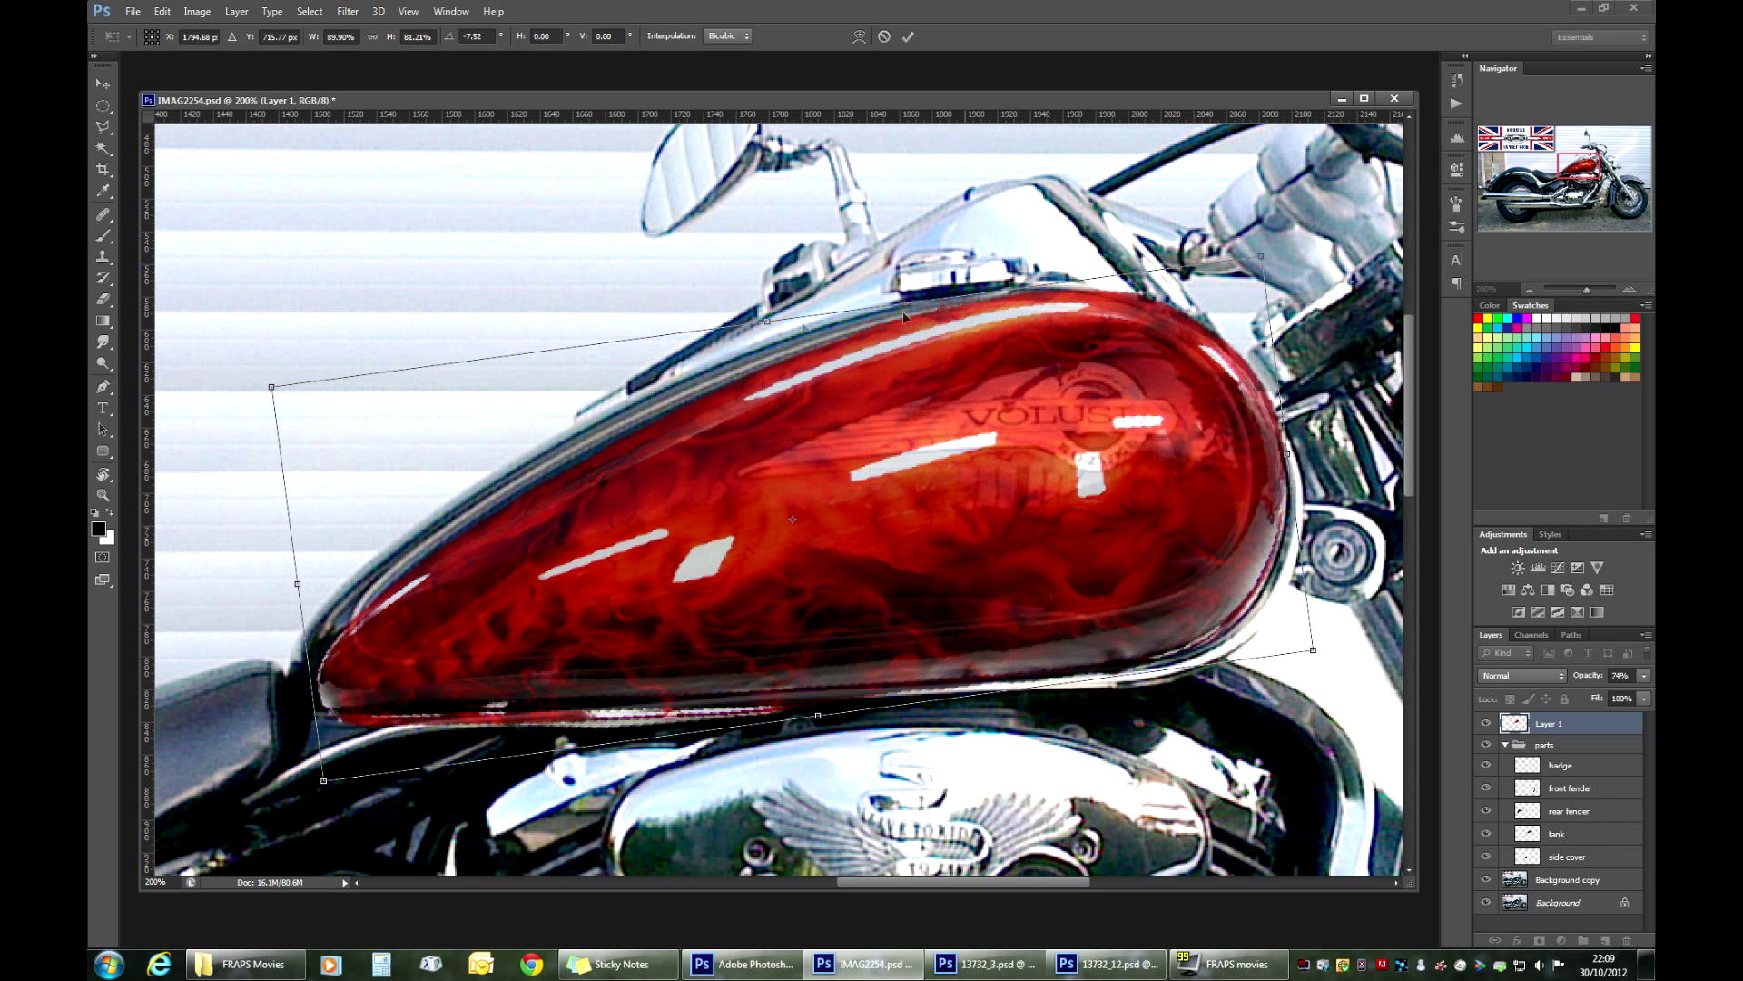
{"action": "left_click_drag", "start_coordinate": [296, 583], "coordinate": [281, 587]}
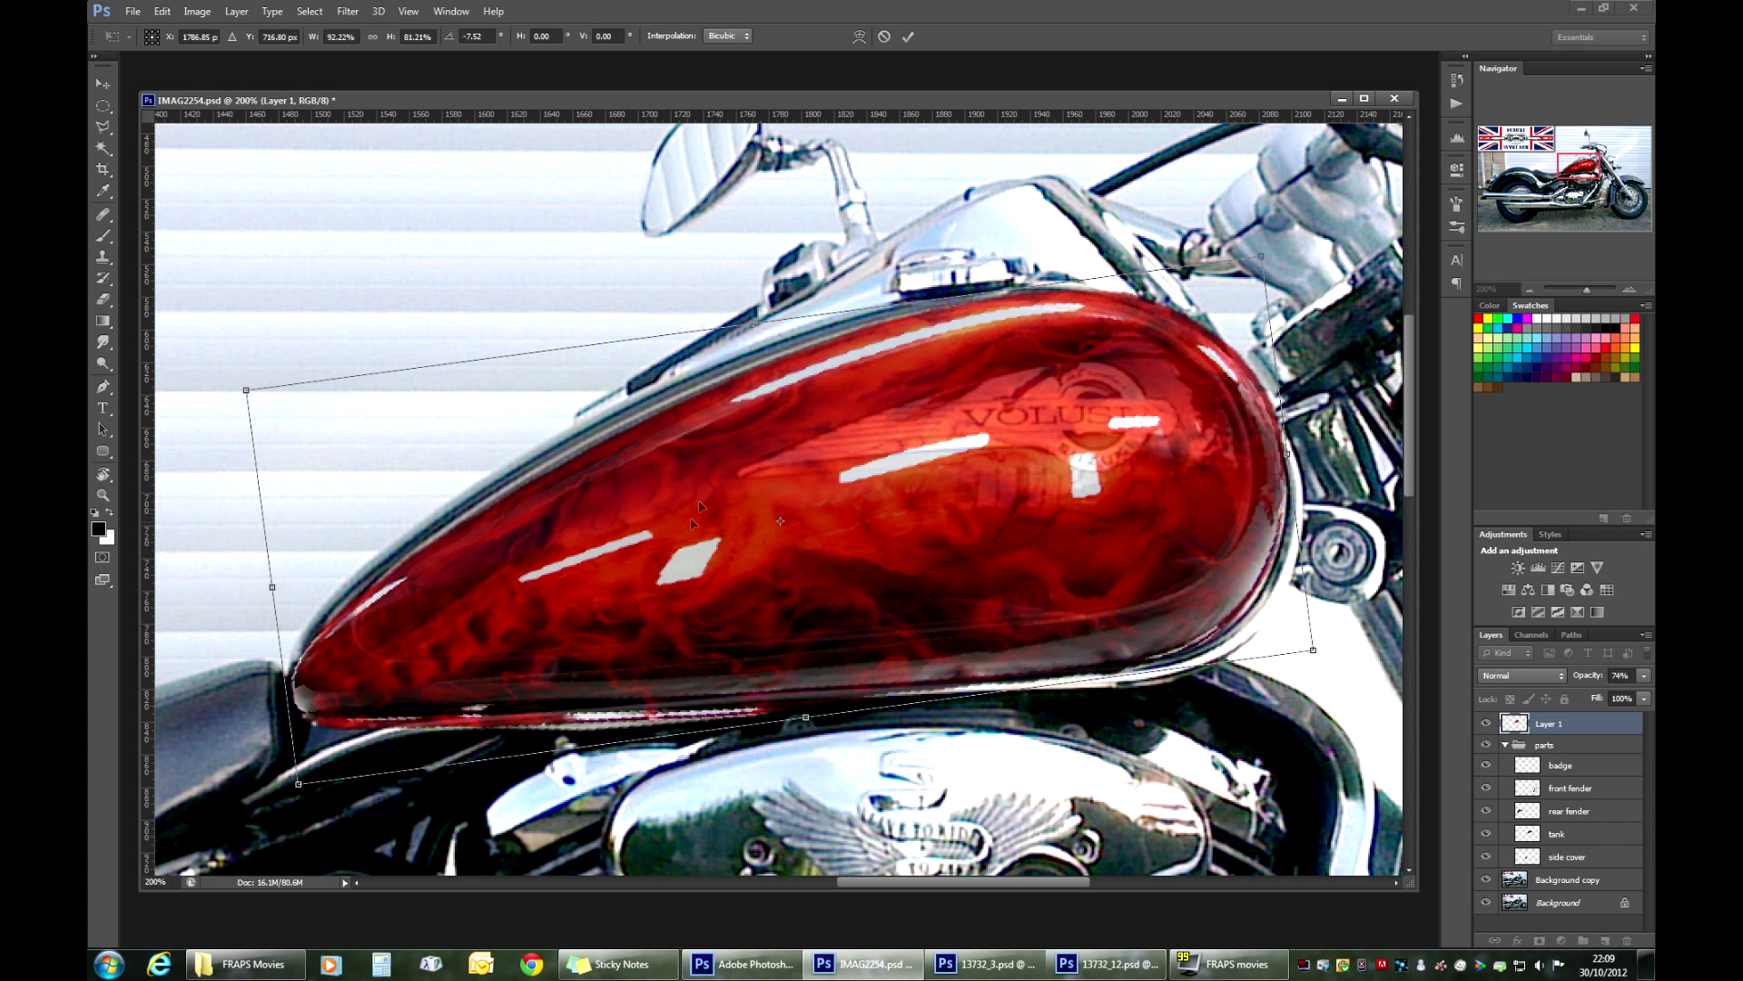
{"action": "mouse_move", "coordinate": [744, 479]}
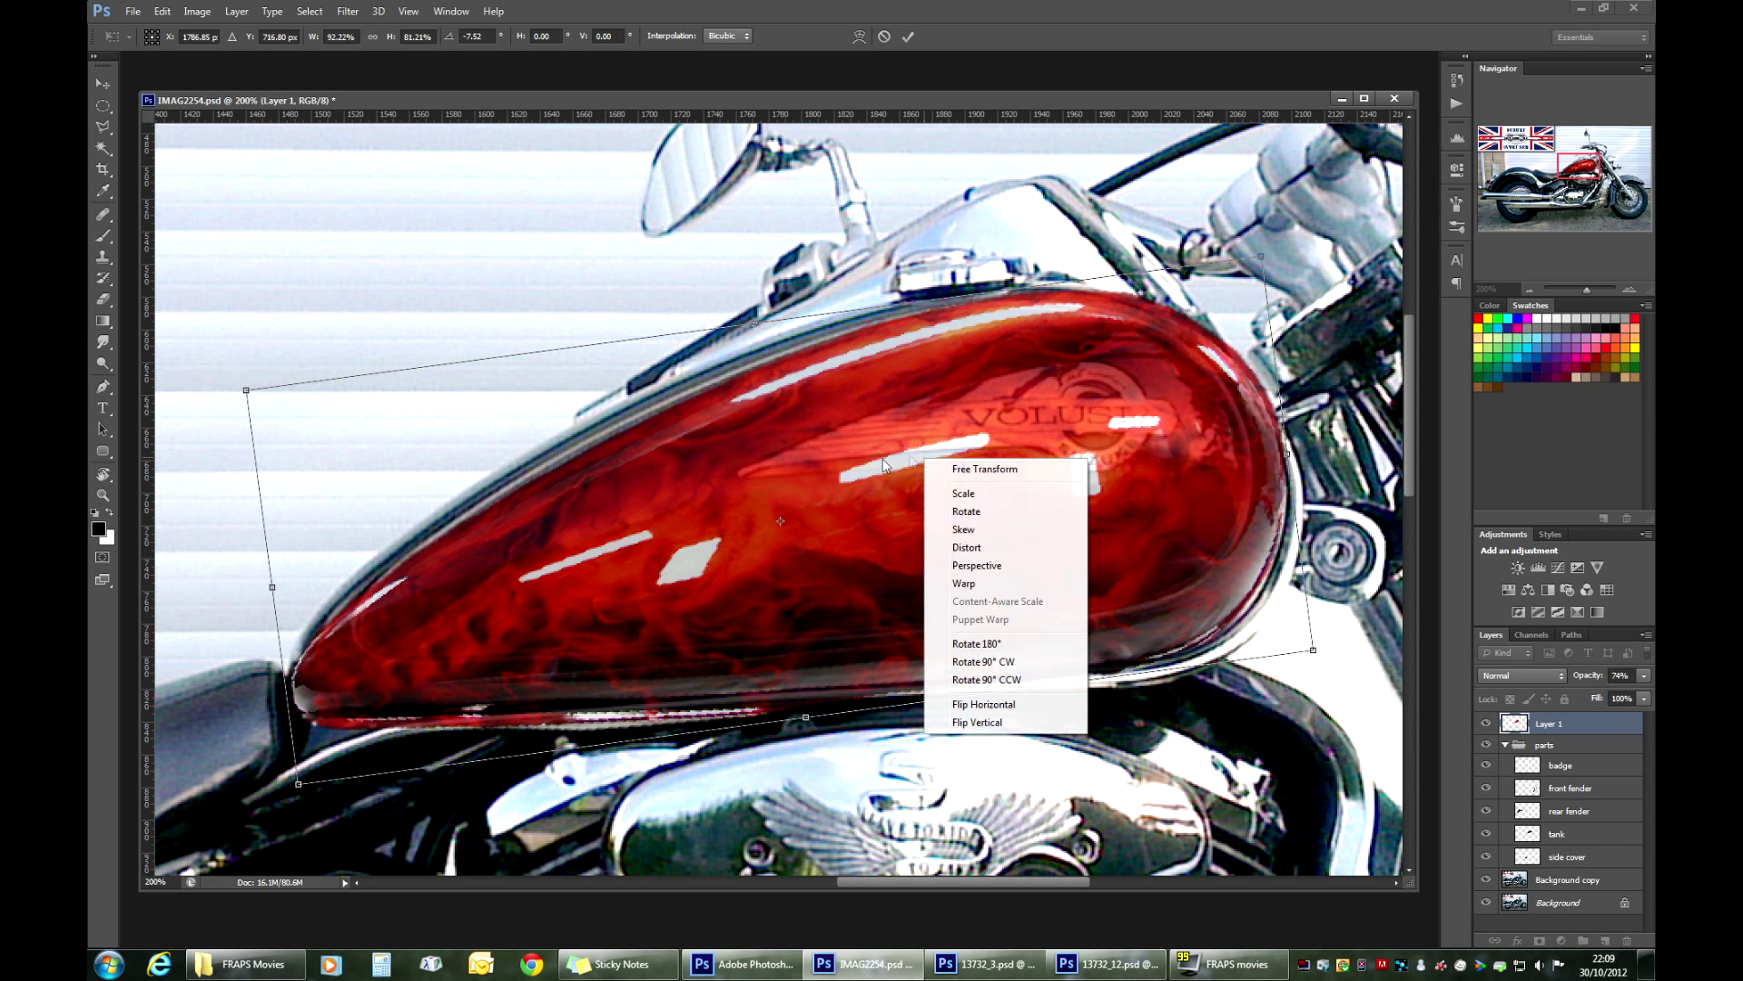
{"action": "mouse_move", "coordinate": [982, 492]}
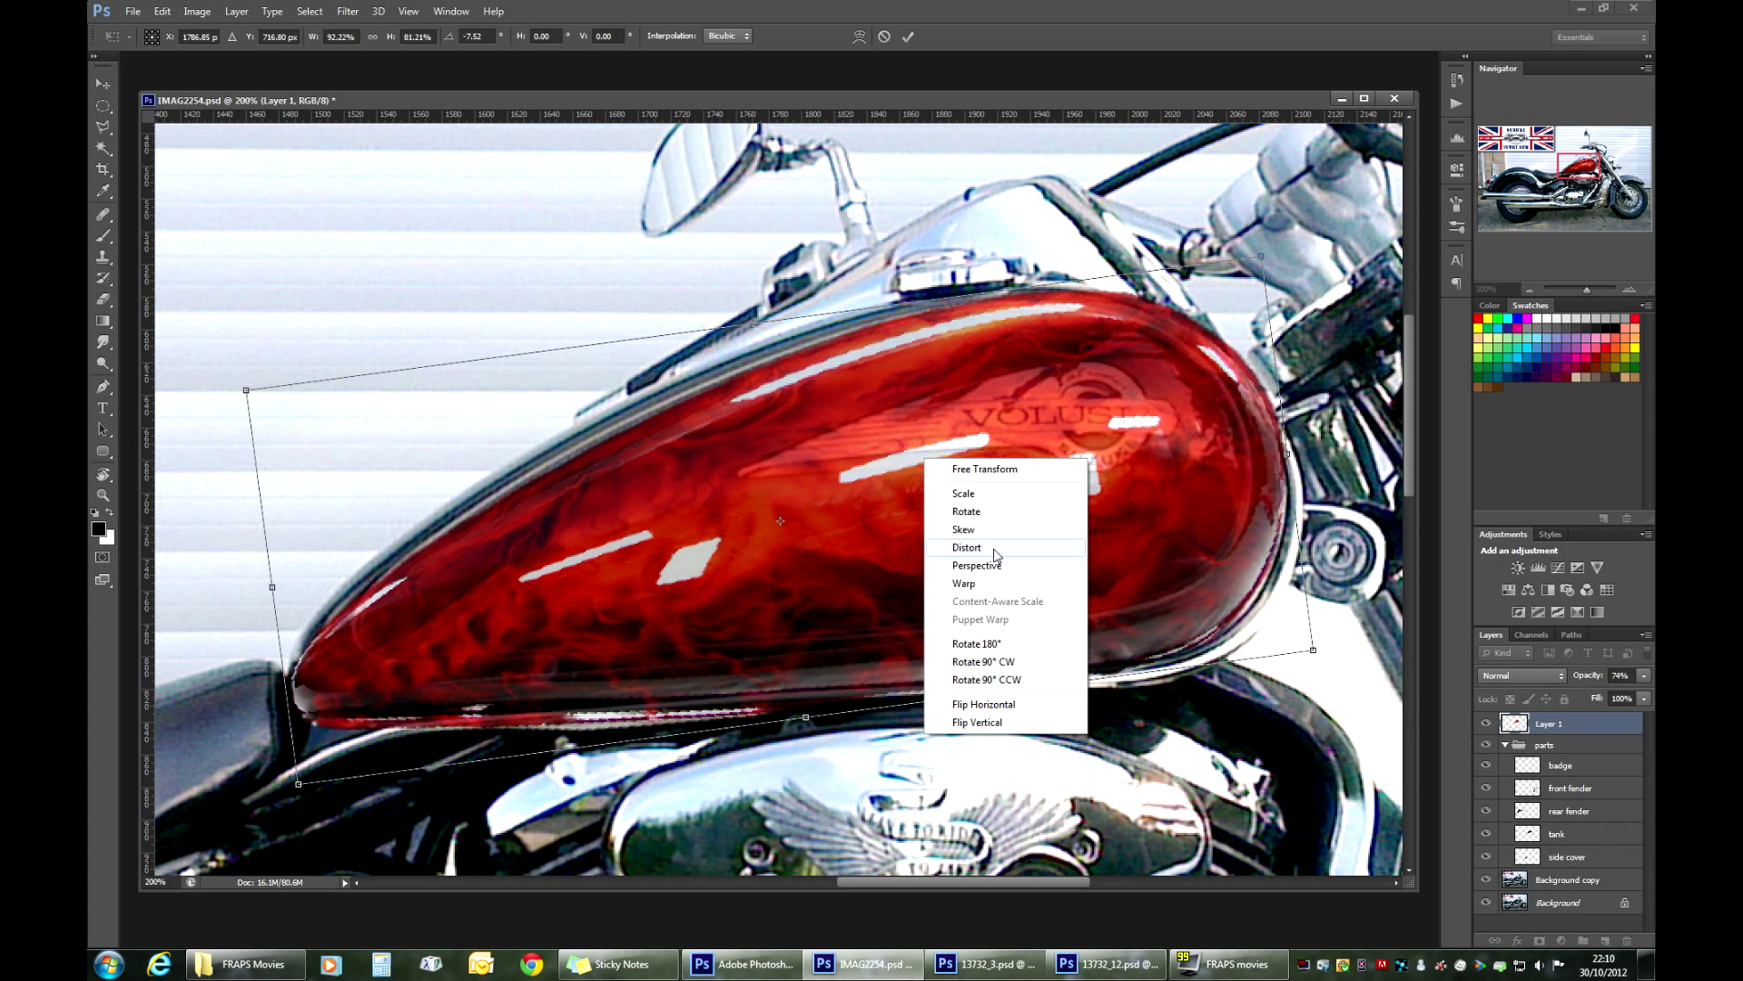
{"action": "mouse_move", "coordinate": [977, 564]}
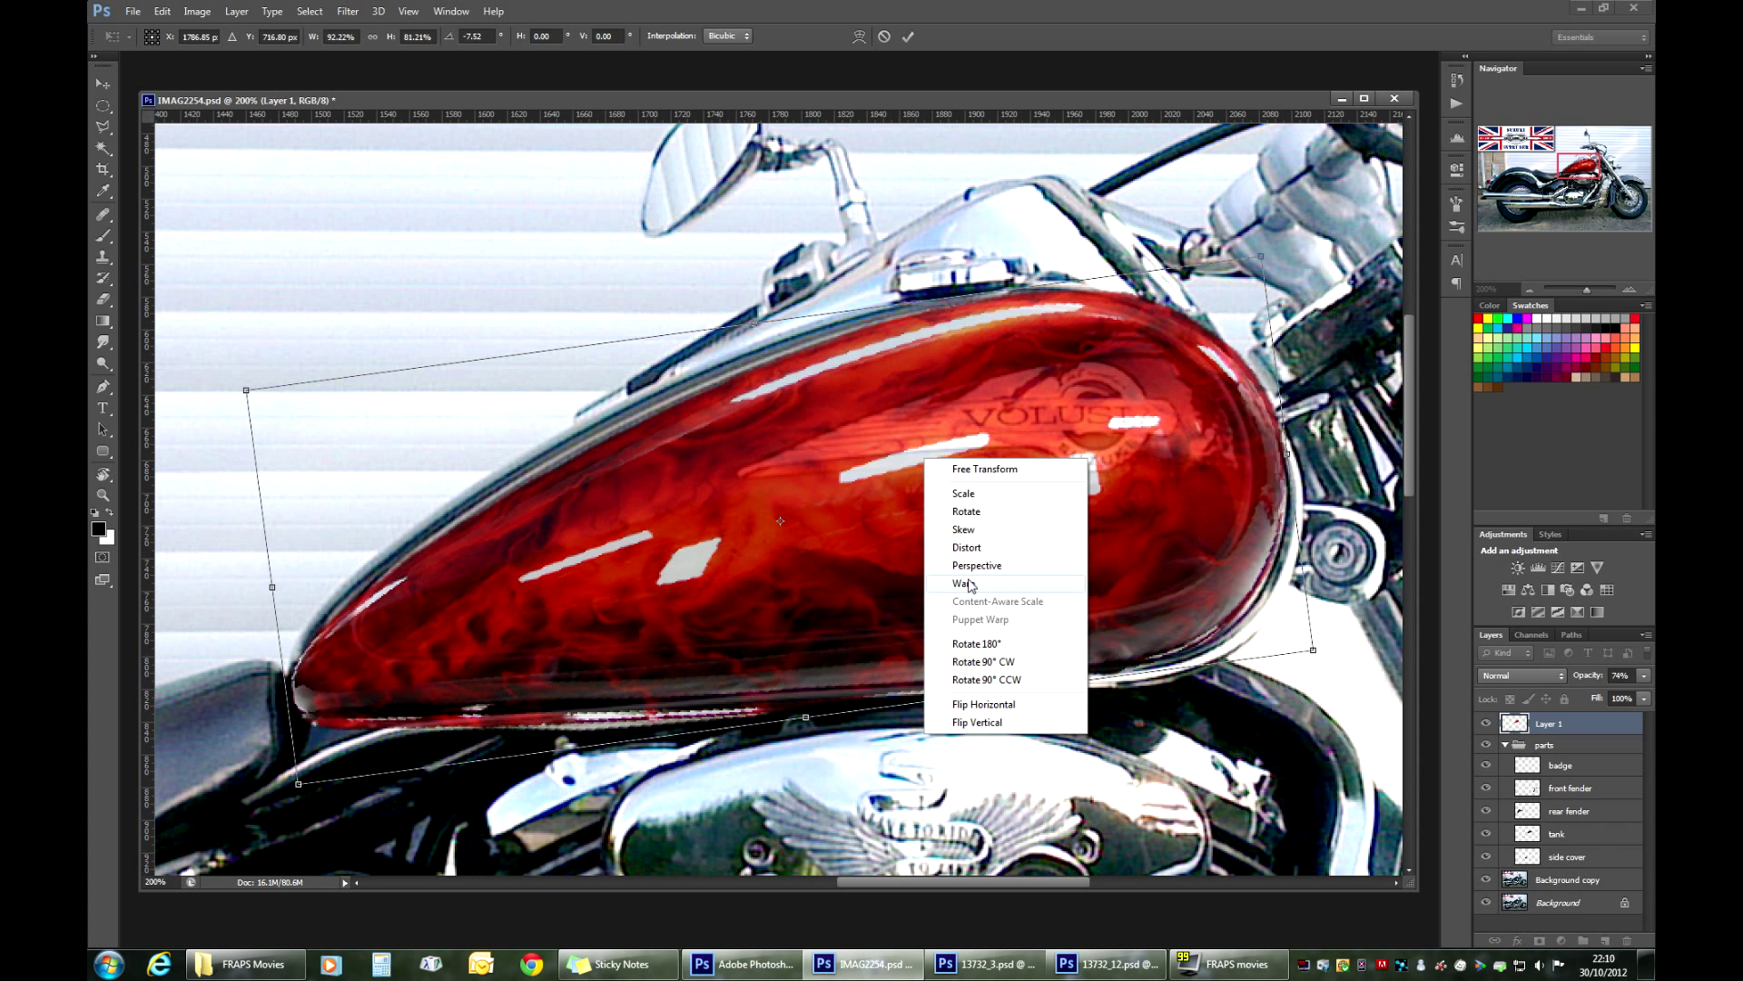
Step: Choose Warp from the transform context menu to get a mesh grid over the flame layer
{"action": "left_click", "coordinate": [959, 583]}
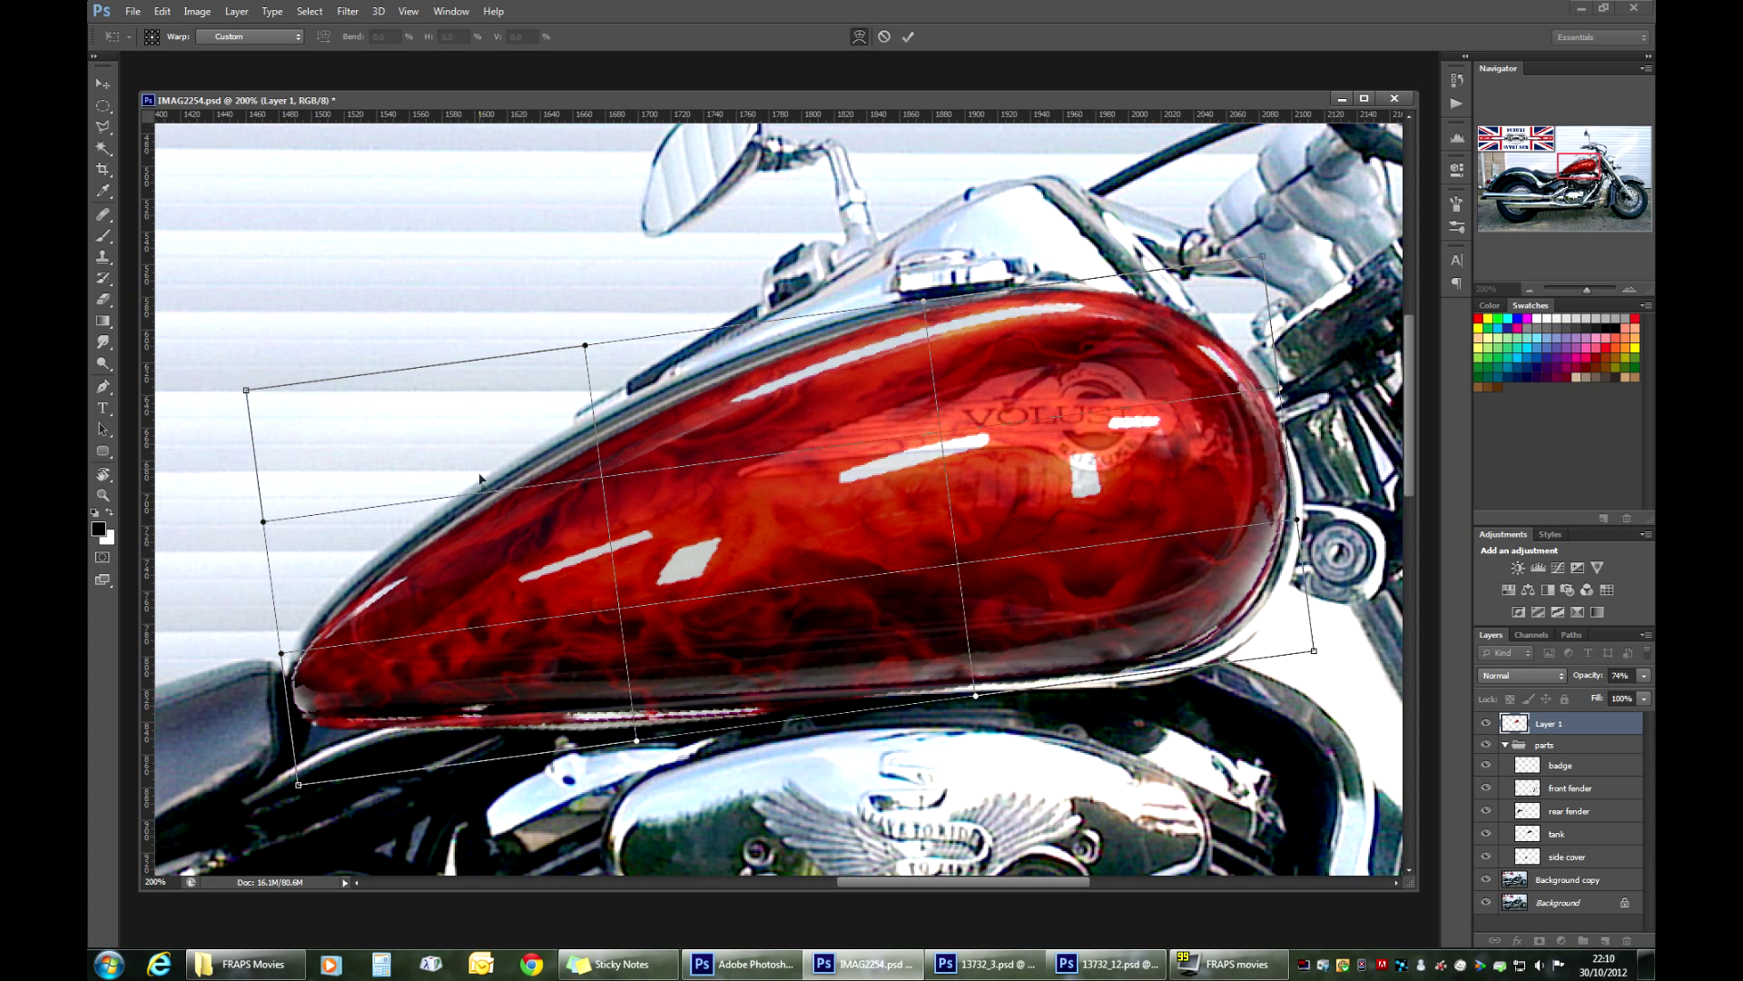
{"action": "mouse_move", "coordinate": [675, 541]}
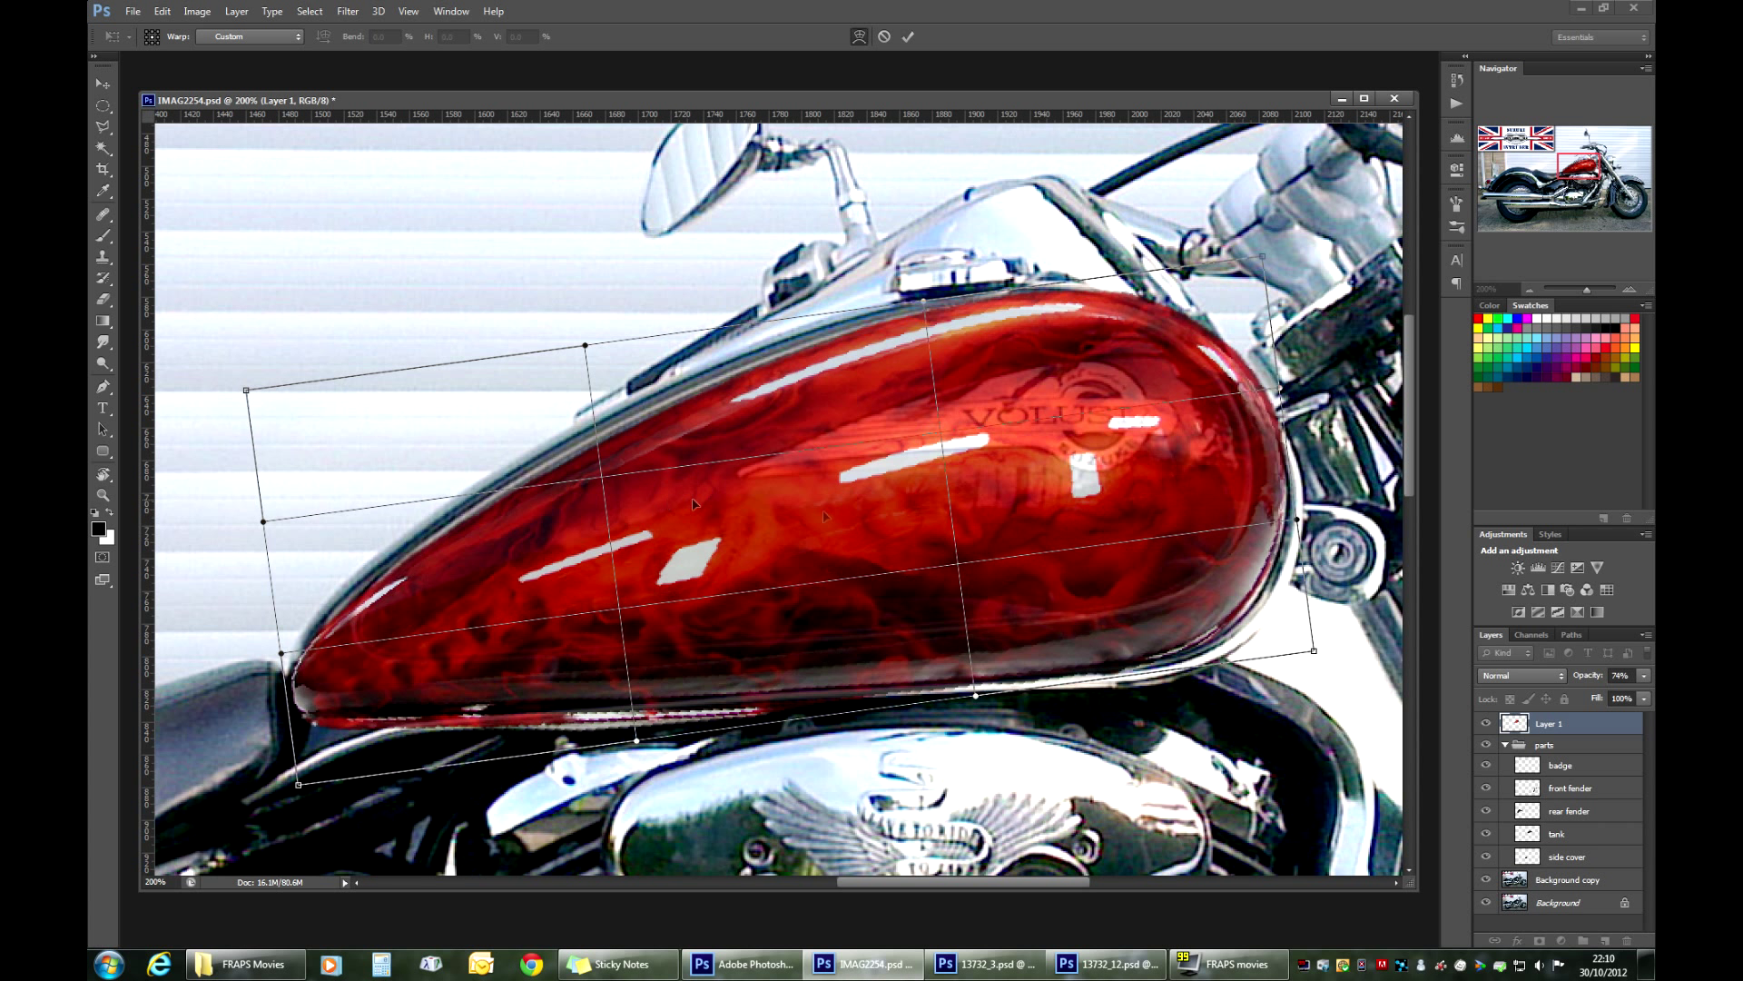
{"action": "mouse_move", "coordinate": [695, 512]}
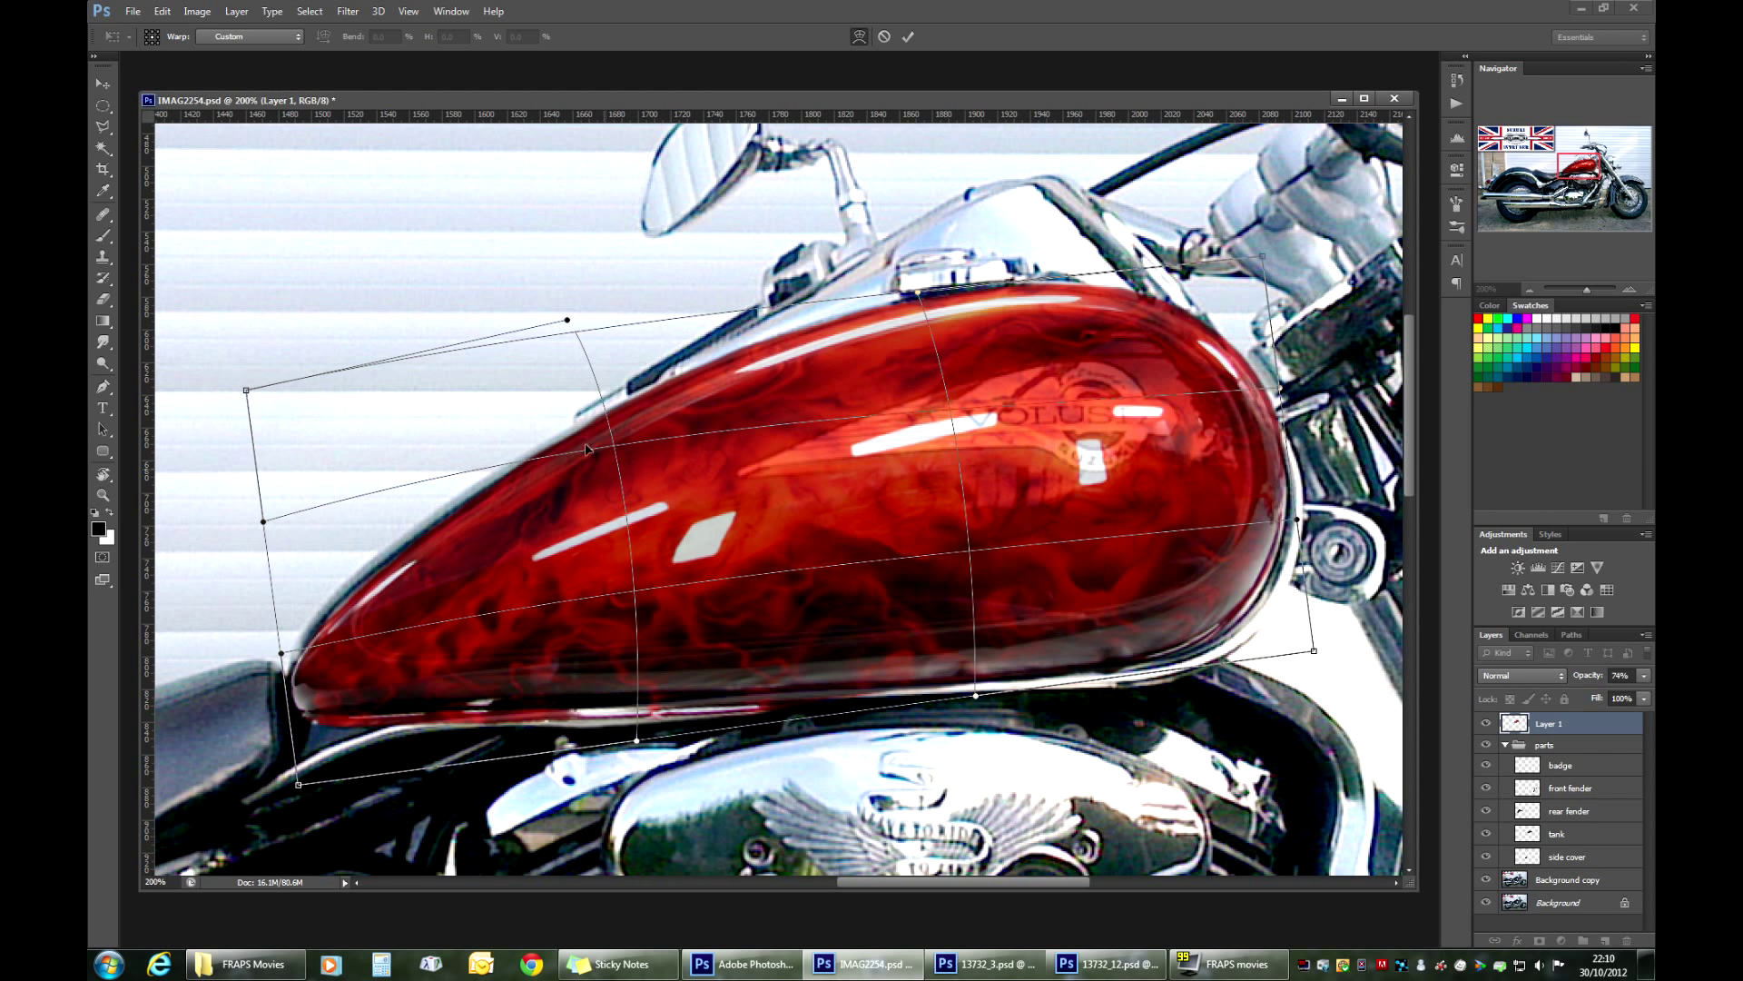
{"action": "mouse_move", "coordinate": [388, 554]}
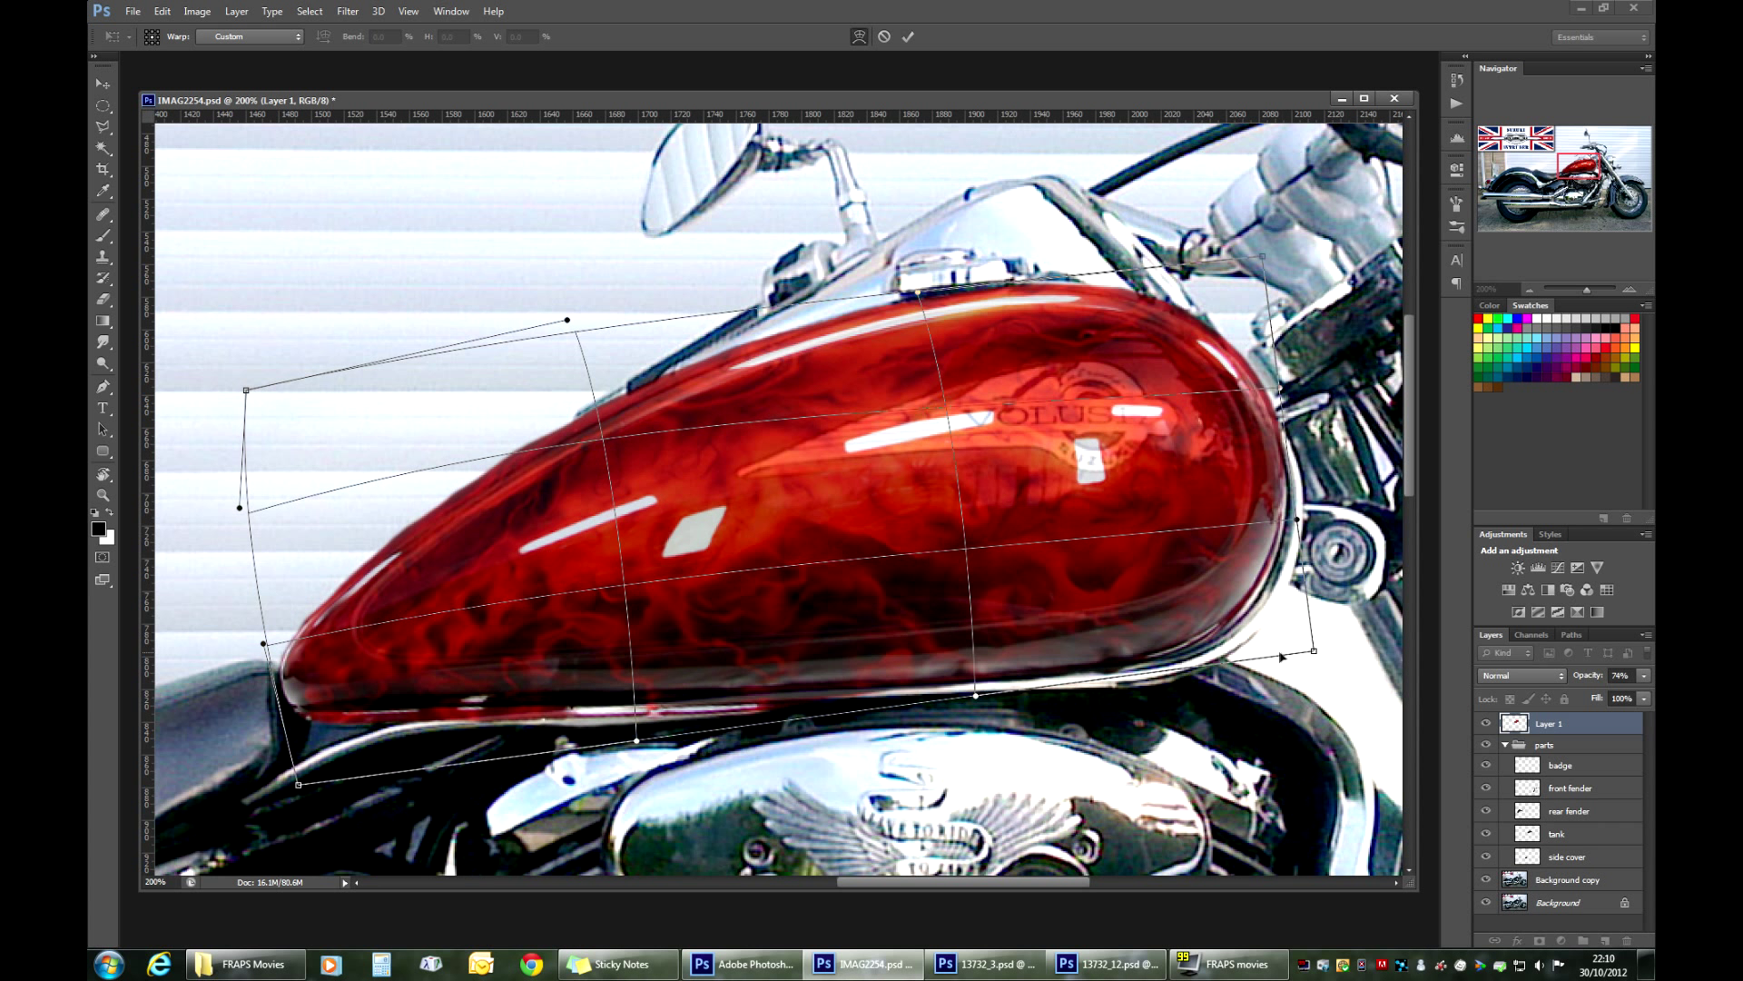
Step: Drag the warp mesh to curve the flame's rear edge around the tank's rounded tail
{"action": "left_click_drag", "start_coordinate": [1311, 650], "coordinate": [1320, 655]}
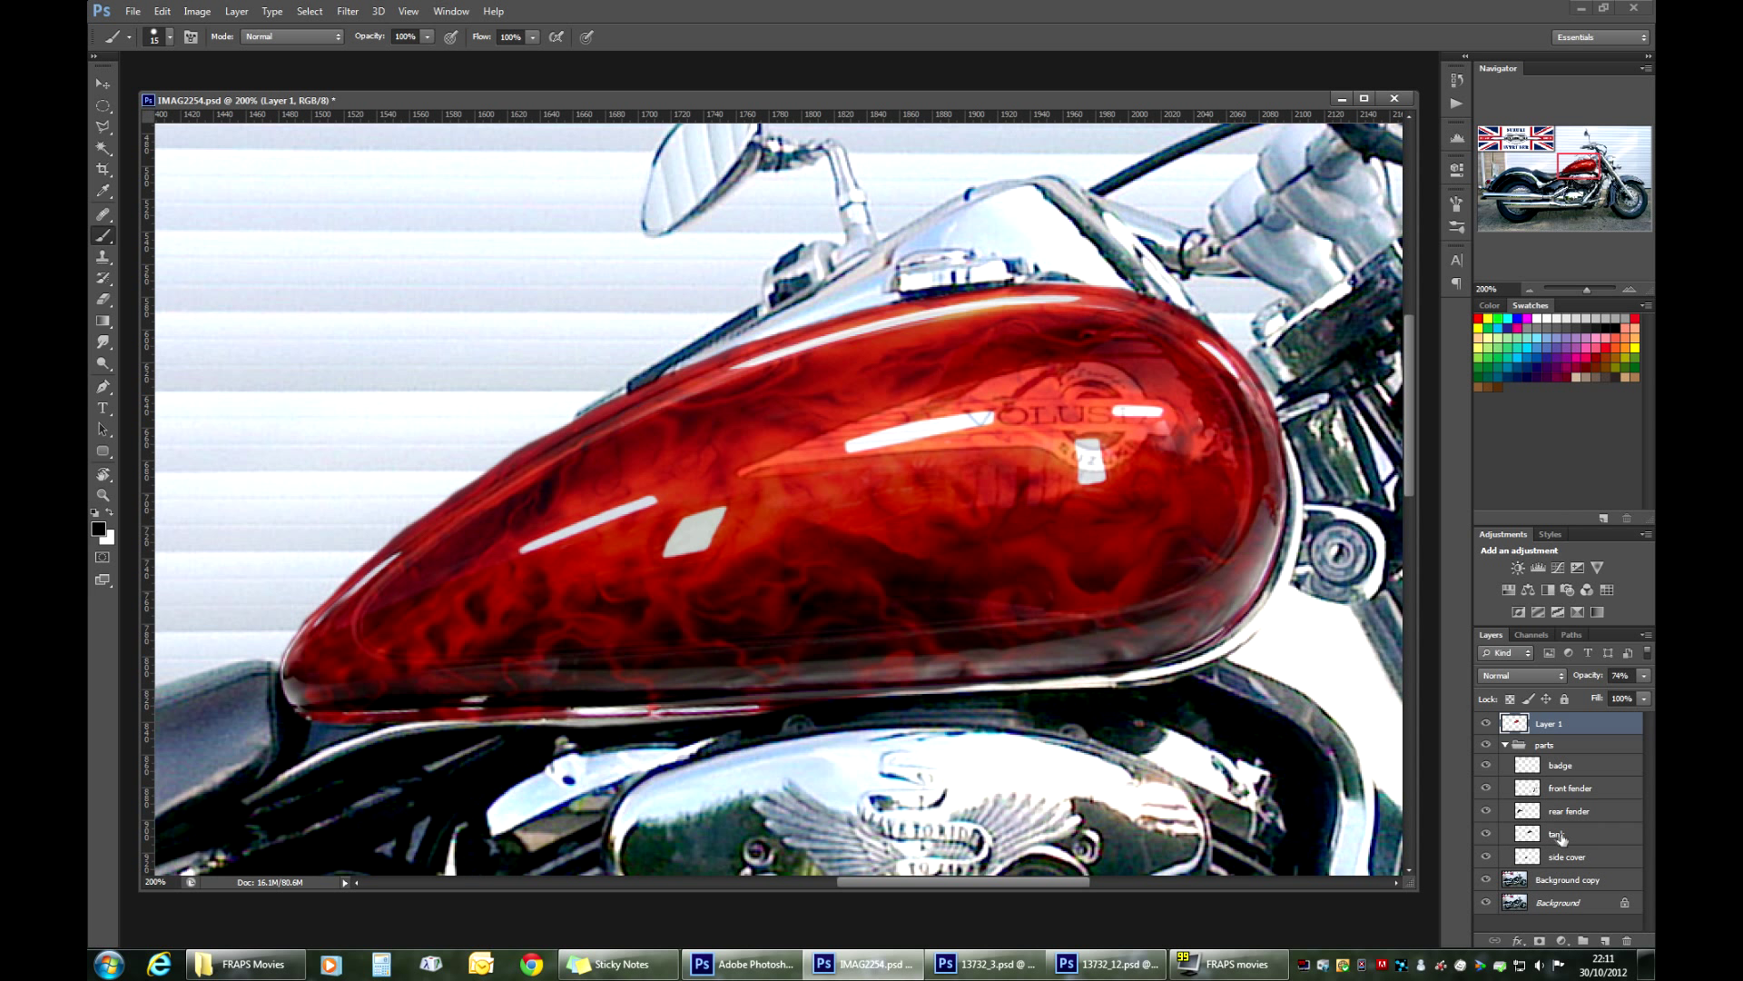
Step: Make the bike's original tank layer in the parts group active beneath the flame overlay
{"action": "left_click", "coordinate": [1557, 834]}
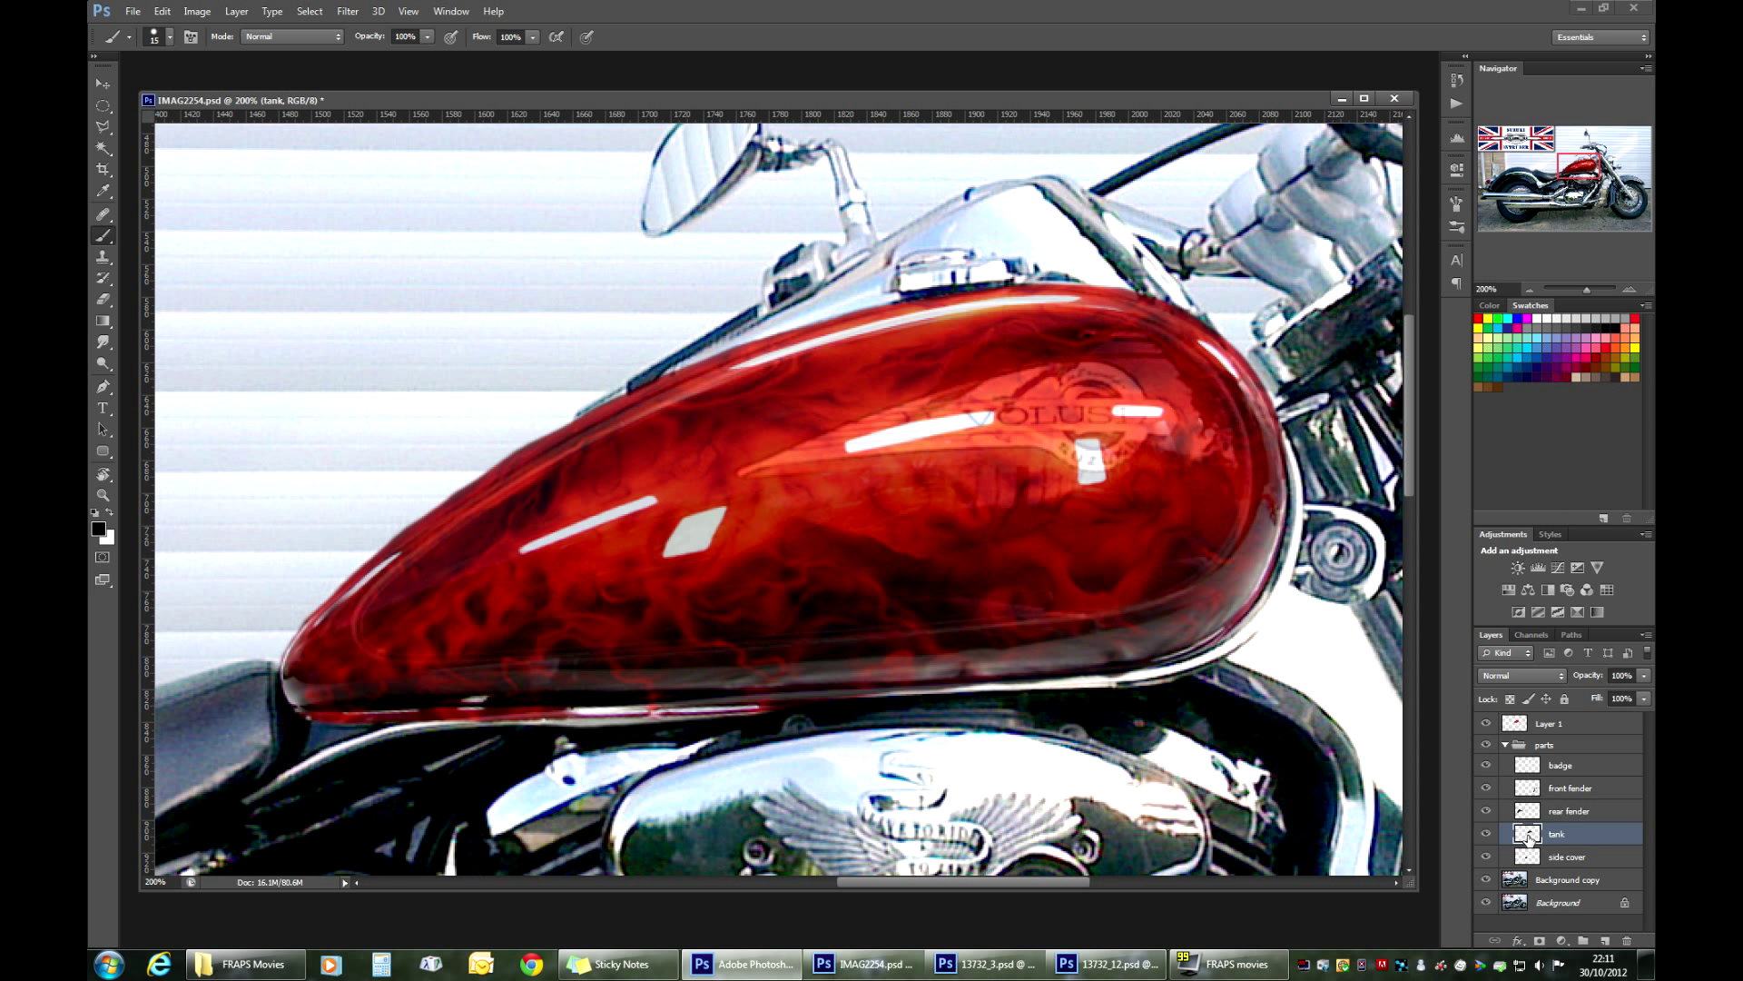
{"action": "mouse_move", "coordinate": [1529, 833]}
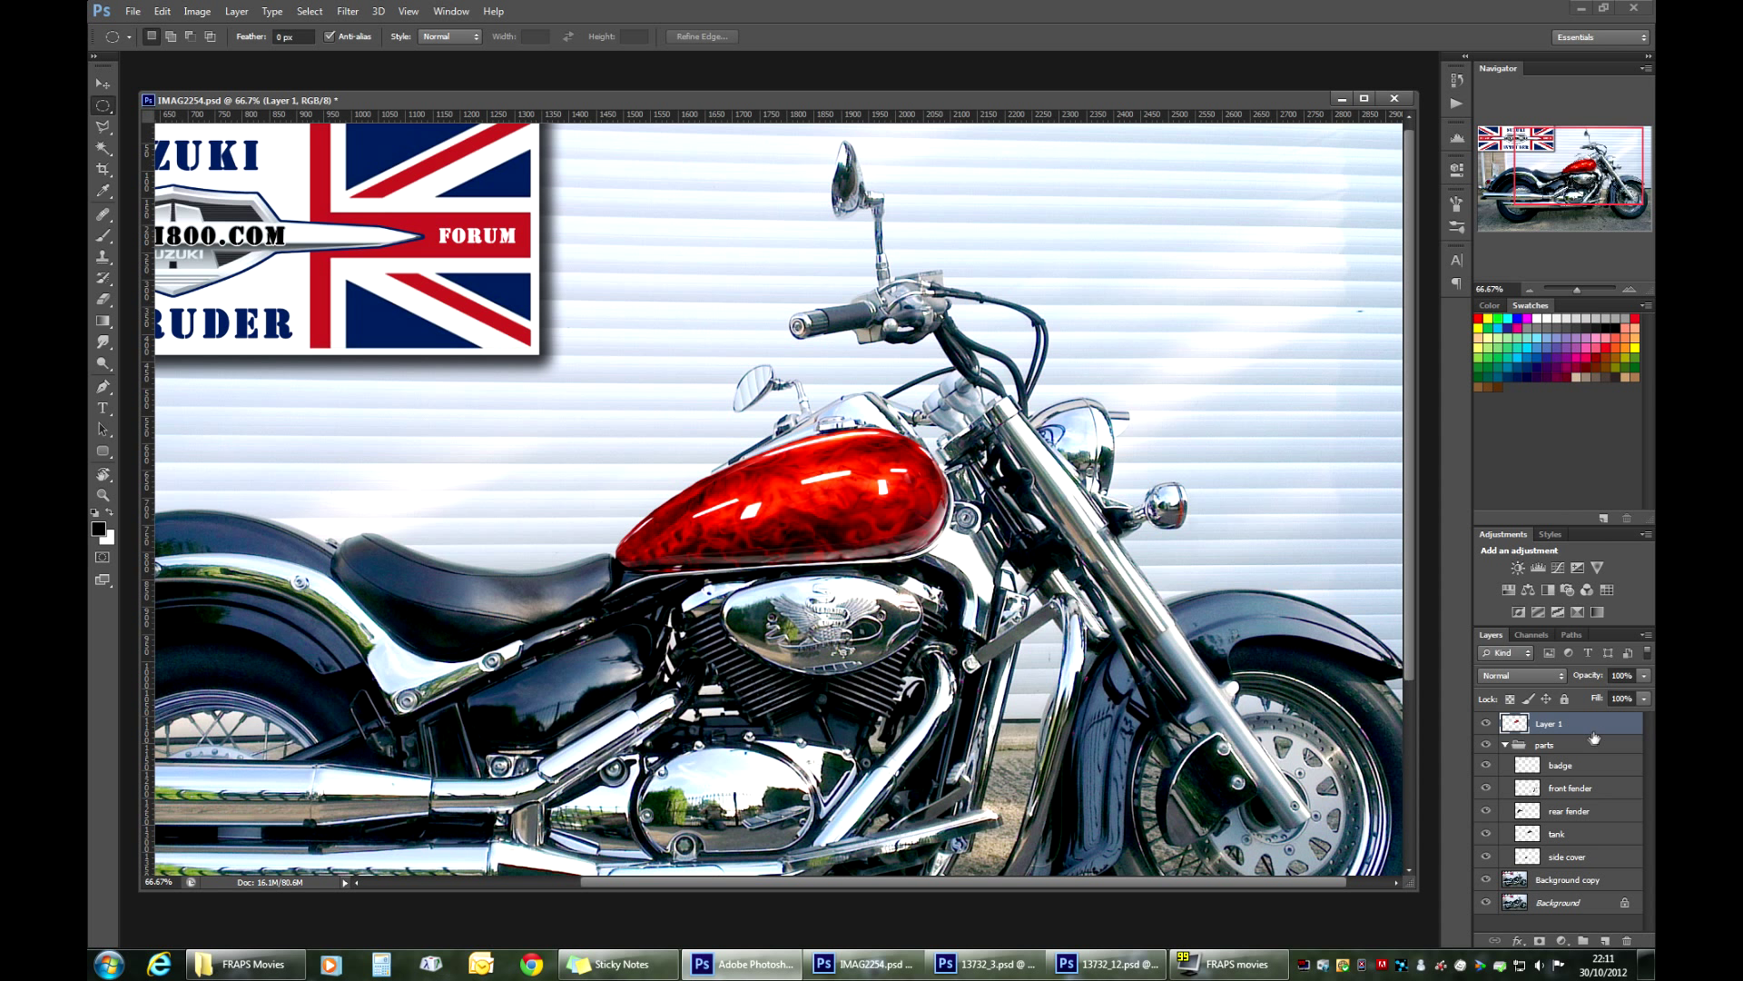
Step: Move the duplicated badge layer above the flame layer so the Volusia badge shows
{"action": "left_click", "coordinate": [1560, 765]}
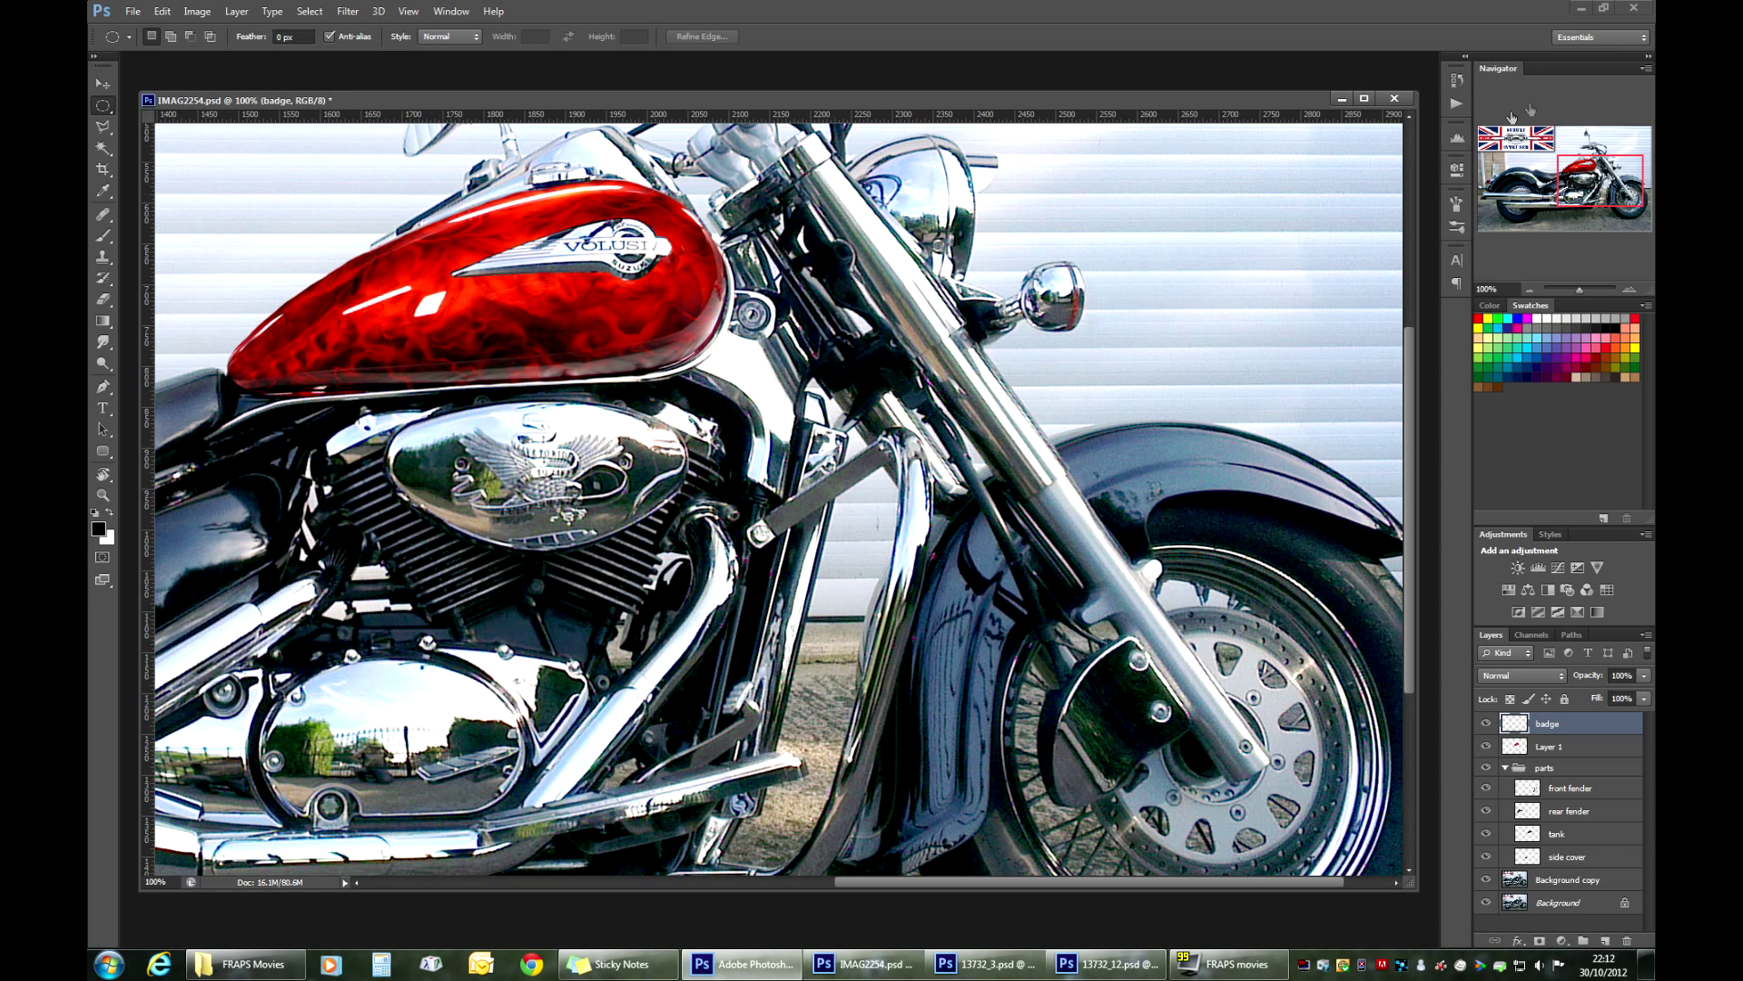
{"action": "mouse_move", "coordinate": [1622, 198]}
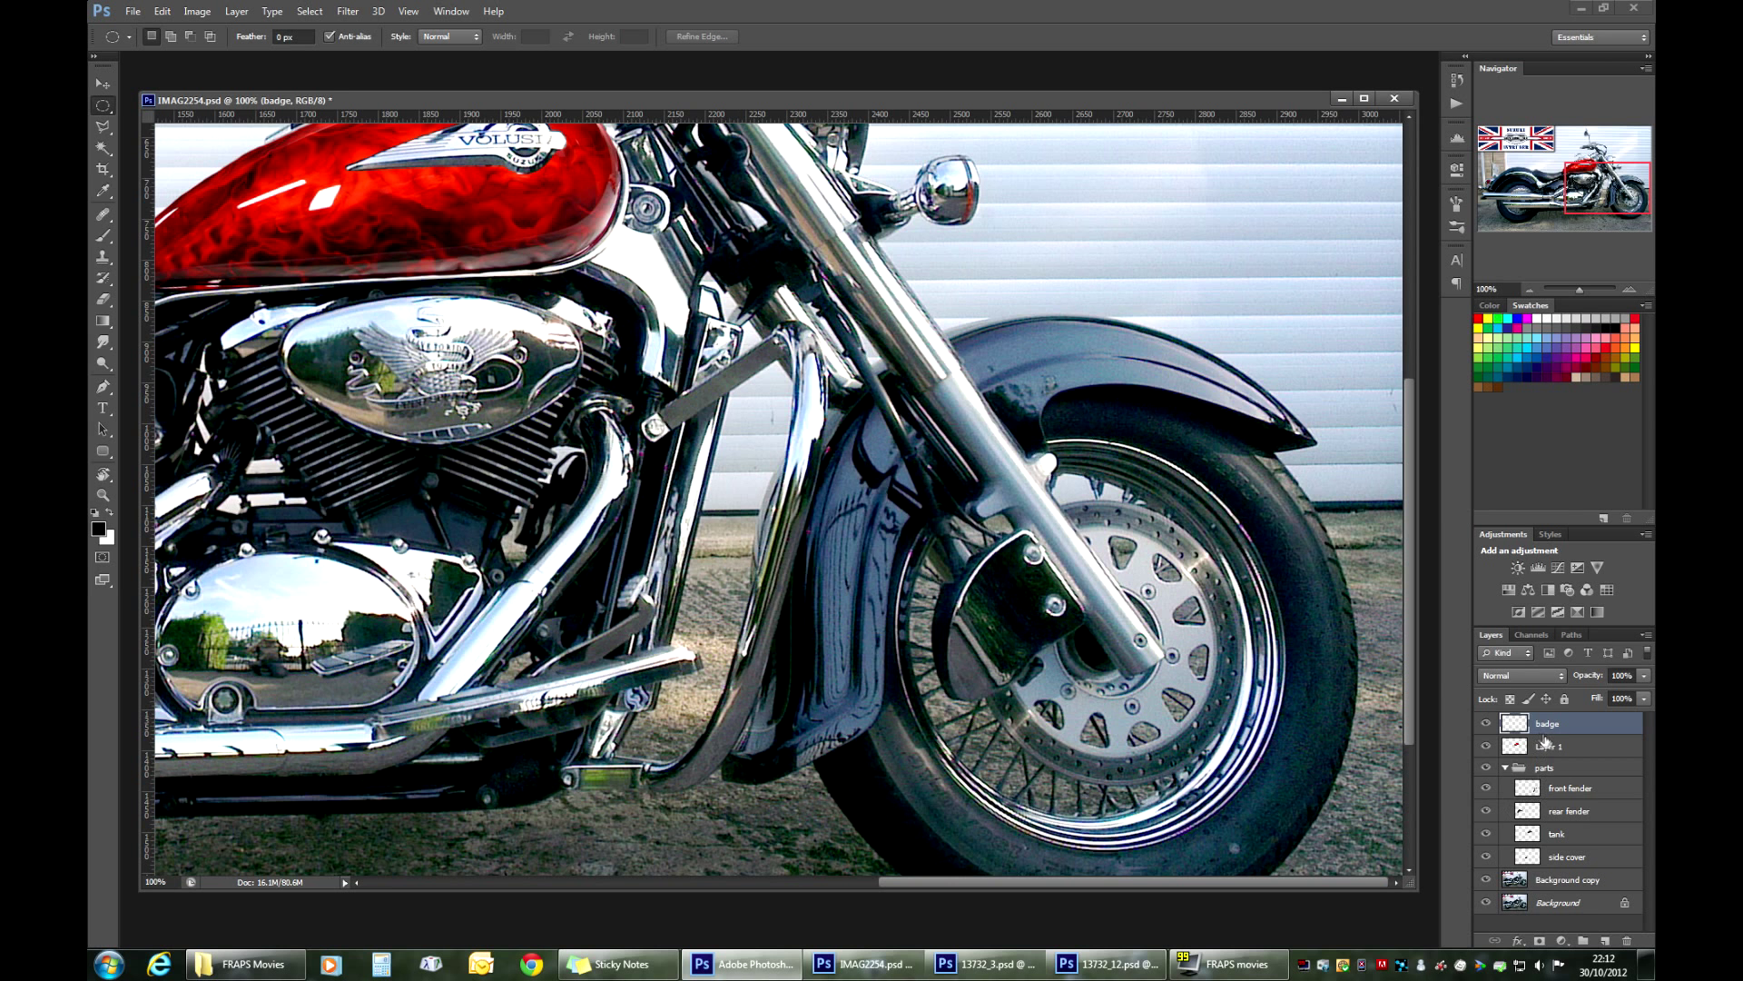
Step: Rename the flame tank layer 'new tank' and its group 'new parts'
{"action": "double_click", "coordinate": [1549, 747]}
{"action": "type", "text": "new tank"}
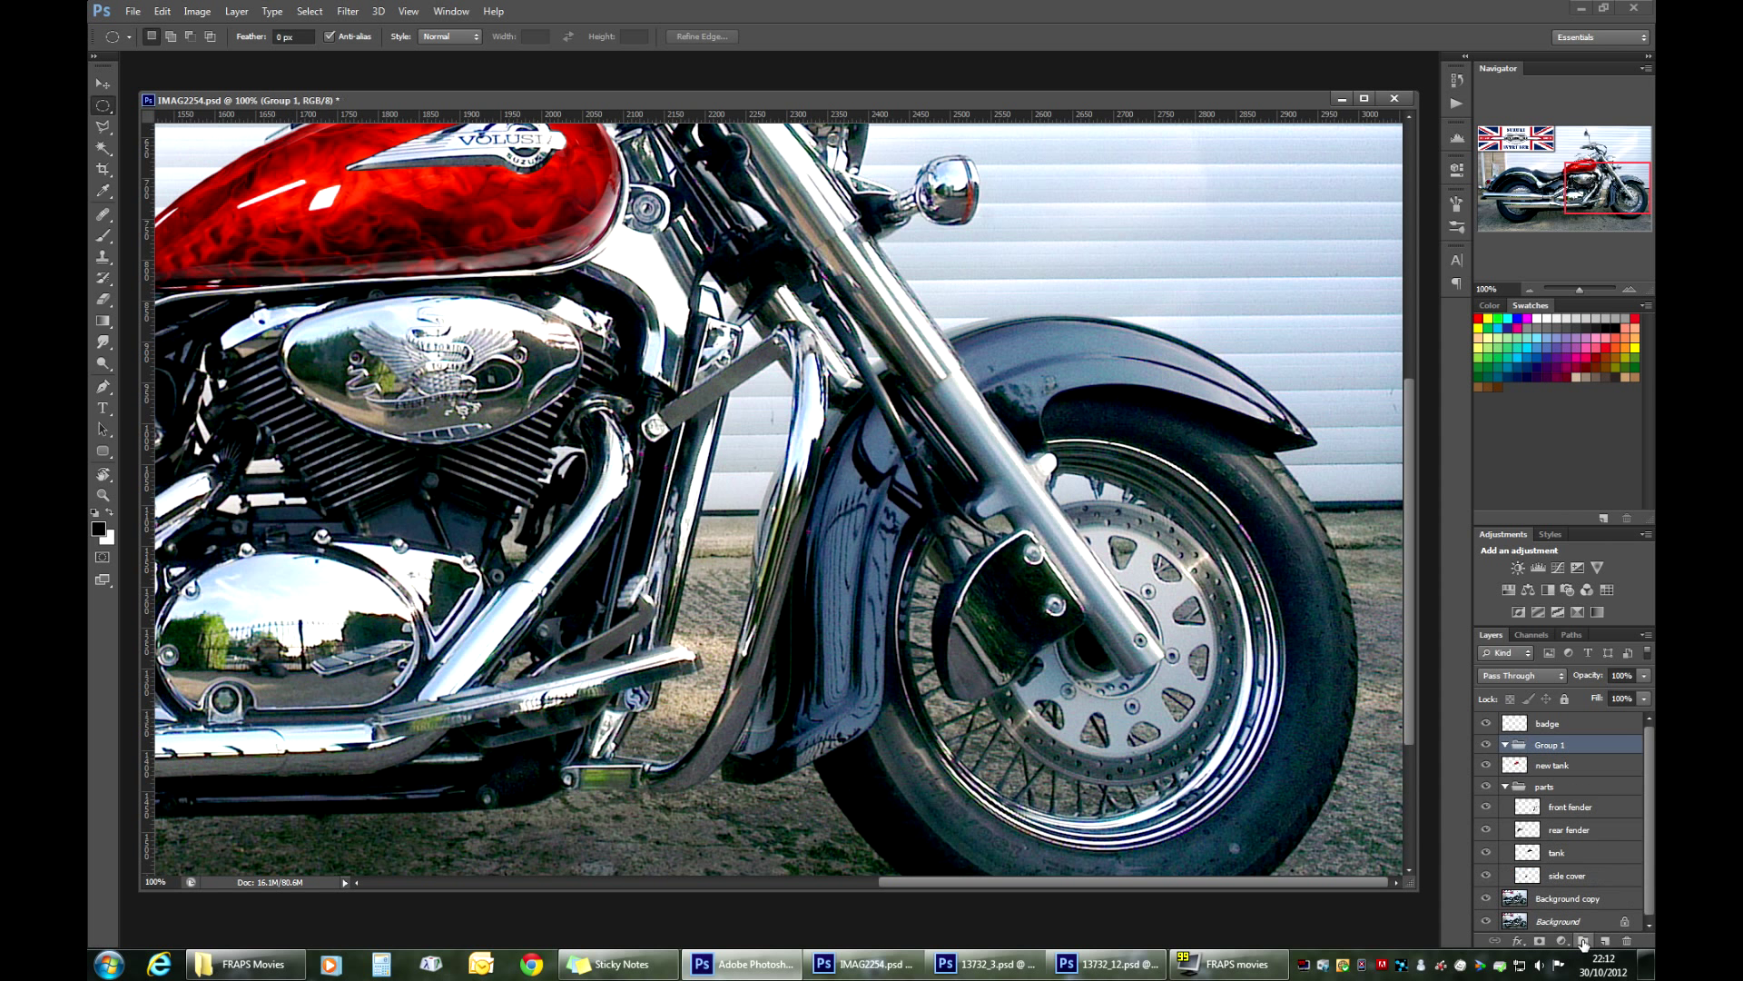
{"action": "double_click", "coordinate": [1549, 744]}
{"action": "type", "text": "new parts"}
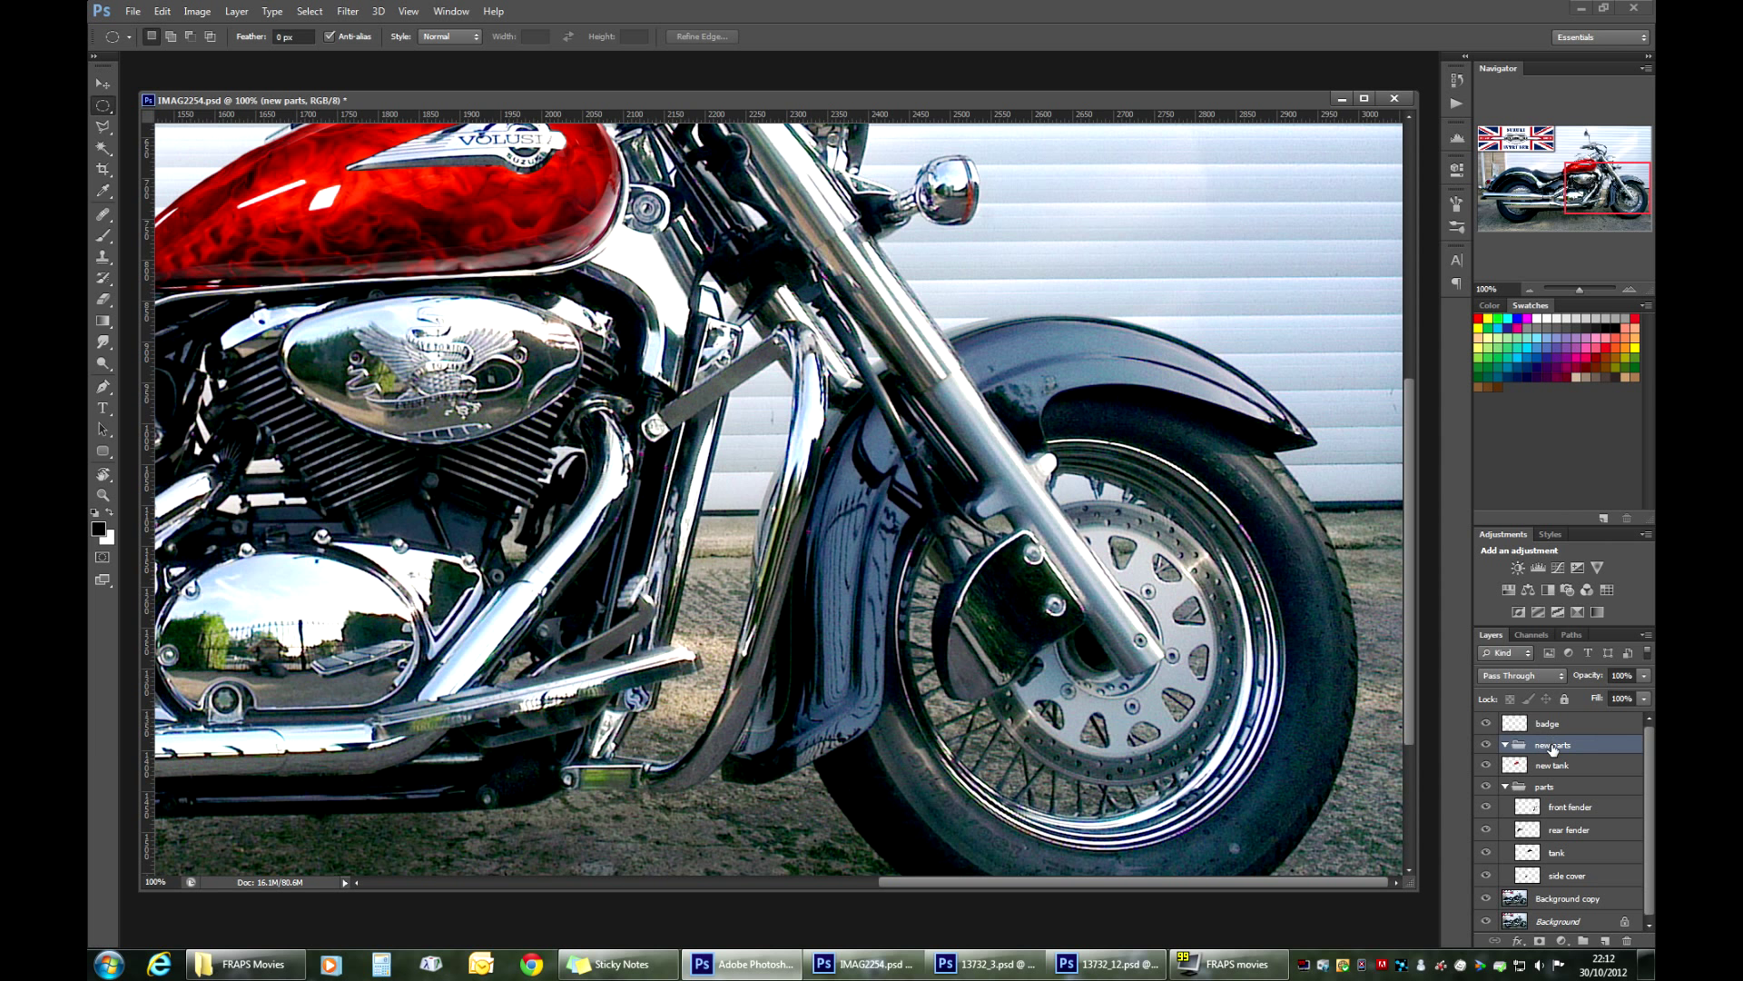
{"action": "left_click", "coordinate": [1551, 764]}
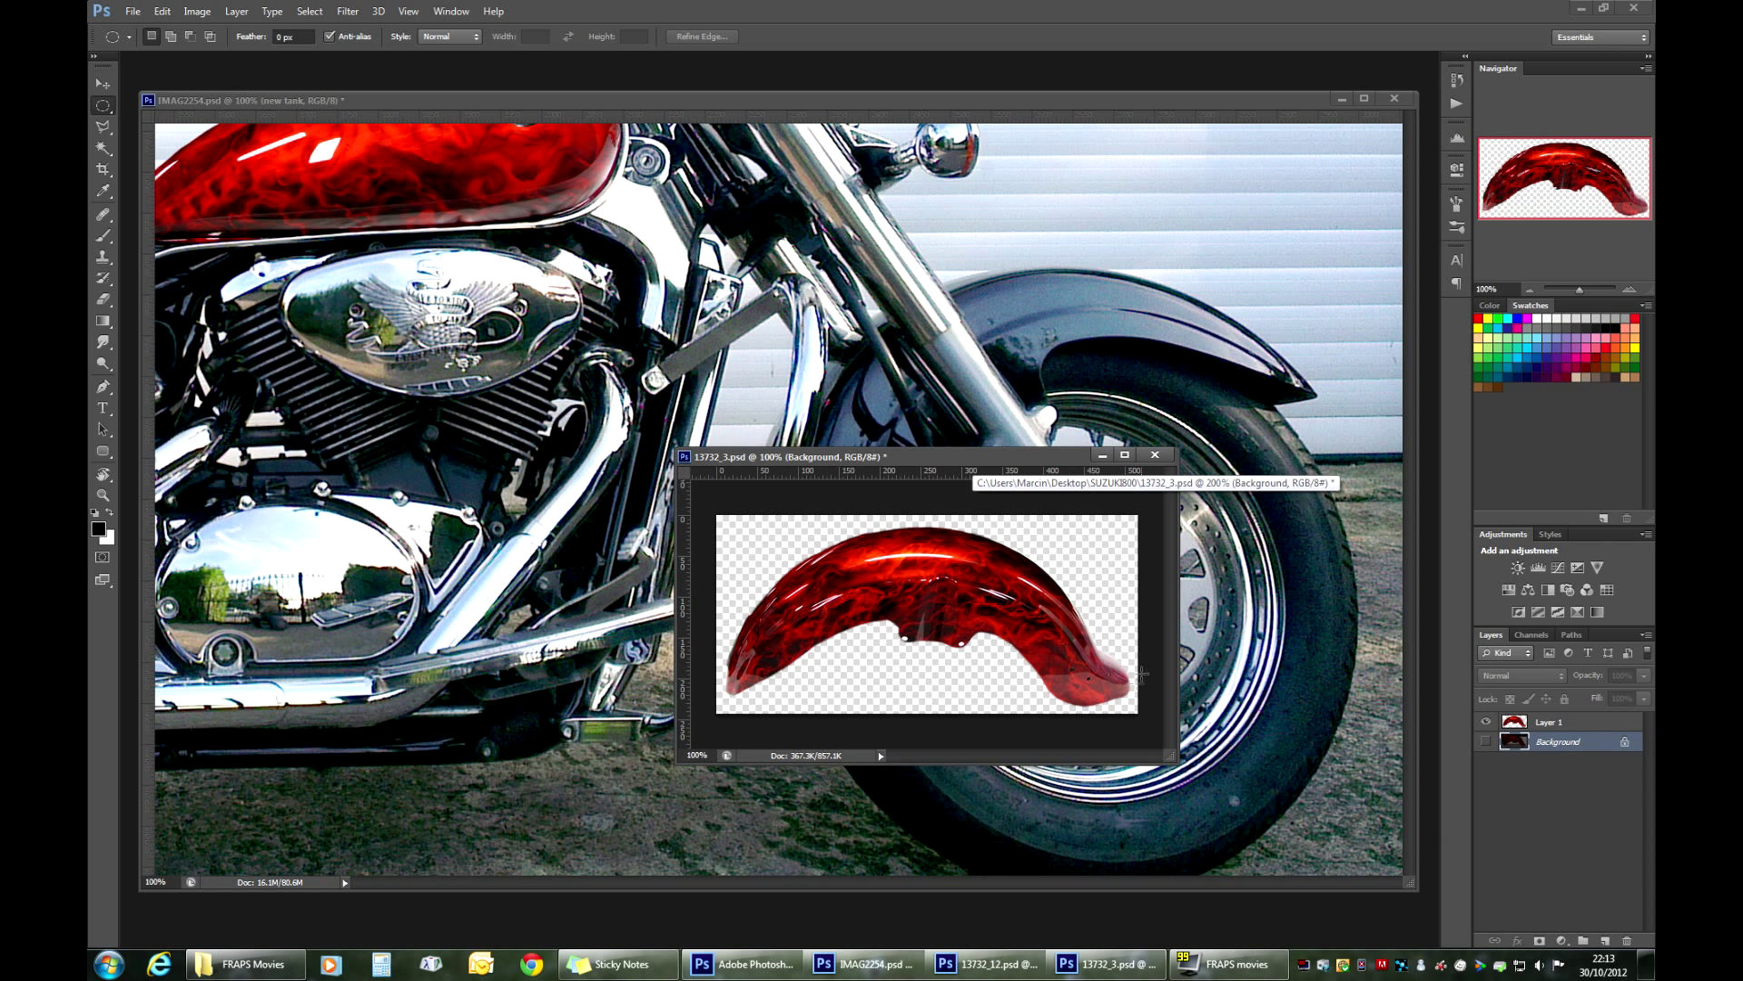
Step: Bring the flame fender from 13732_3.psd into the photo and rename it 'new front fender'
{"action": "left_click", "coordinate": [1545, 721]}
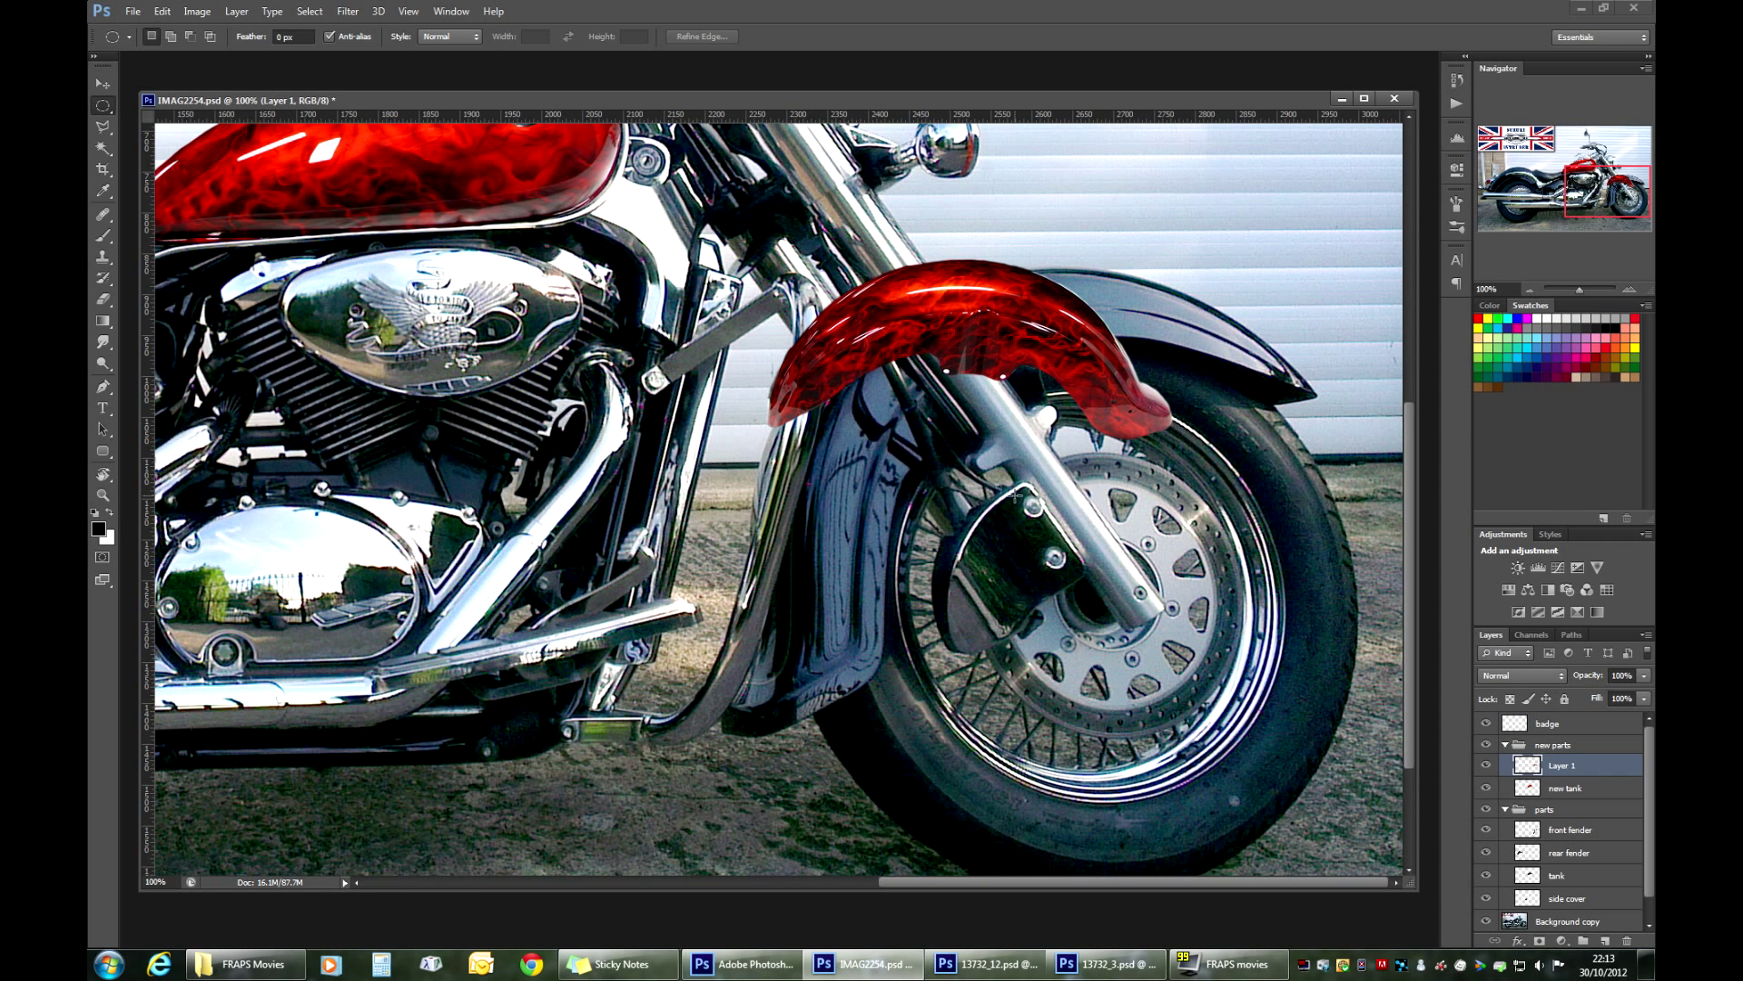
{"action": "double_click", "coordinate": [1562, 764]}
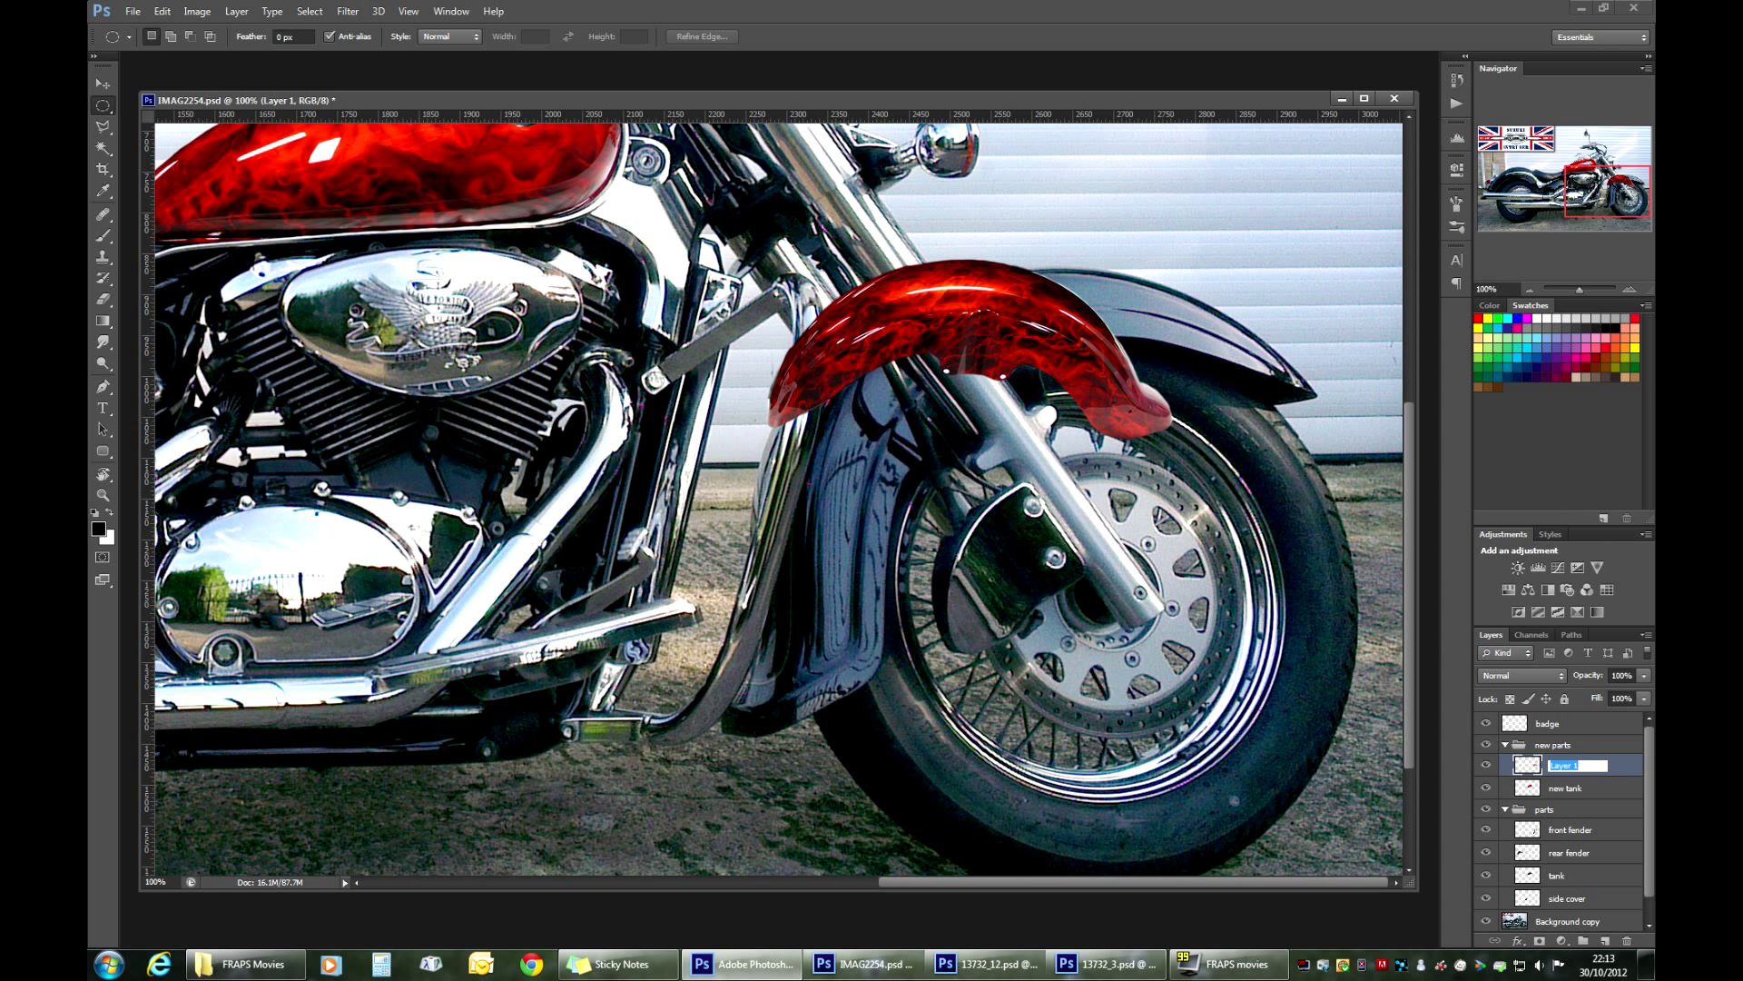
{"action": "type", "text": "new front fender"}
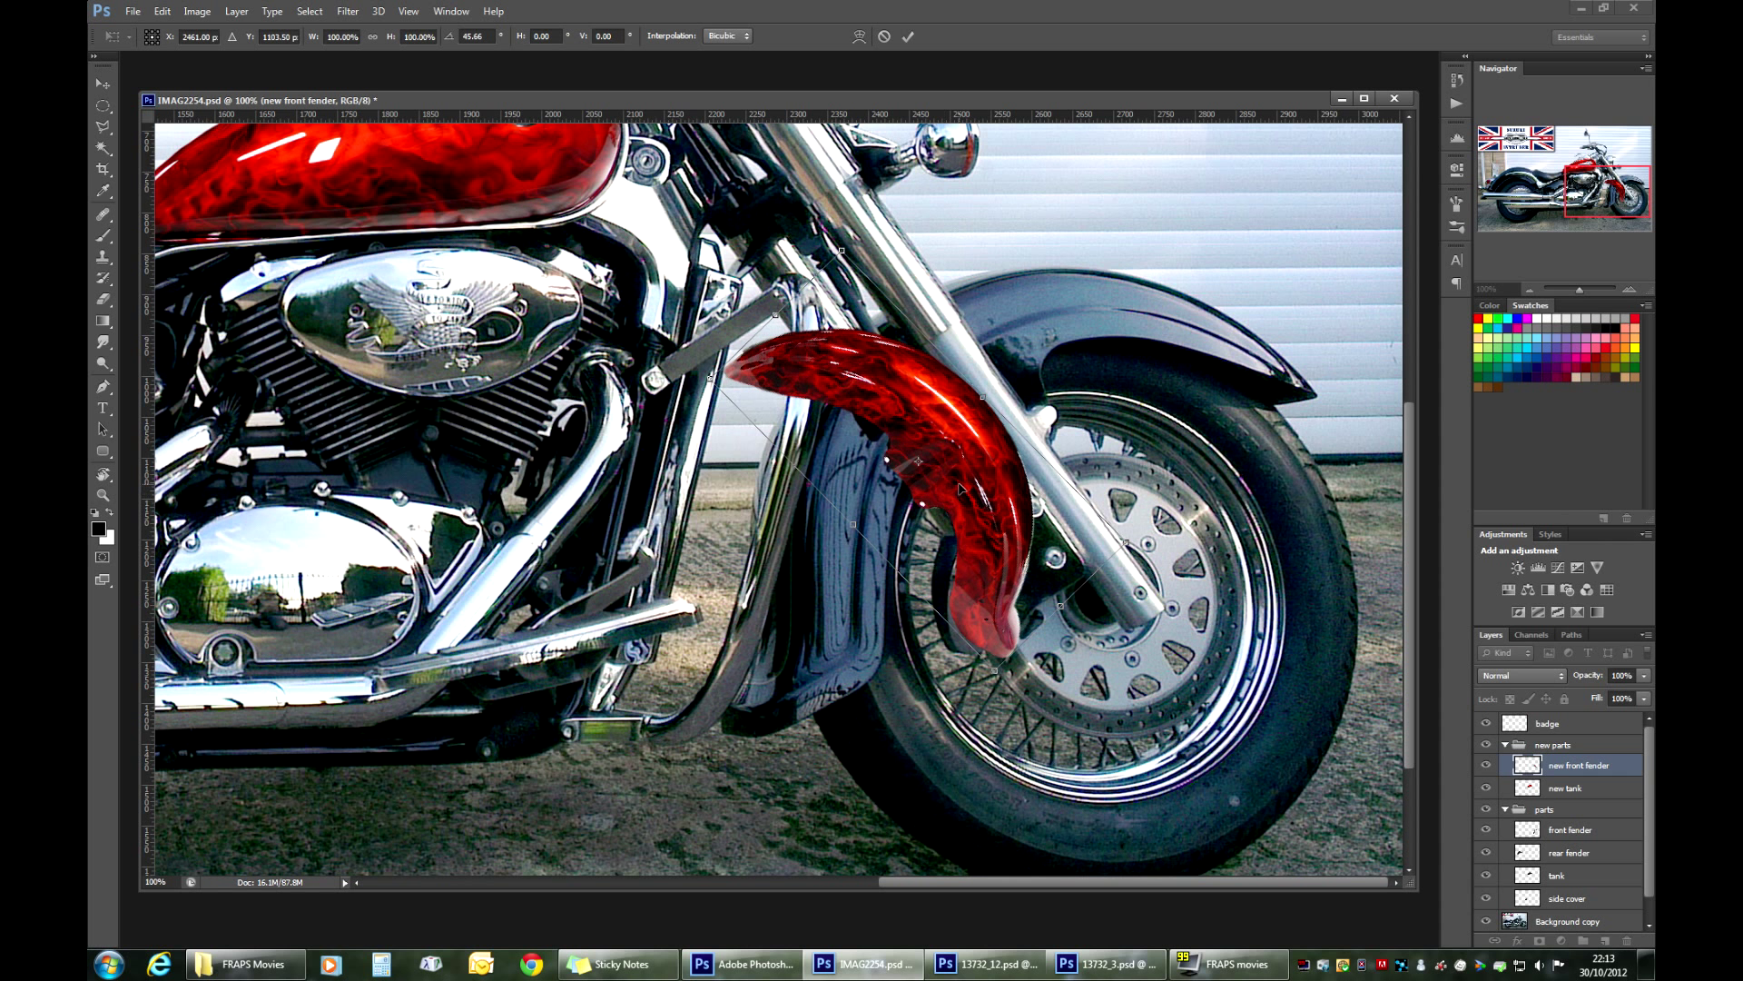
Step: Flip the flame fender horizontally, then rotate and enlarge it over the front wheel's fender
{"action": "right_click", "coordinate": [962, 494]}
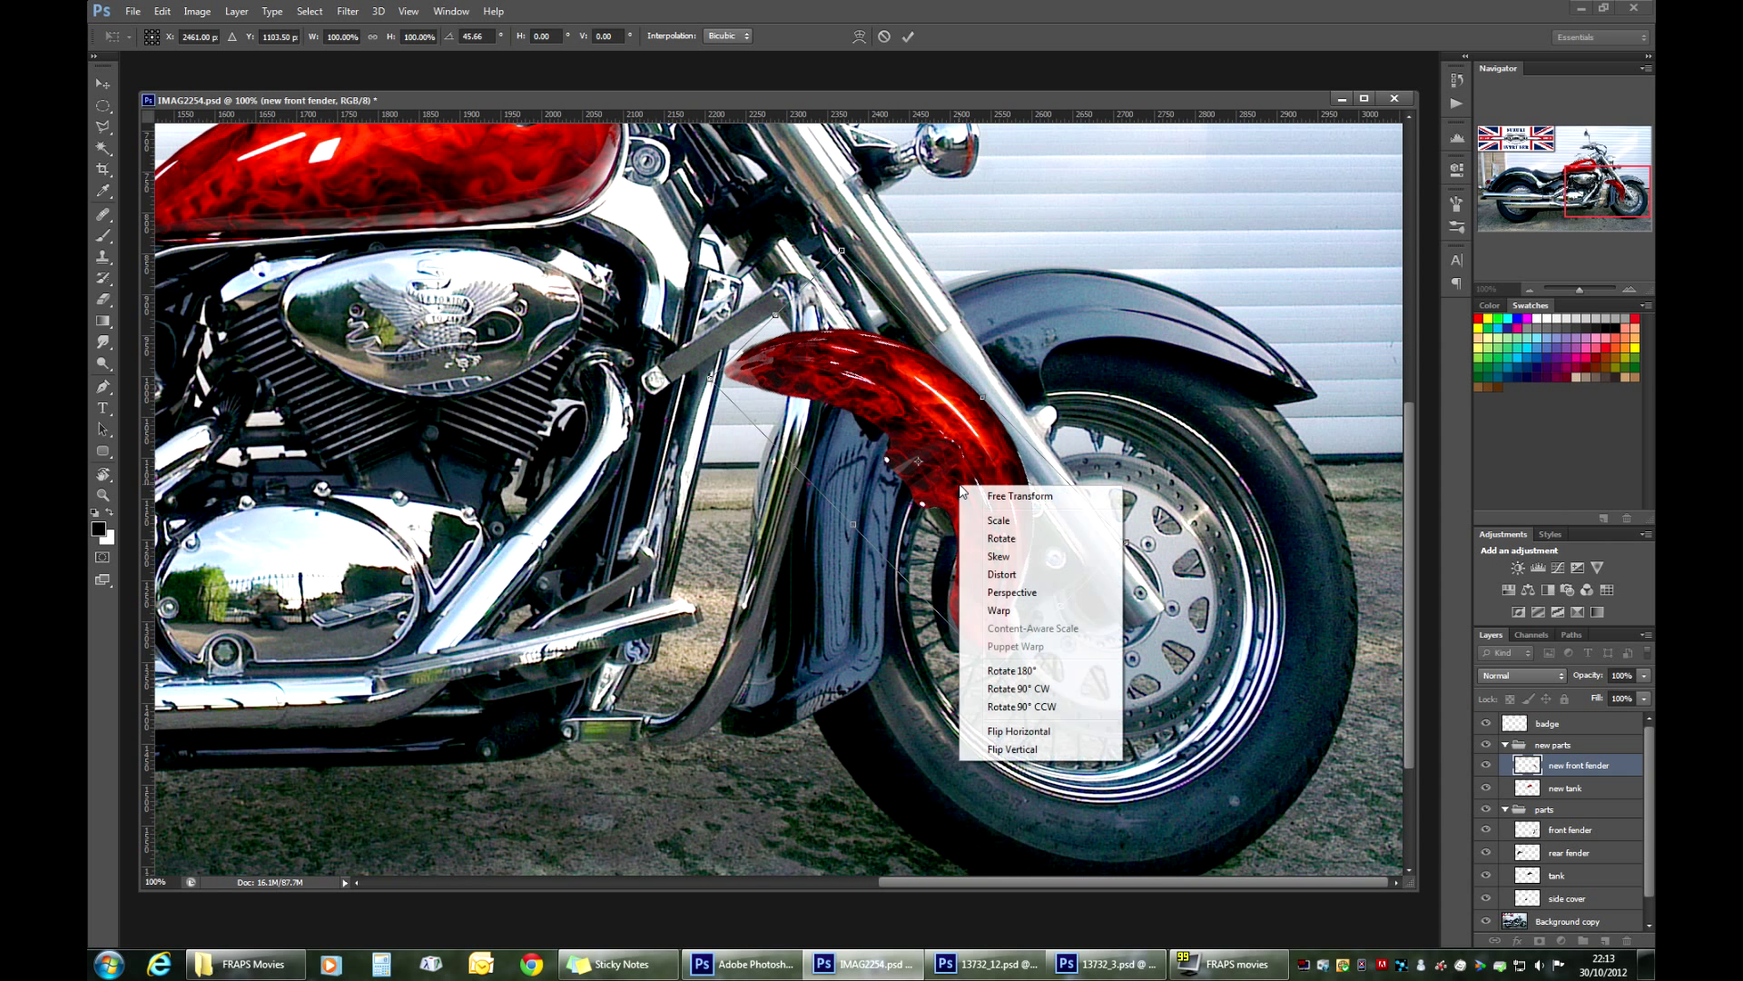
{"action": "mouse_move", "coordinate": [1004, 737]}
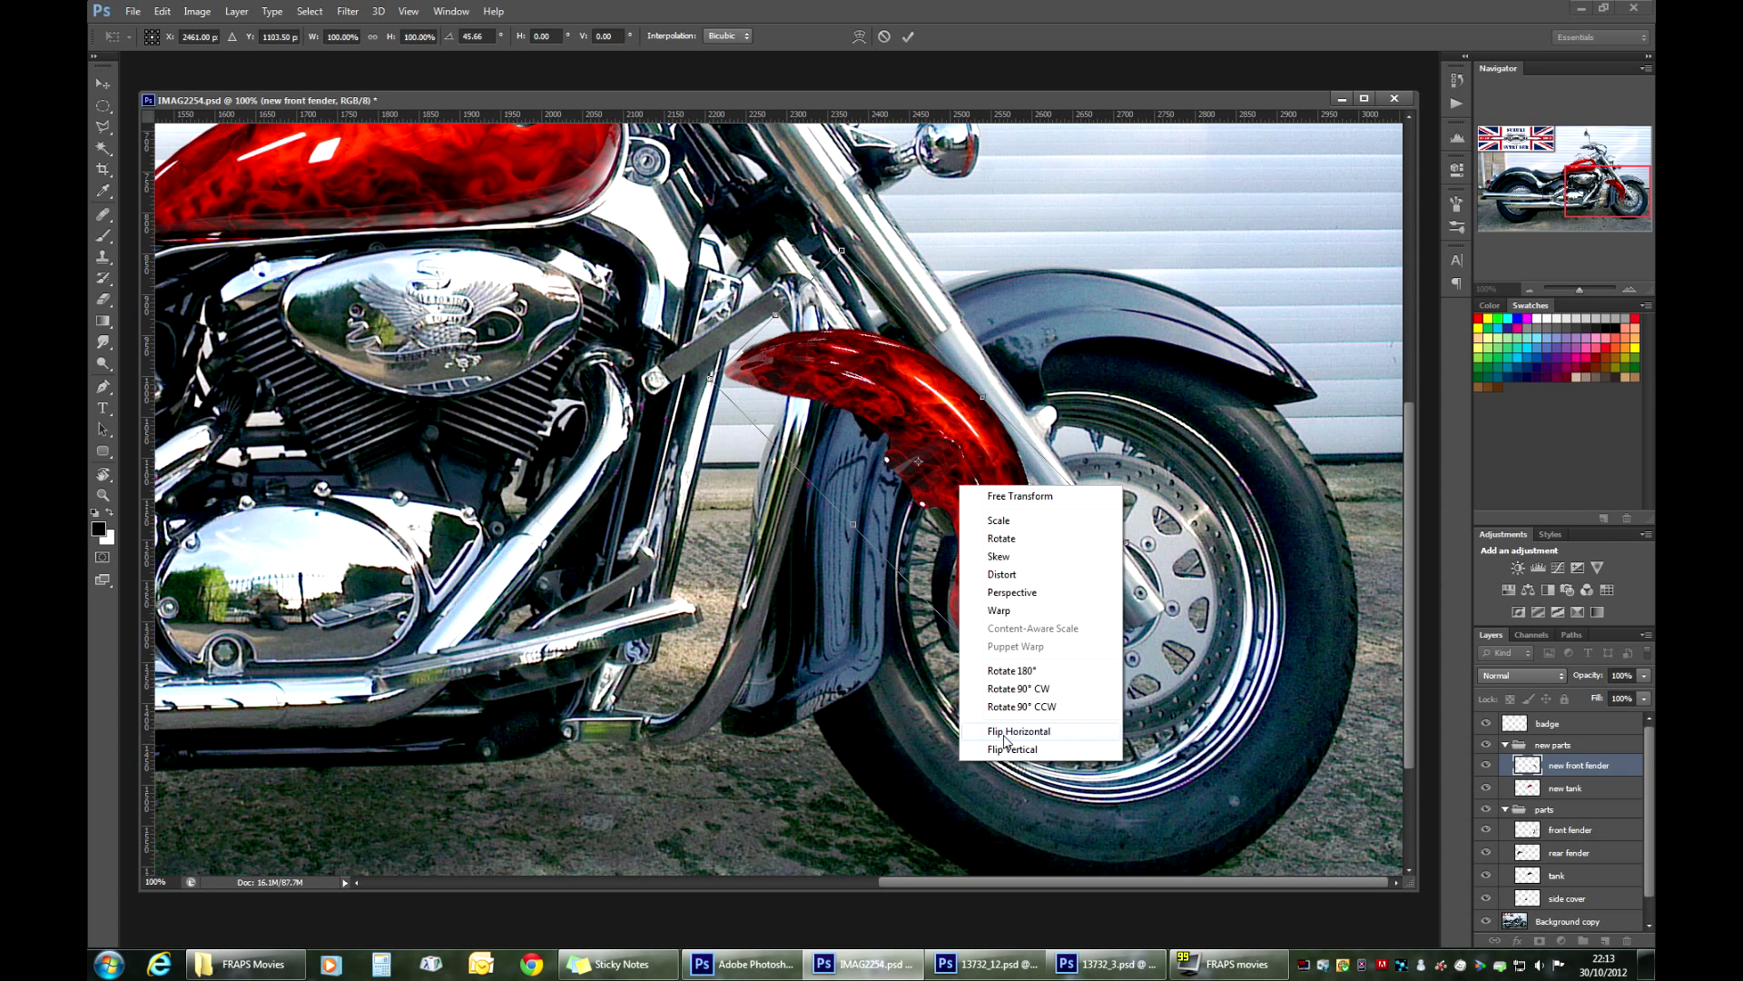
{"action": "left_click", "coordinate": [1017, 730]}
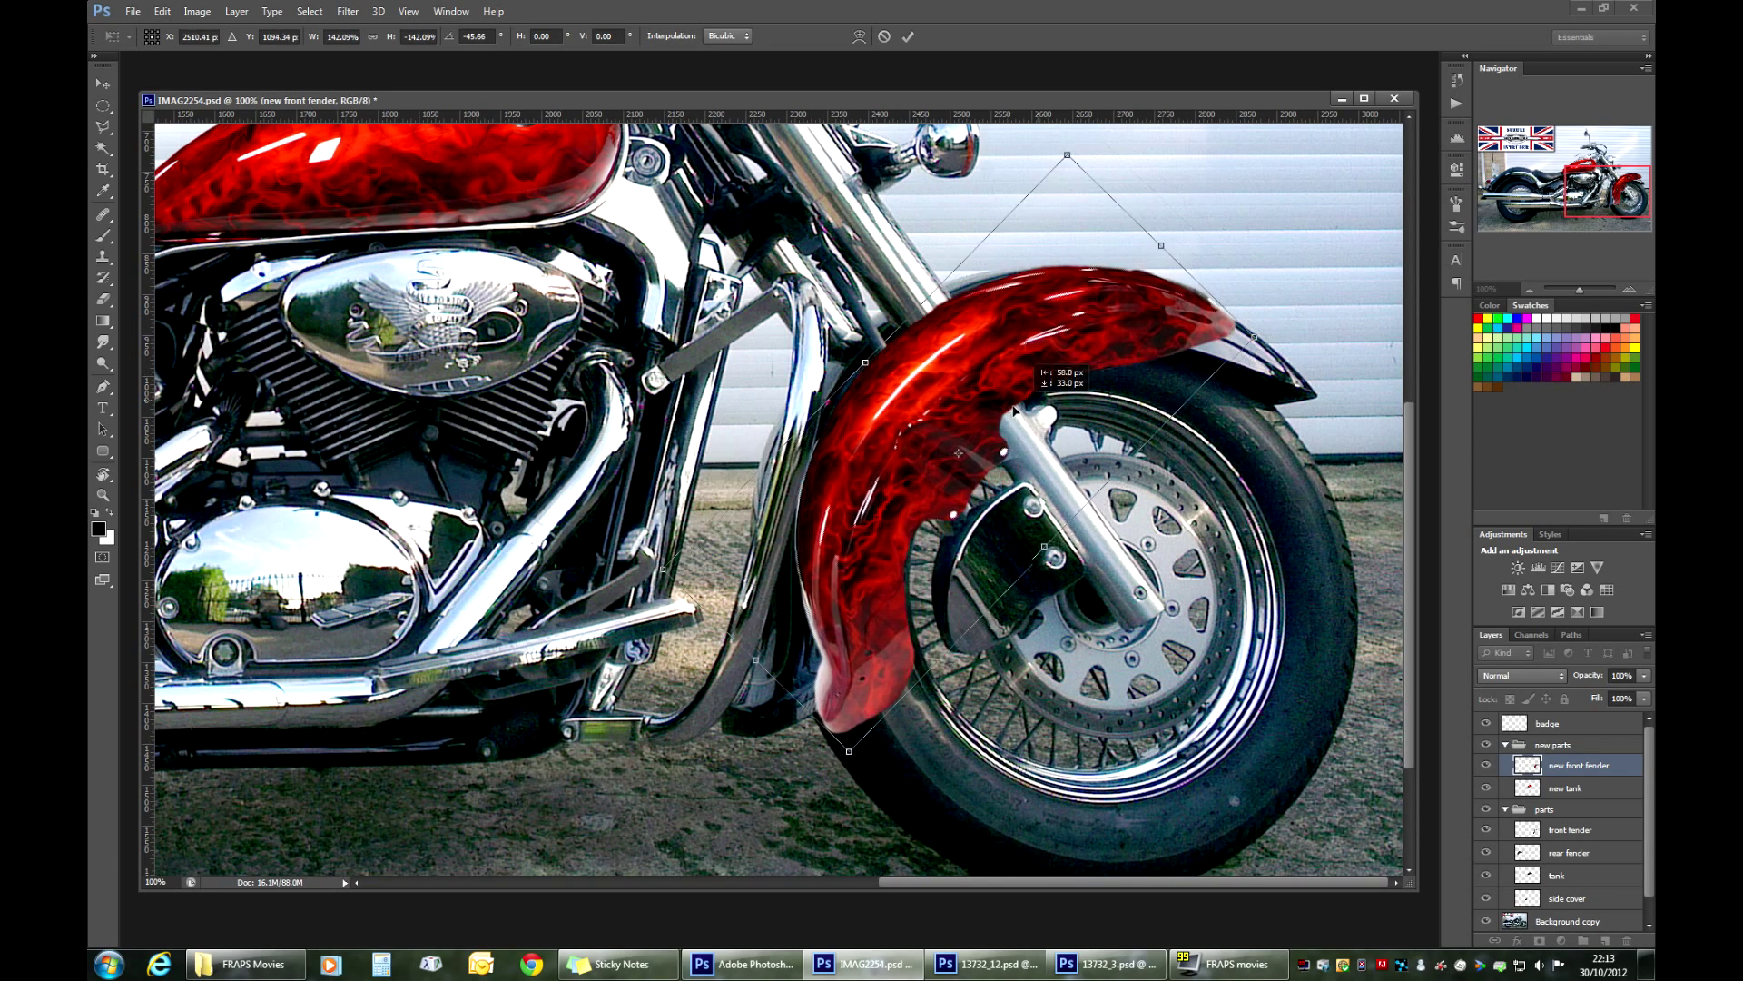
{"action": "left_click_drag", "start_coordinate": [1066, 154], "coordinate": [1086, 198]}
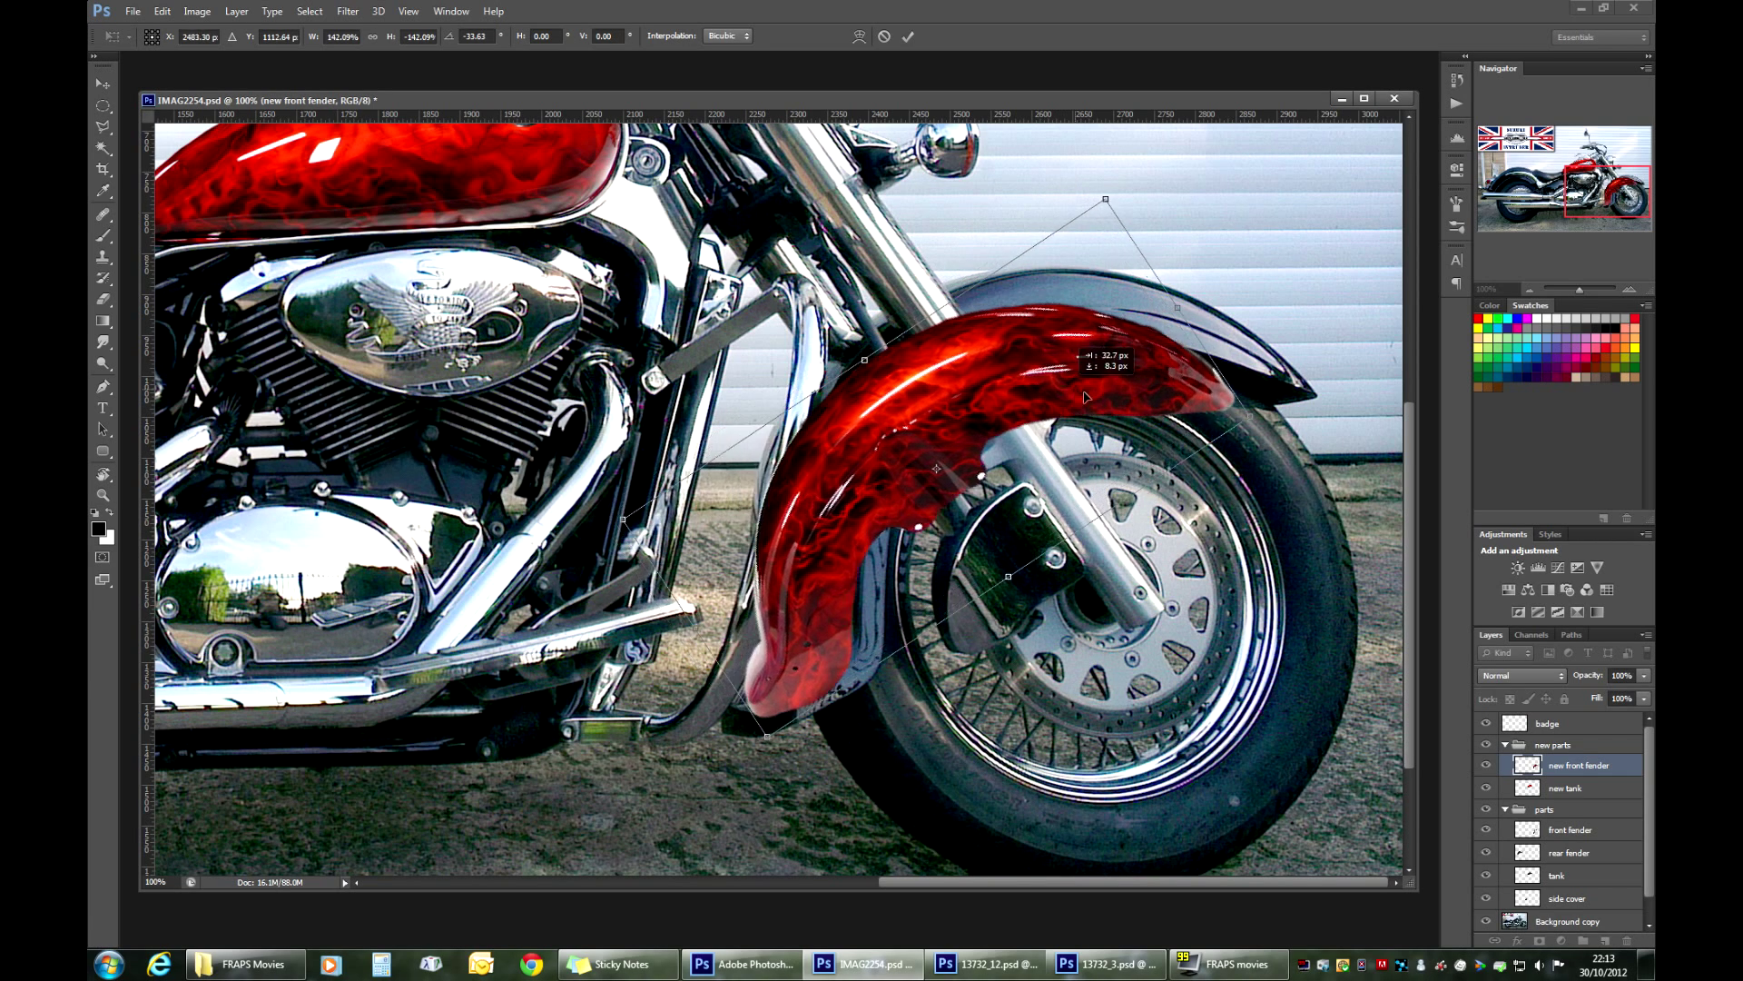
{"action": "left_click_drag", "start_coordinate": [1084, 378], "coordinate": [1068, 413]}
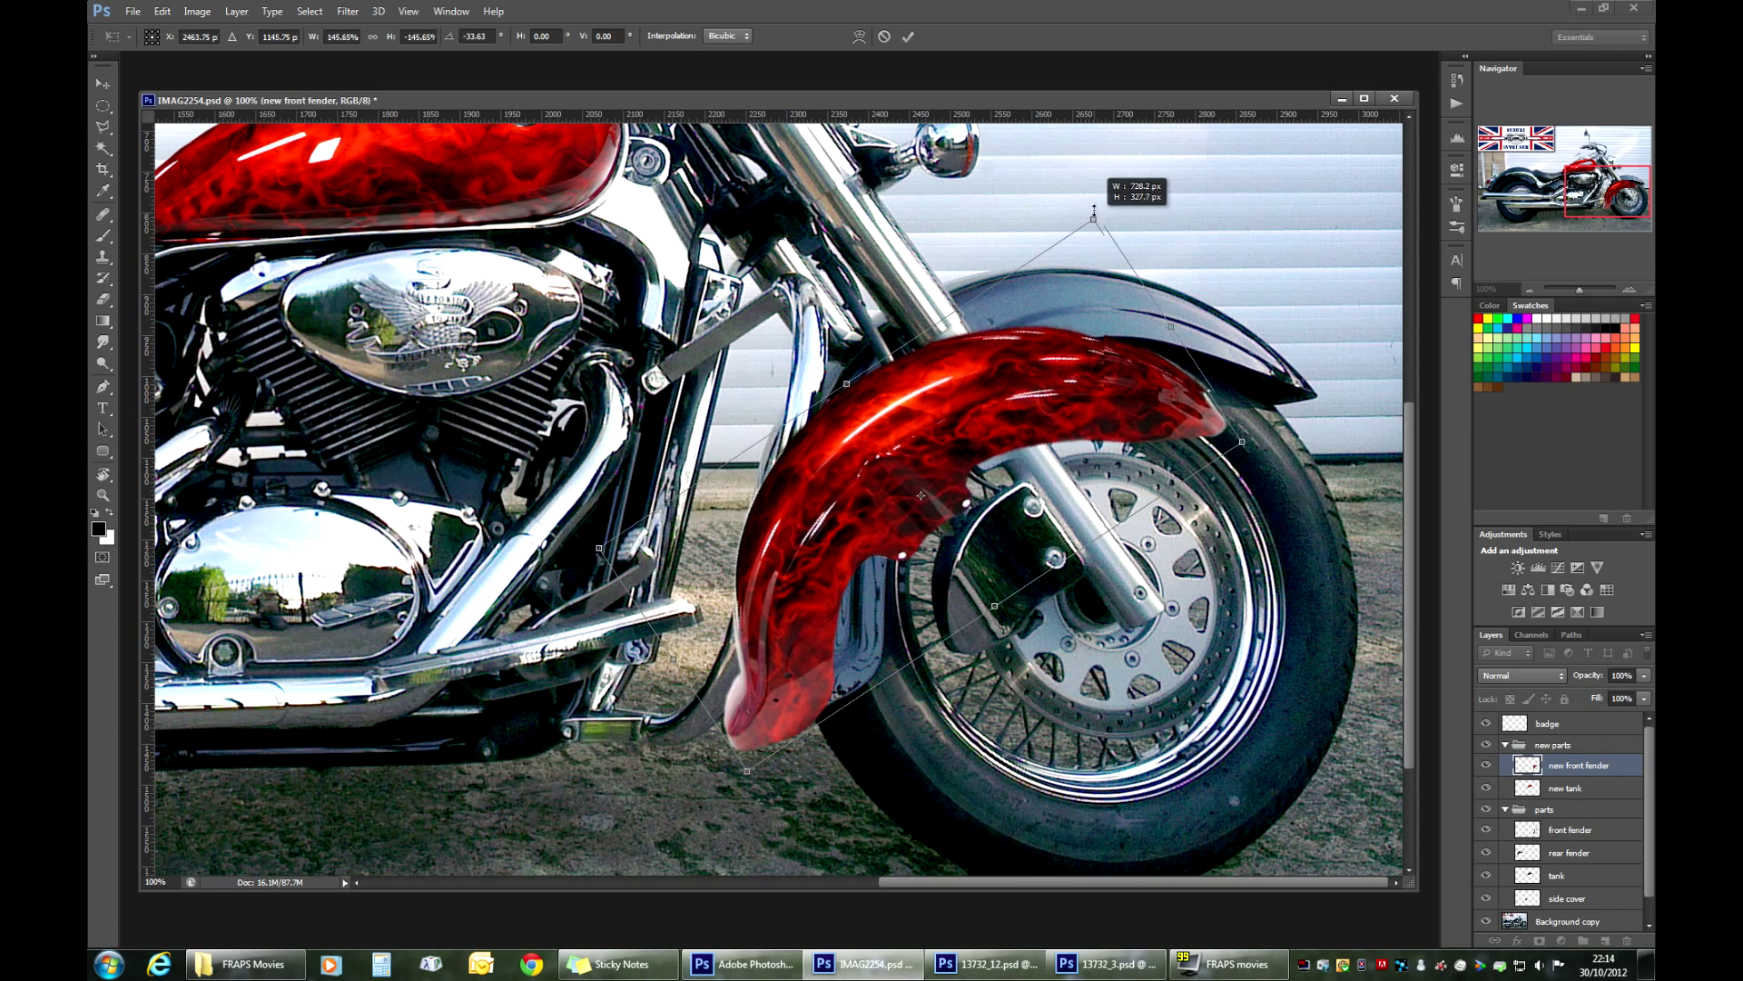
{"action": "left_click_drag", "start_coordinate": [1094, 216], "coordinate": [1146, 136]}
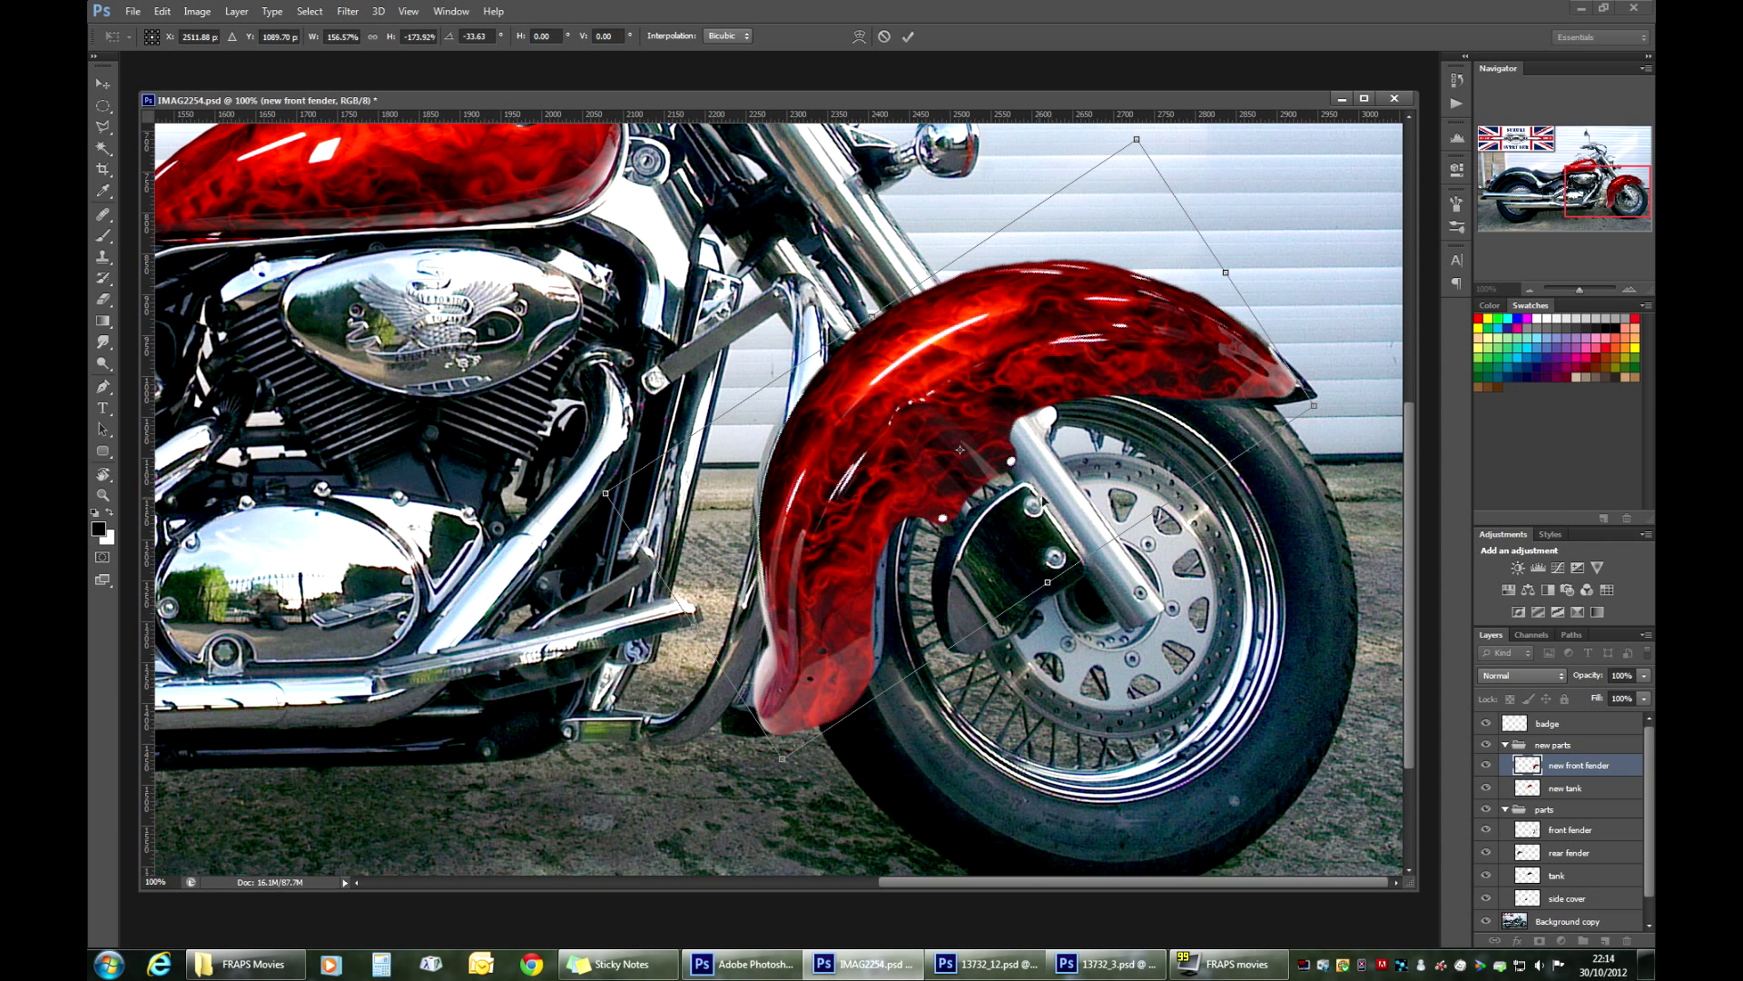
Step: Warp the flame fender's mesh so its arc and lower end follow the original fender
{"action": "right_click", "coordinate": [959, 451]}
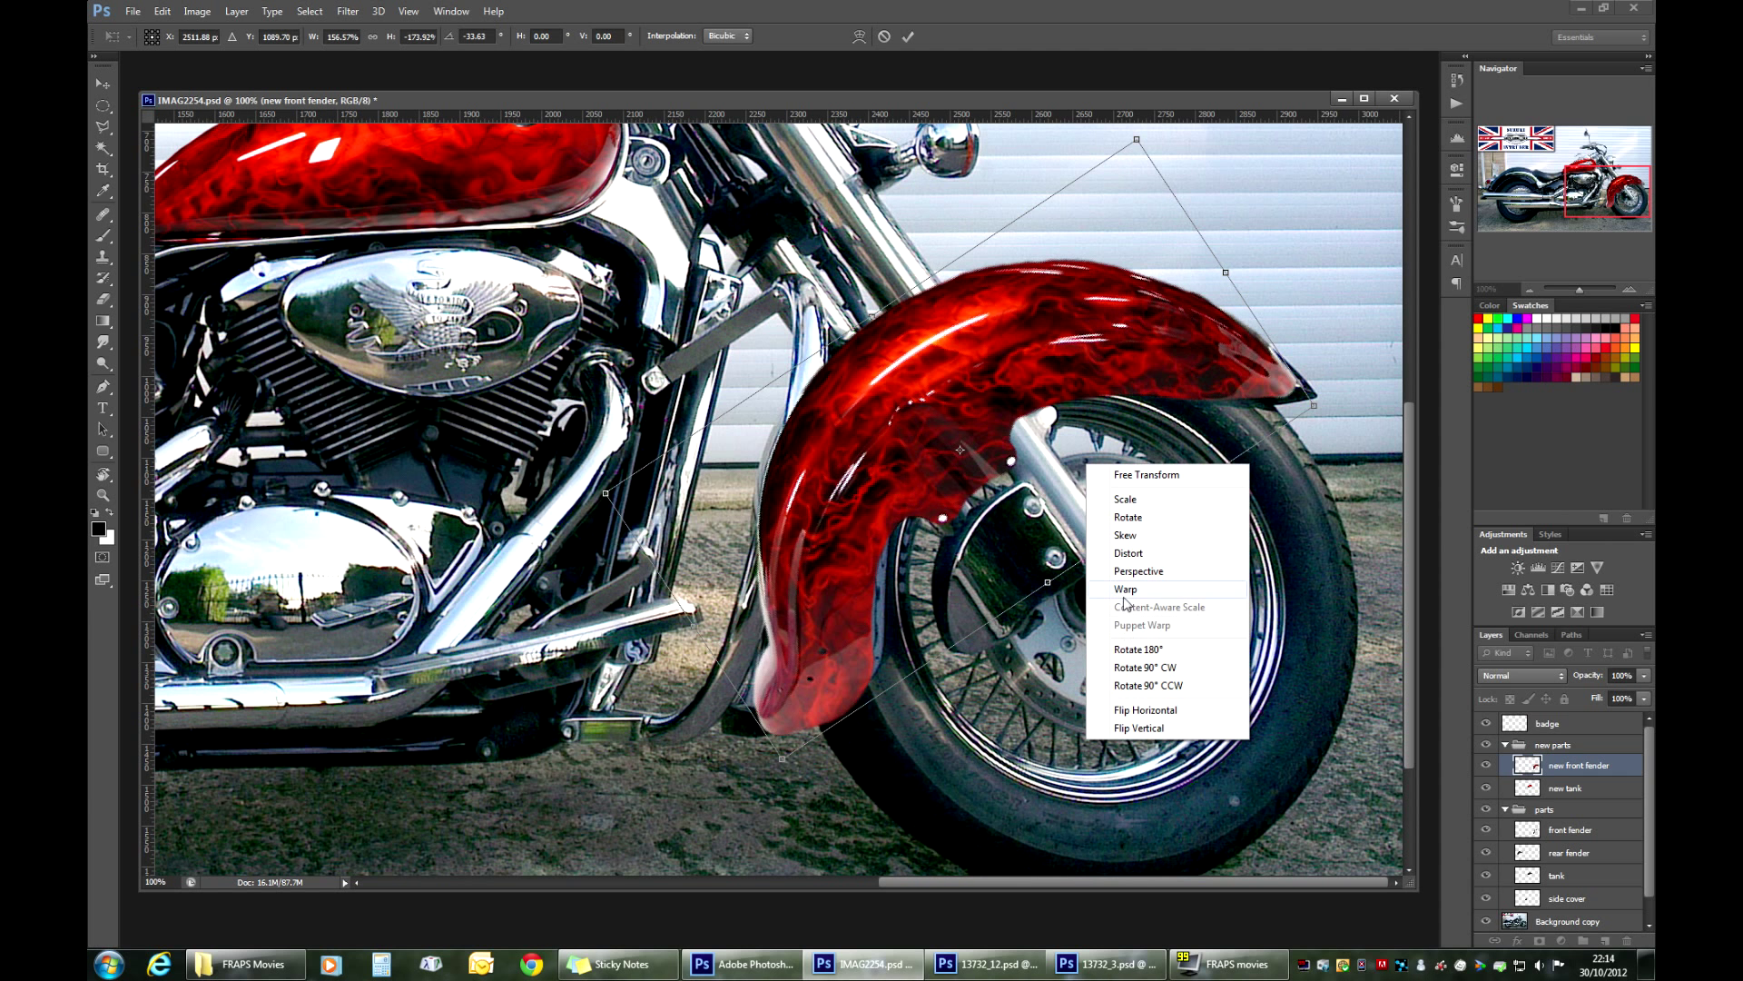
{"action": "left_click", "coordinate": [1125, 589]}
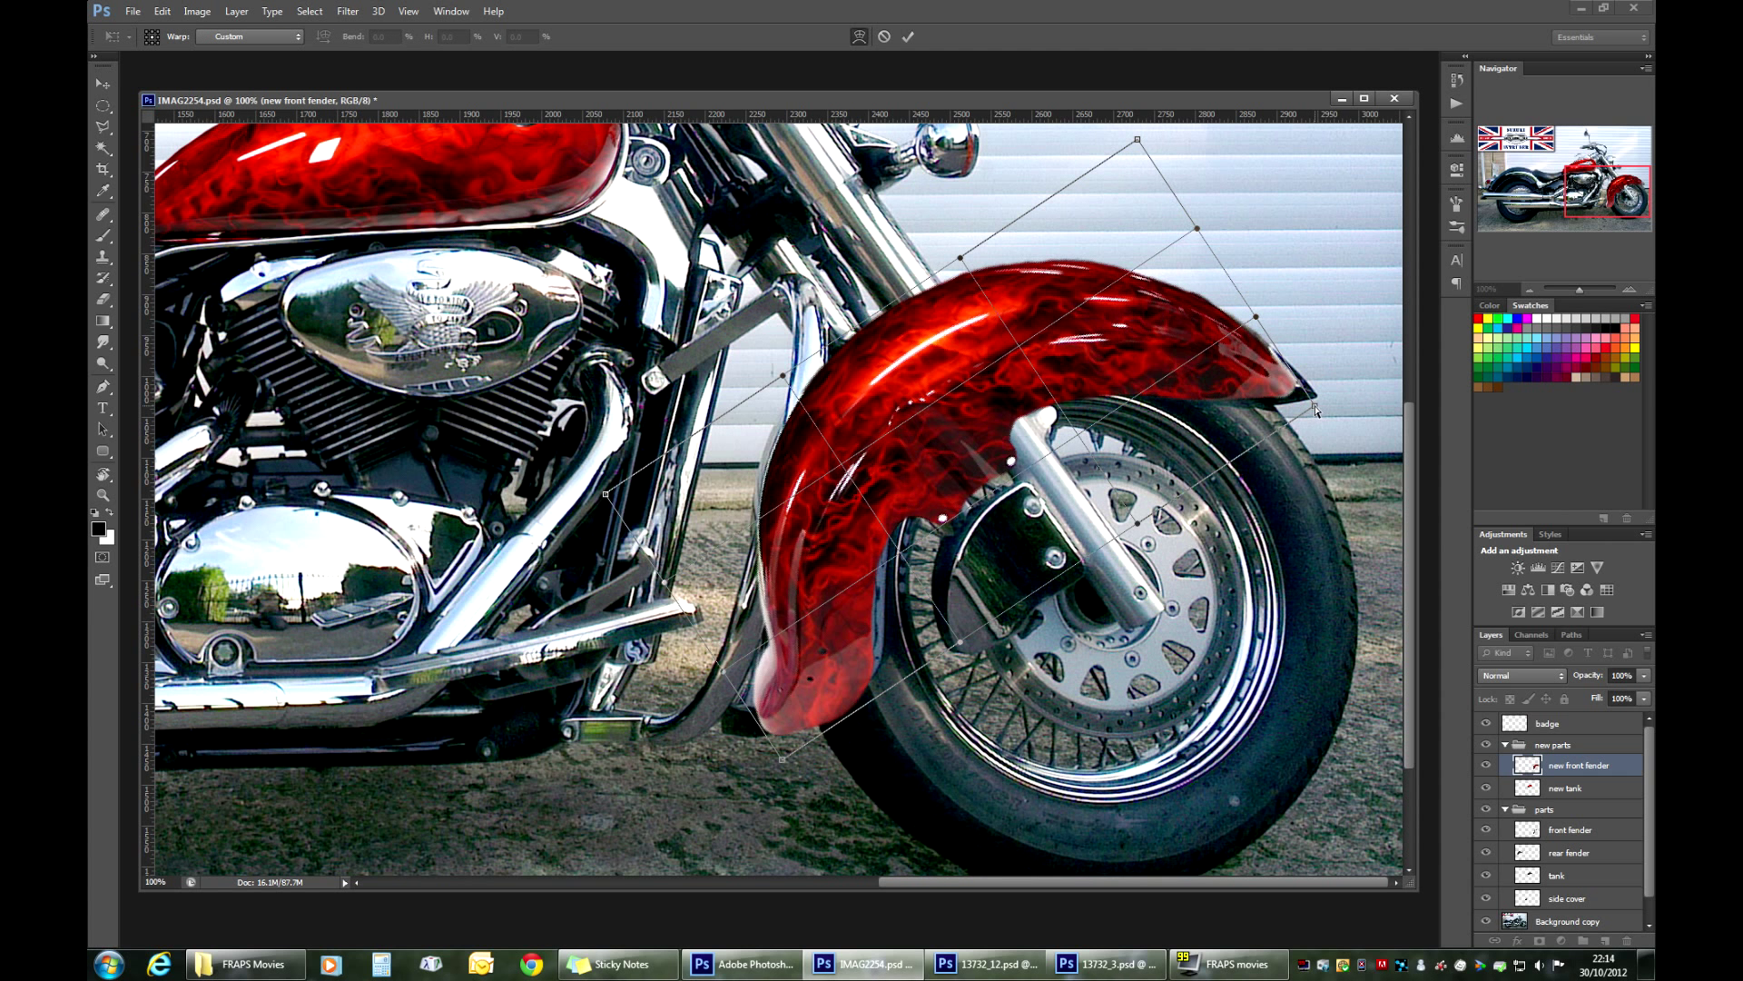
{"action": "left_click_drag", "start_coordinate": [1315, 409], "coordinate": [1362, 425]}
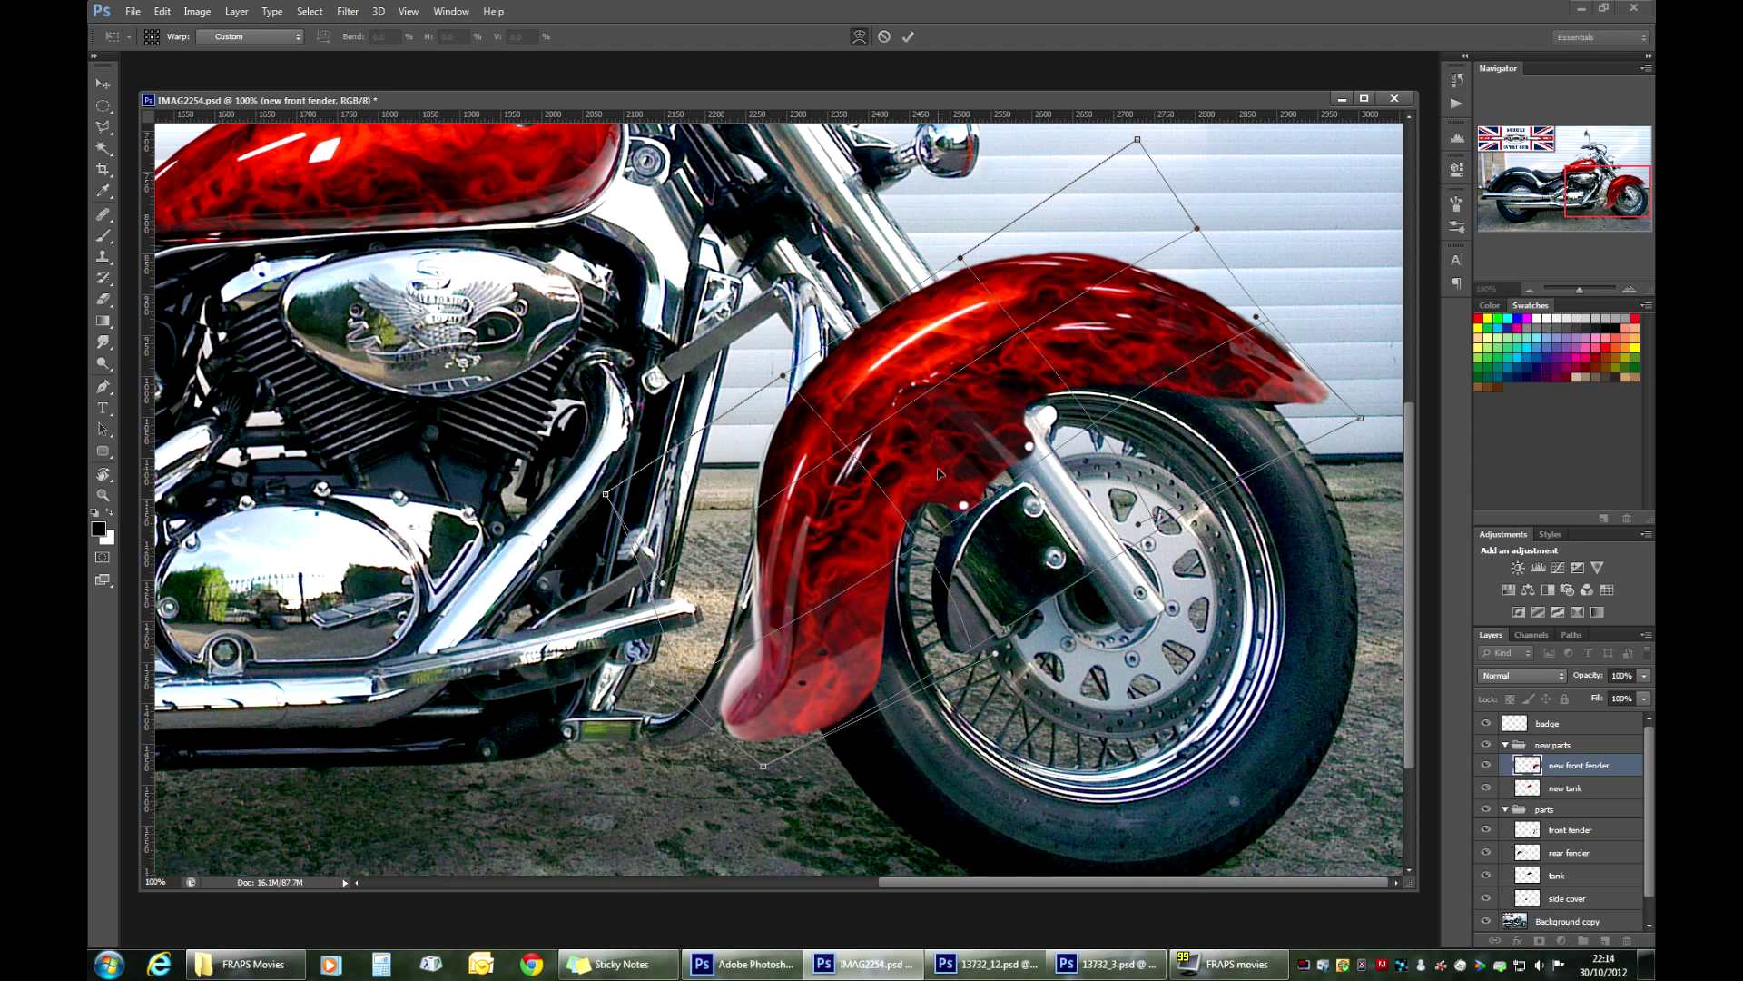
{"action": "left_click_drag", "start_coordinate": [939, 473], "coordinate": [856, 667]}
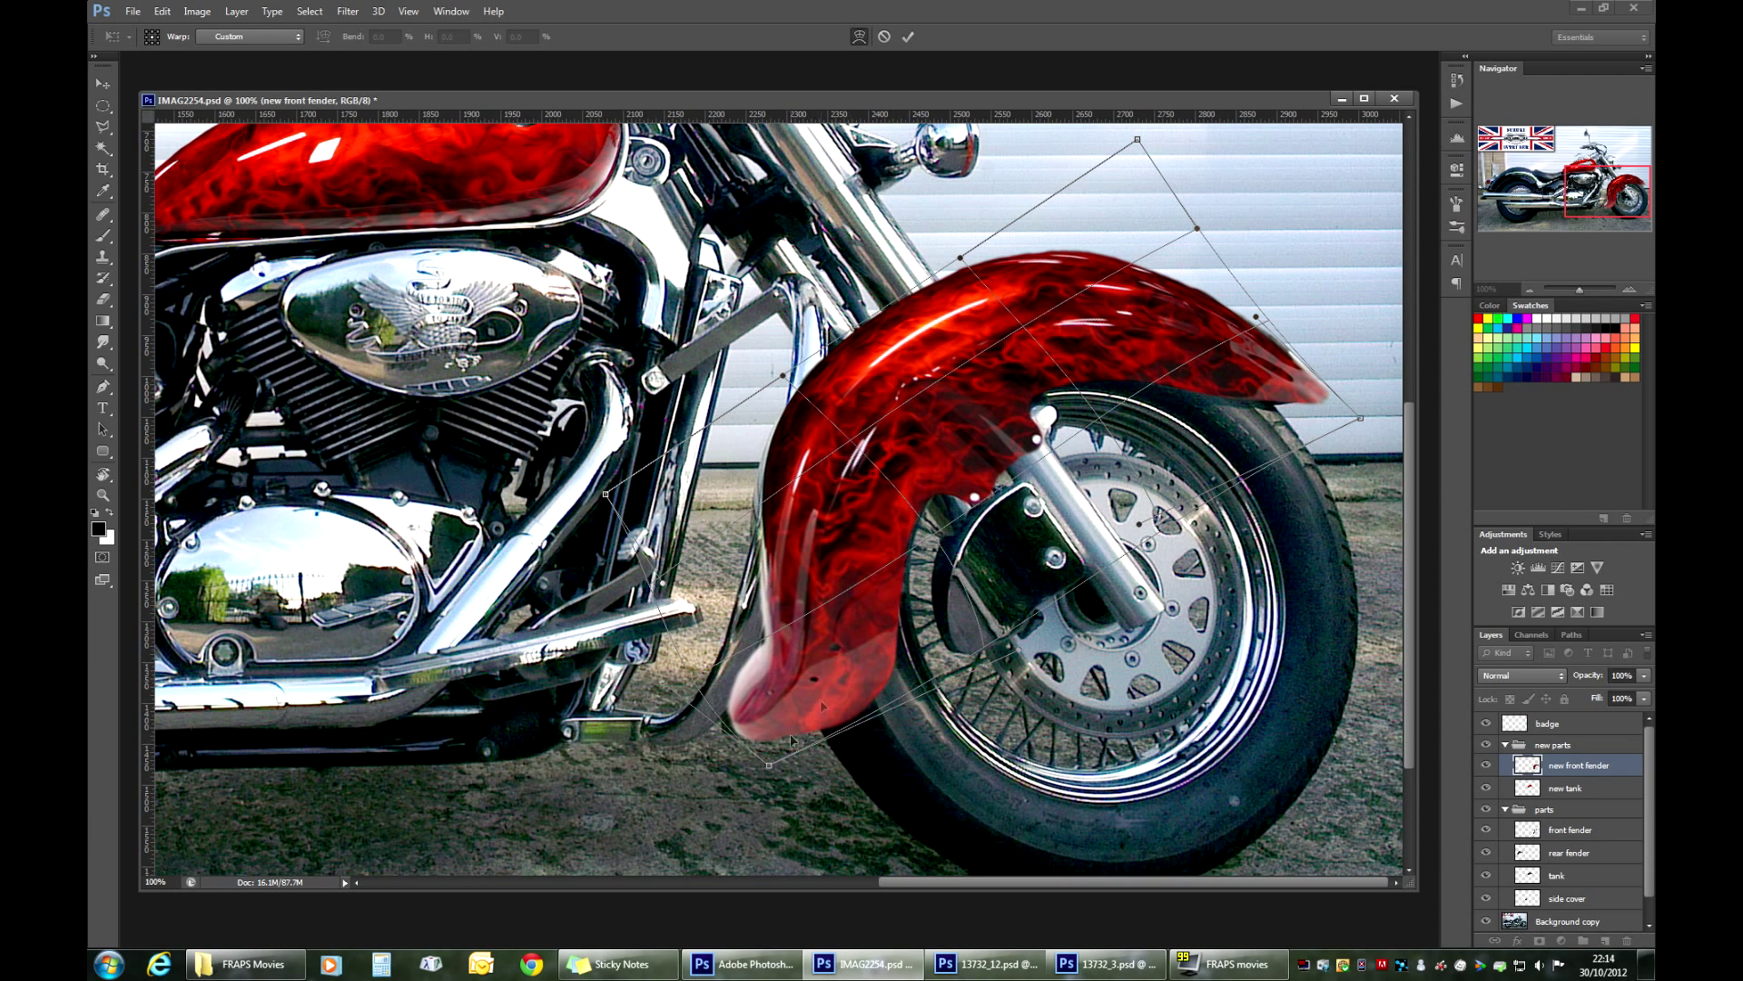
{"action": "mouse_move", "coordinate": [790, 431]}
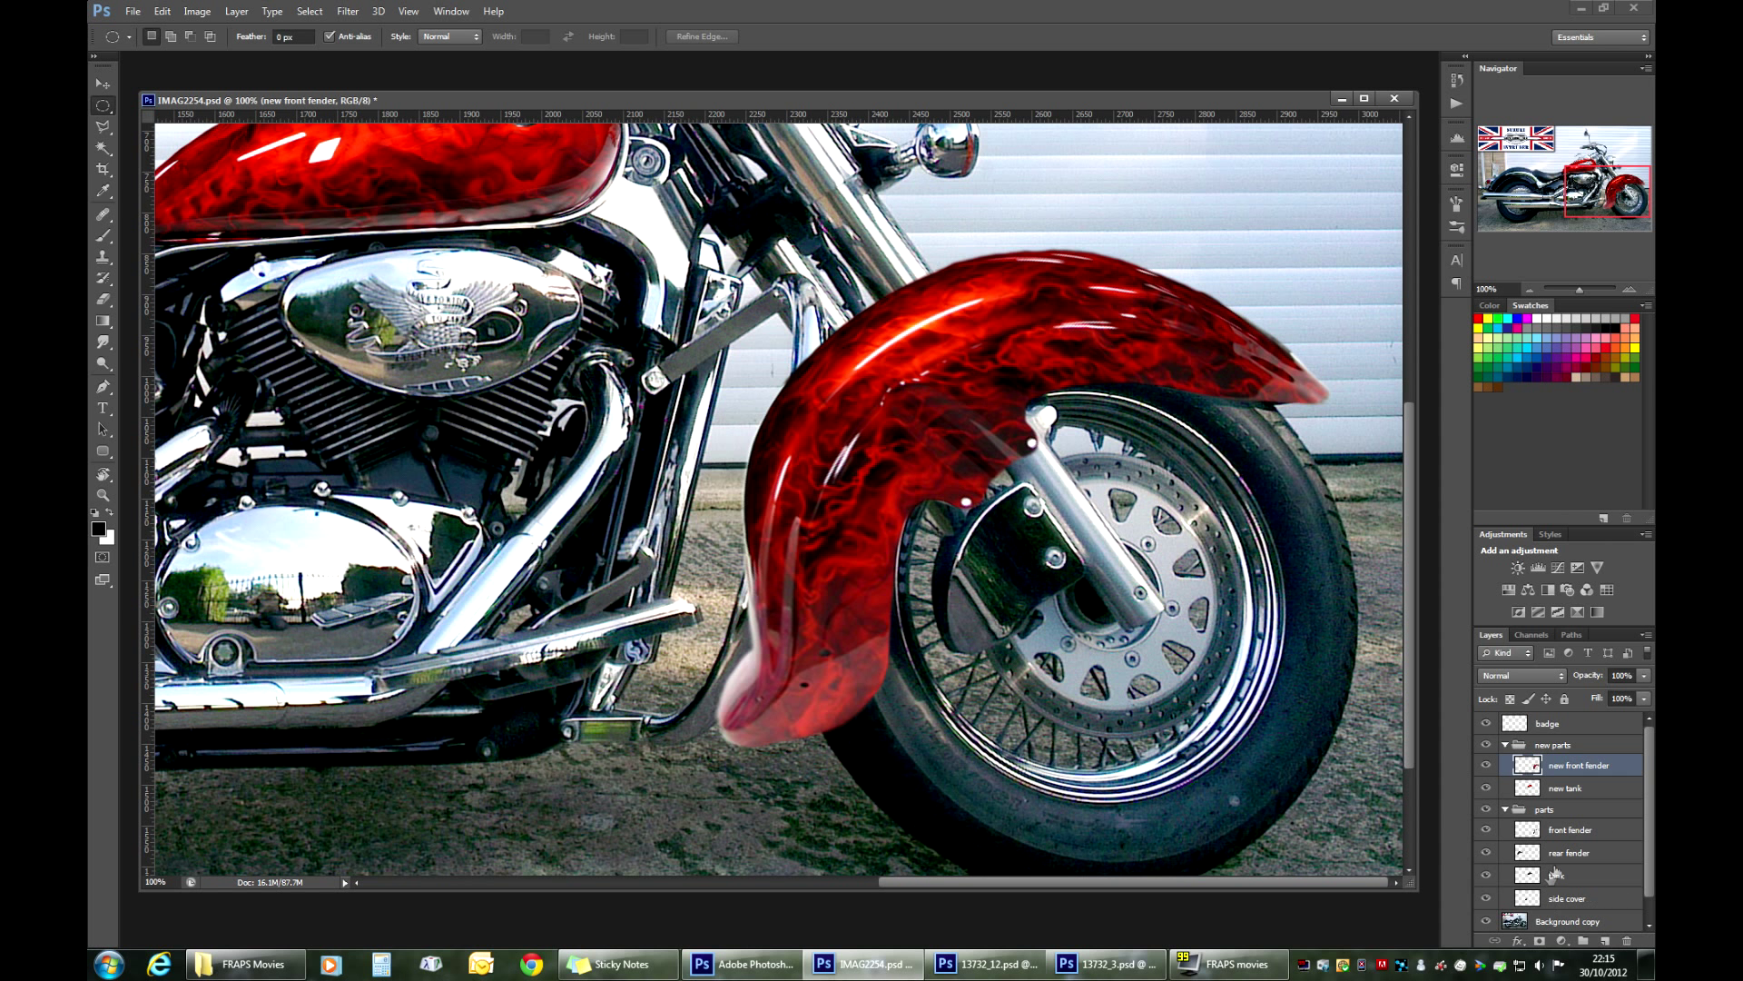
Step: Commit the warp and load the original front fender's outline as a selection for masking
{"action": "left_click", "coordinate": [1569, 828]}
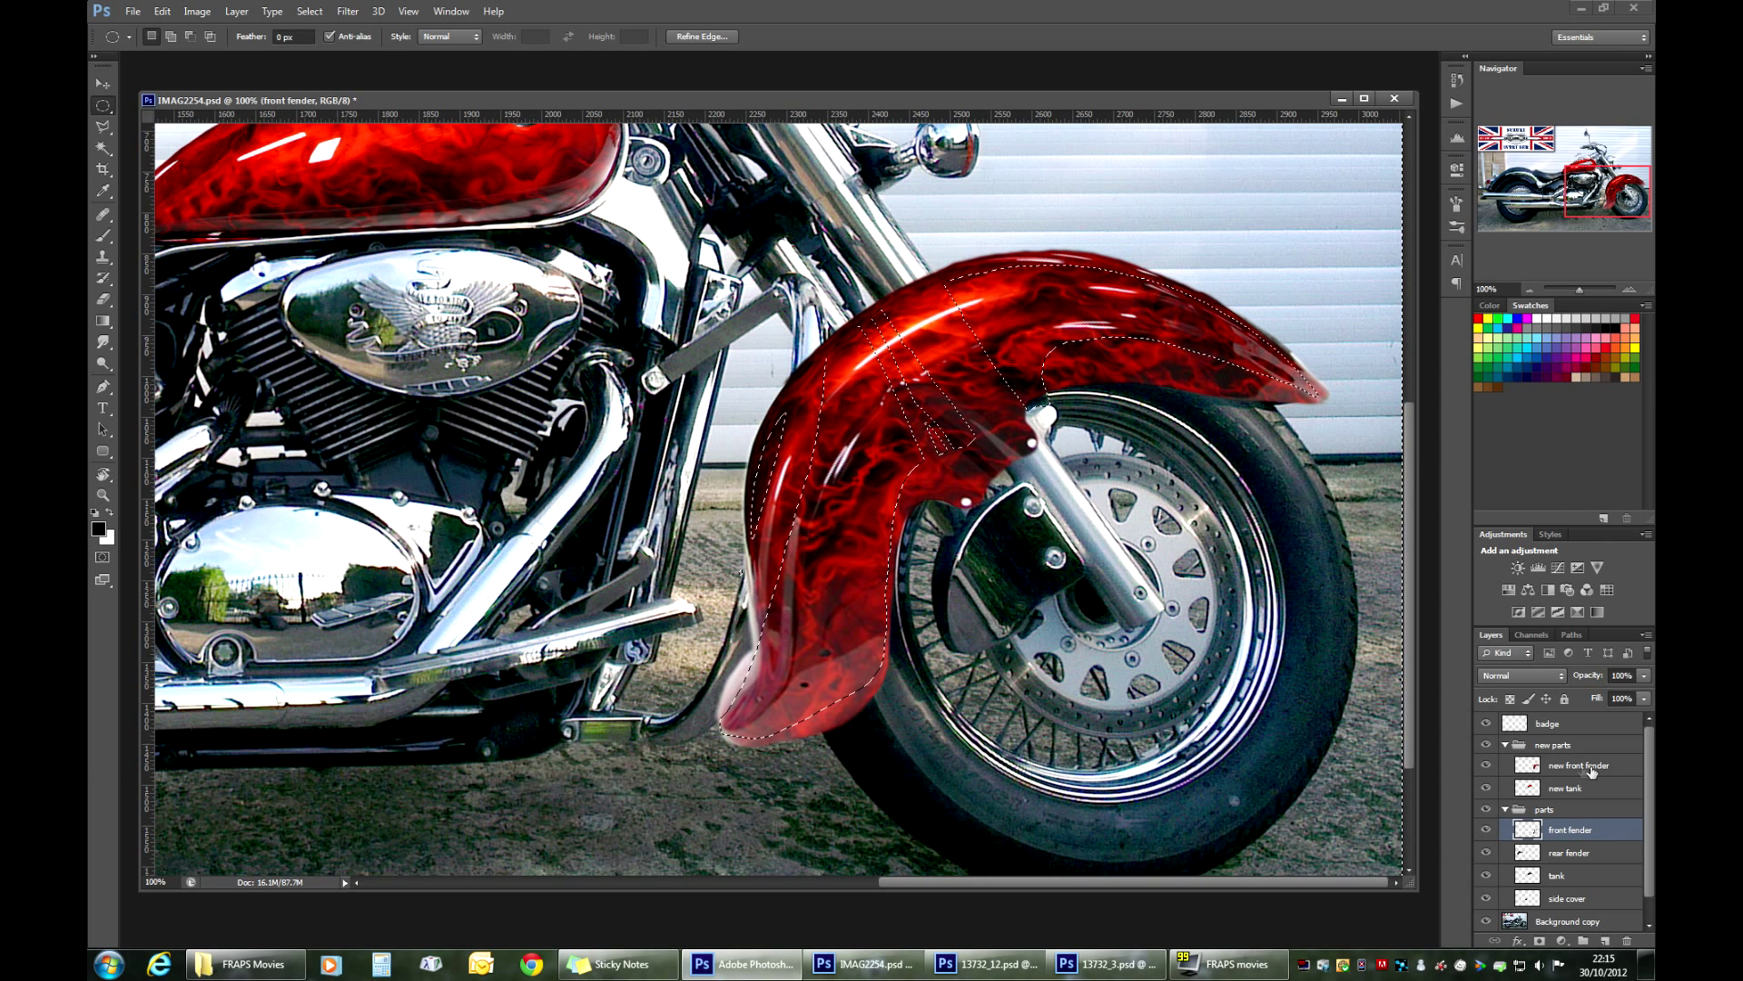
{"action": "left_click", "coordinate": [1572, 765]}
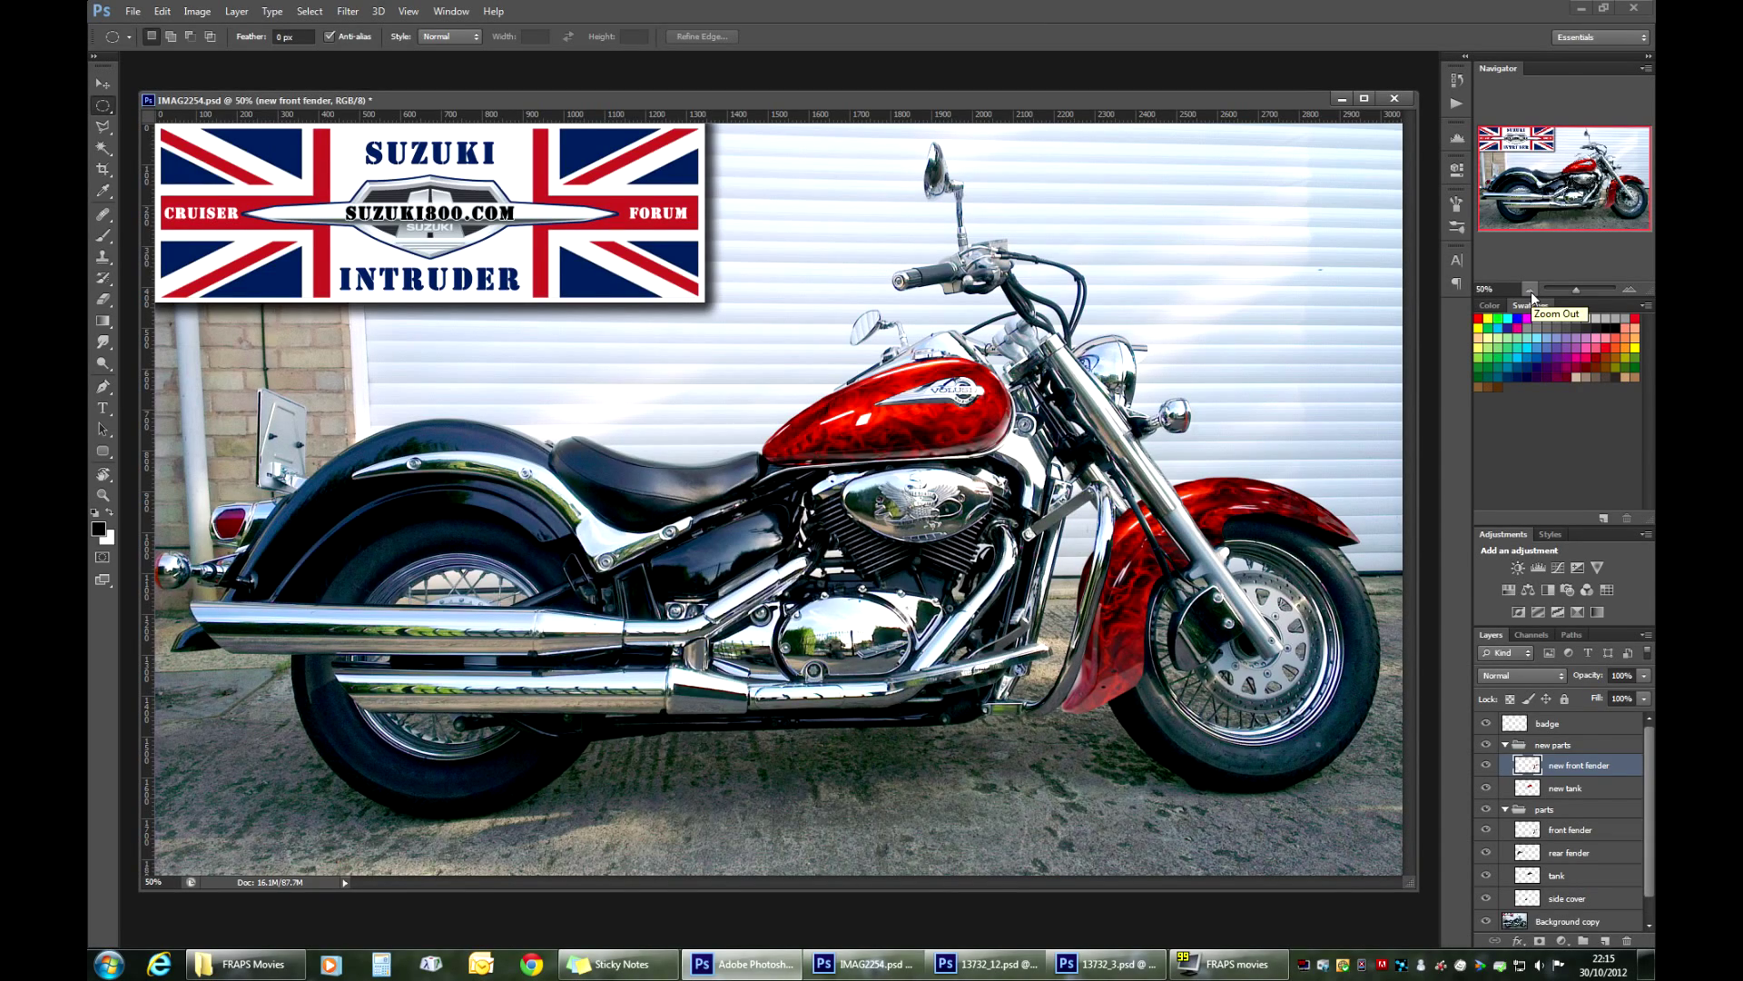
{"action": "left_click", "coordinate": [1629, 289]}
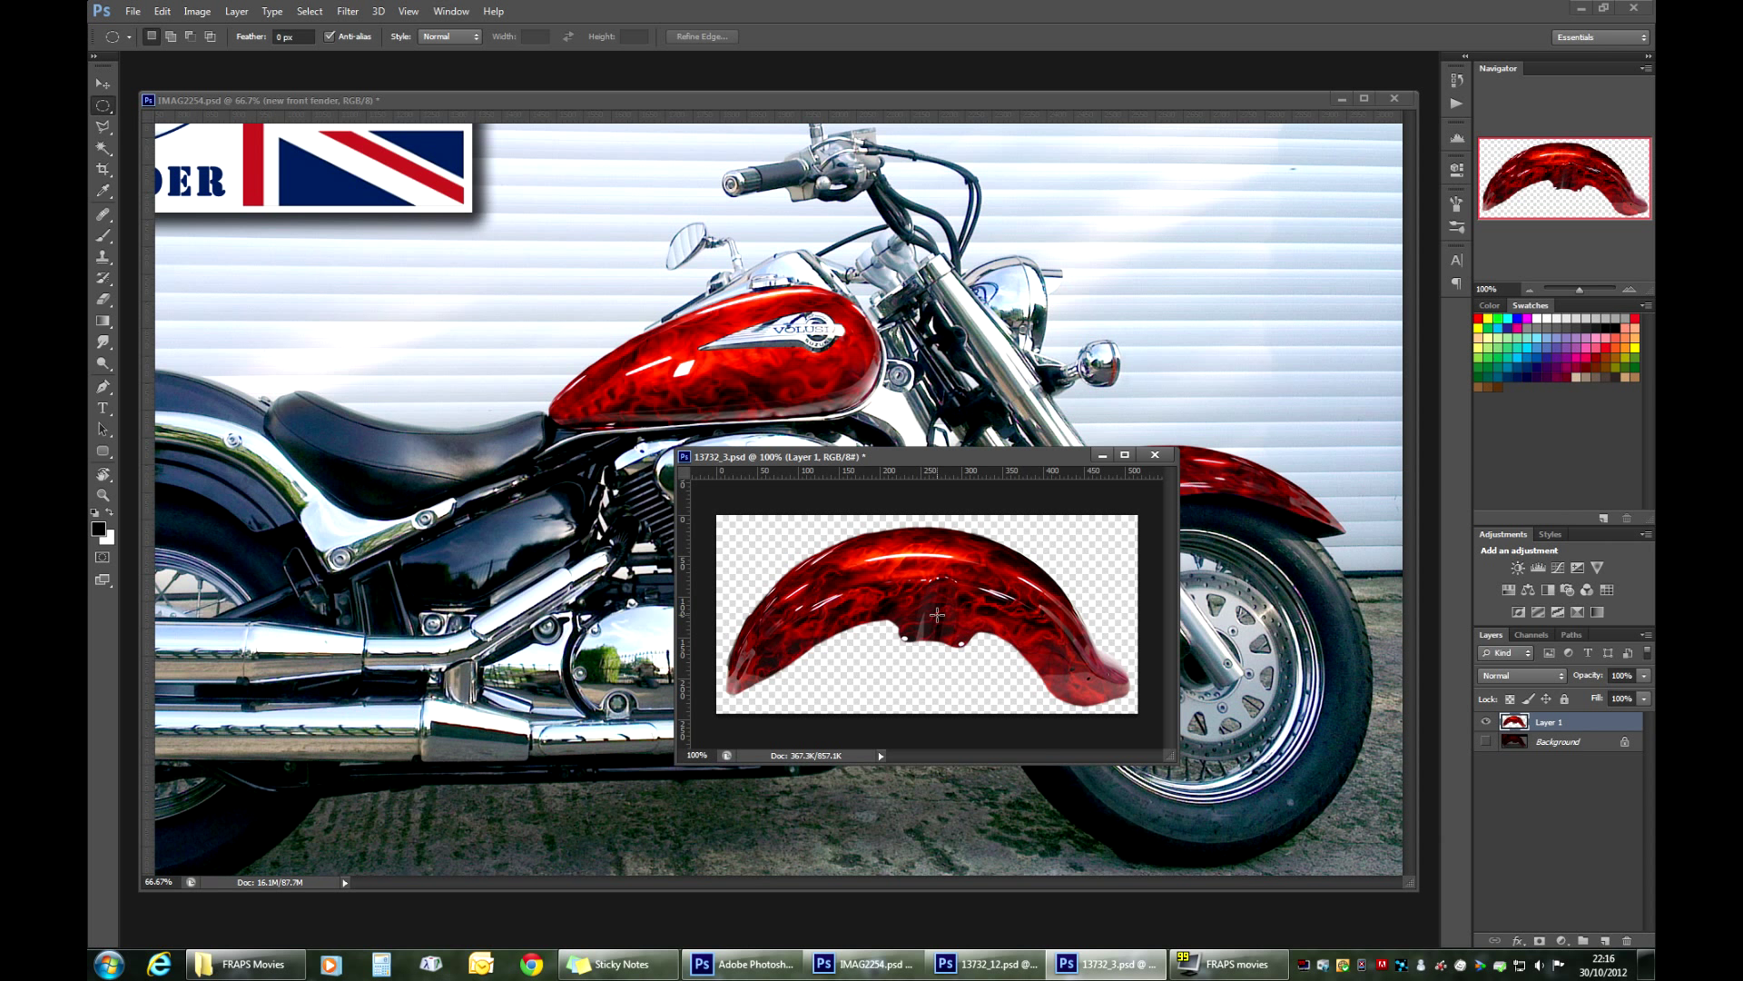
{"action": "left_click", "coordinate": [1155, 454]}
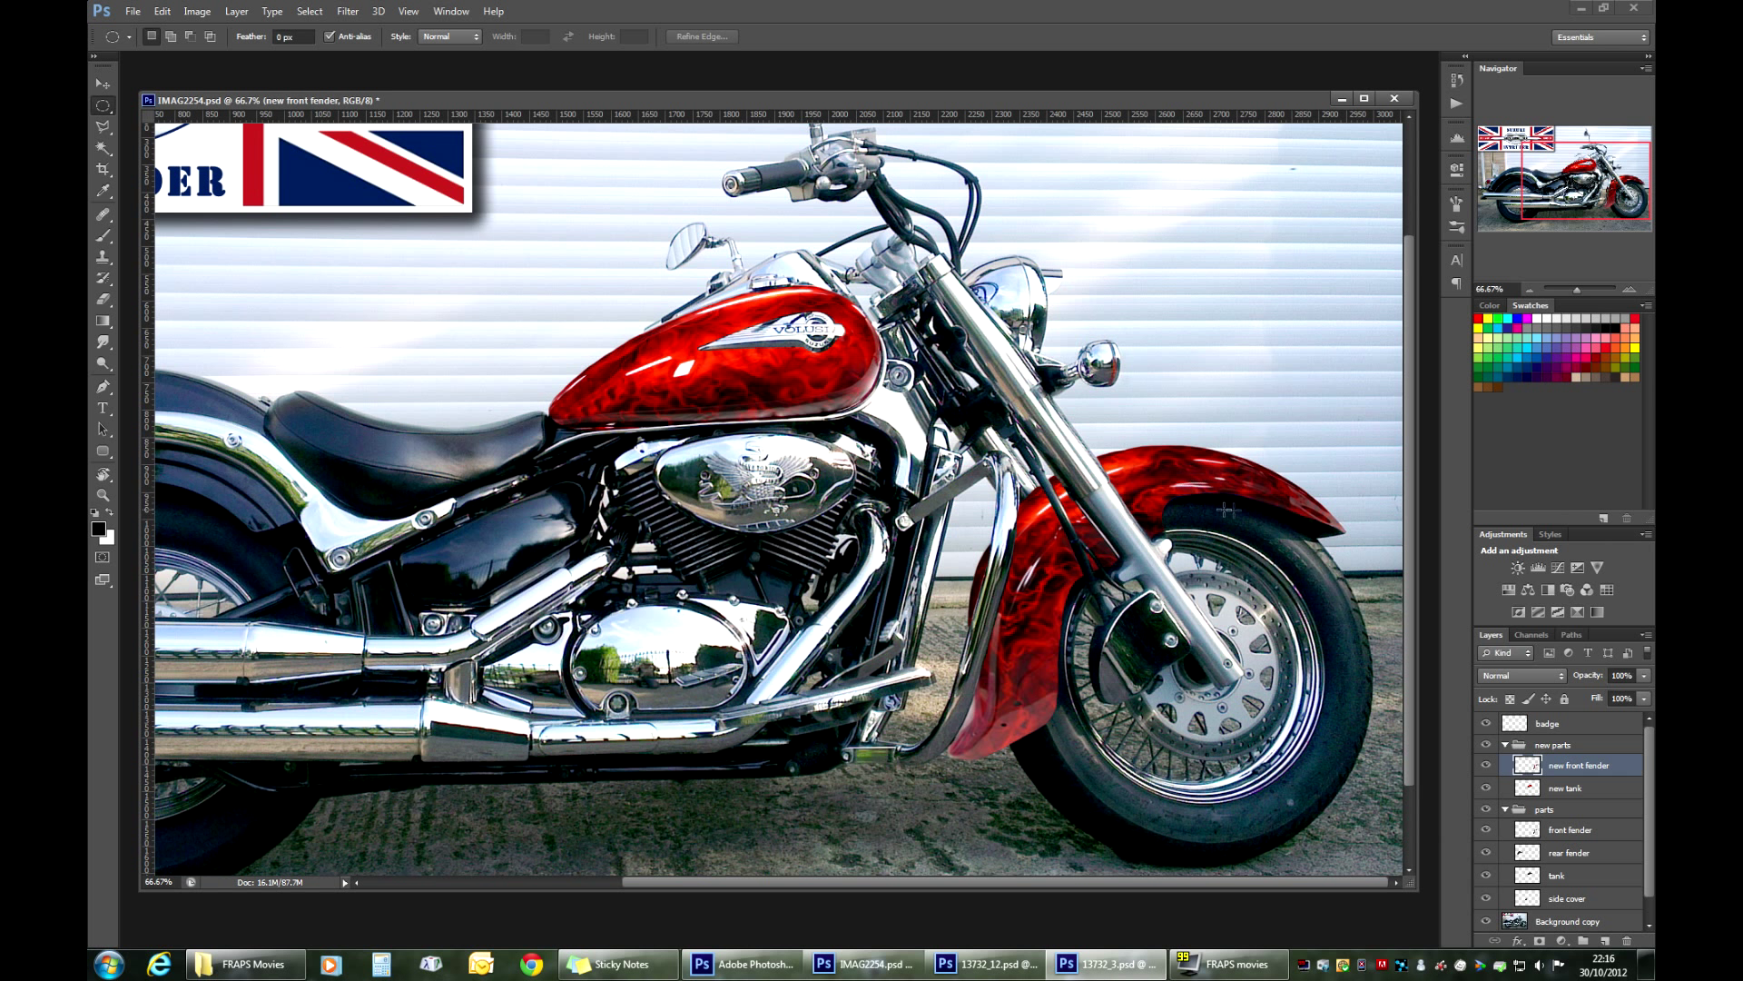
{"action": "mouse_move", "coordinate": [1099, 579]}
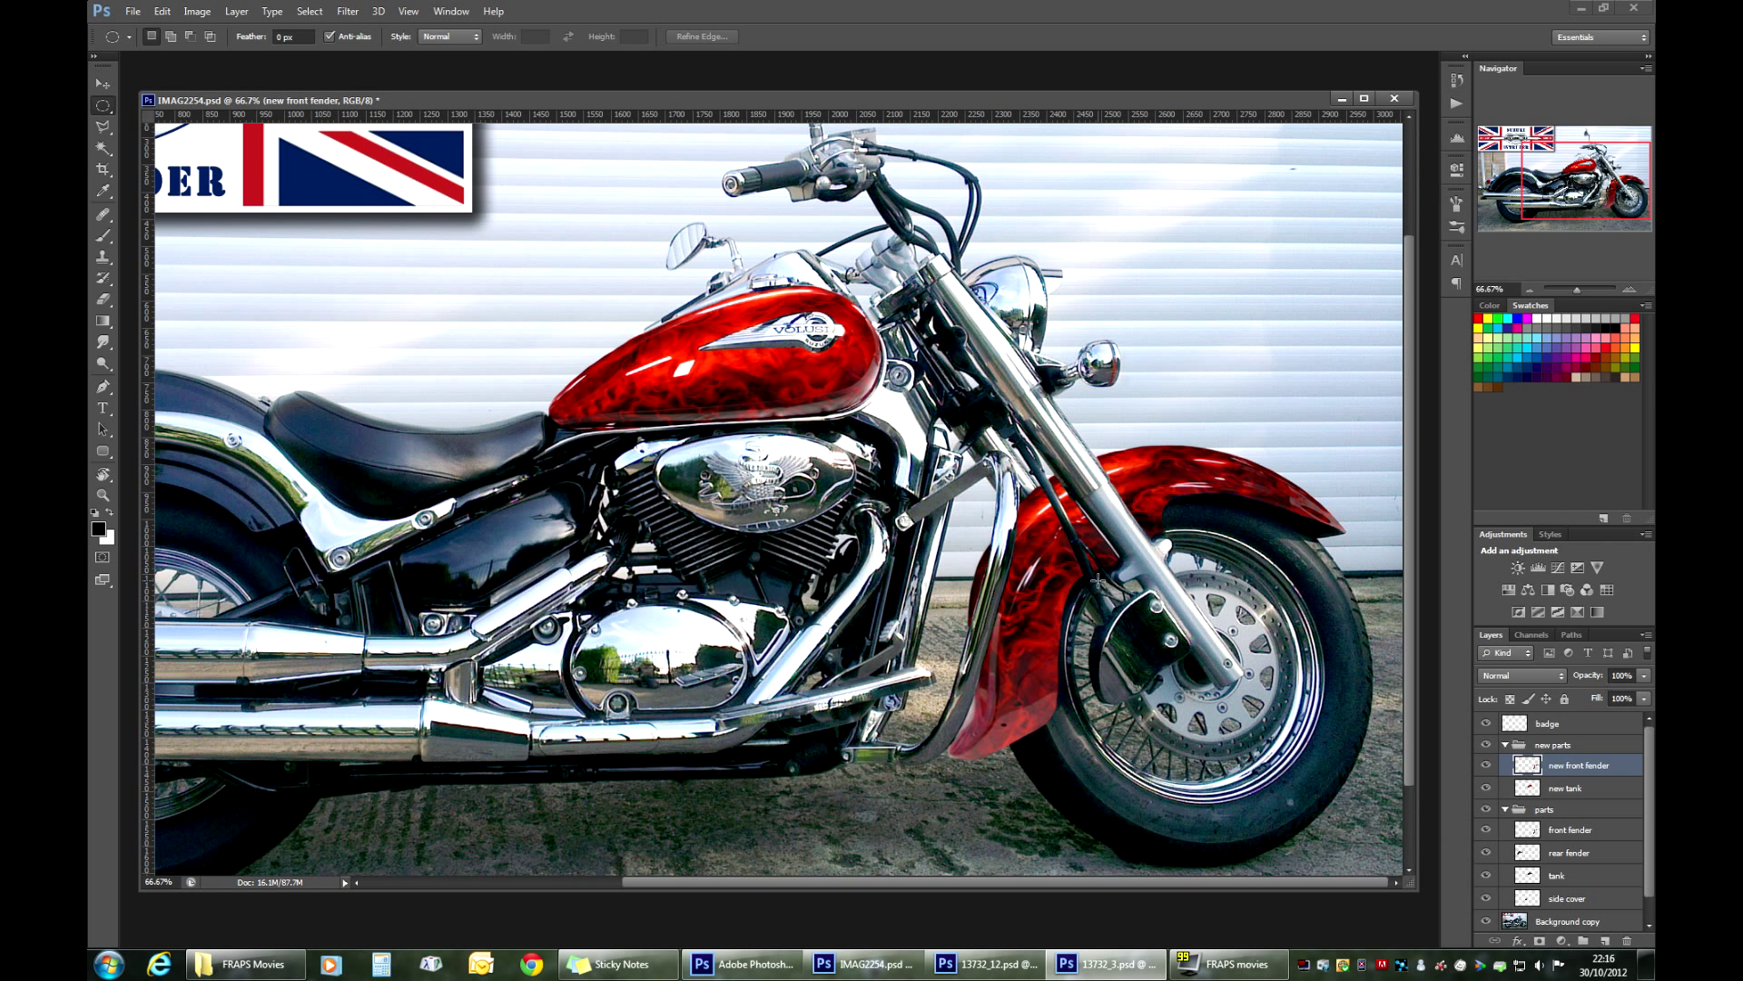